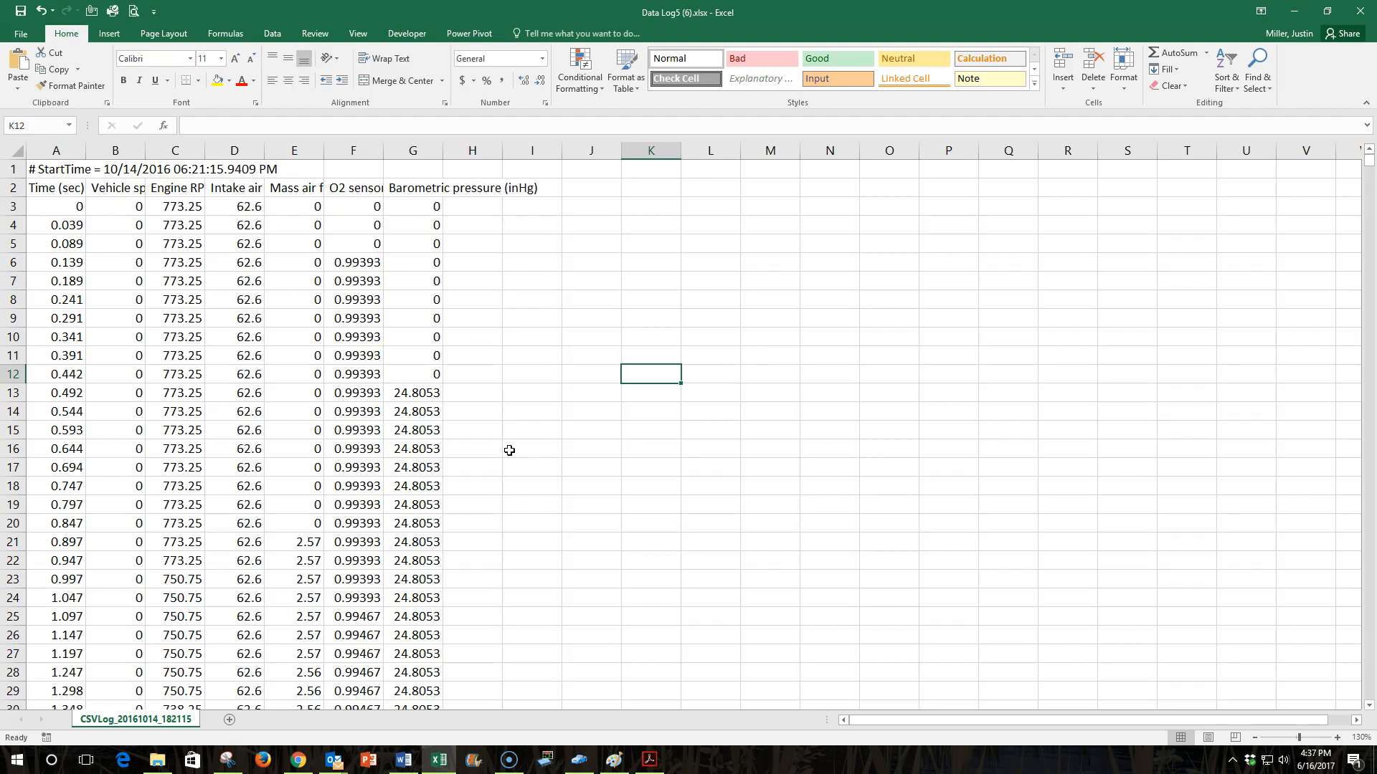
mouse_move(1120, 291)
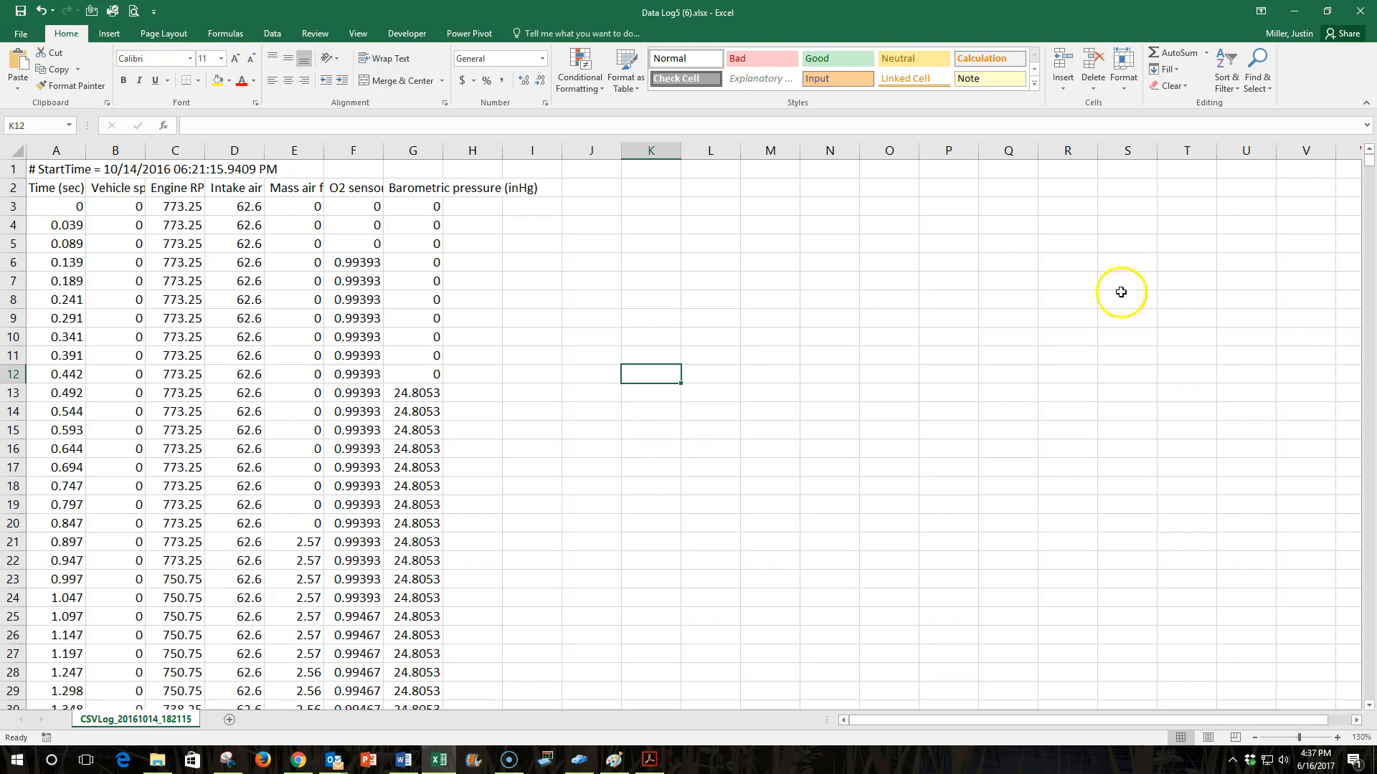
Scroll down through the engine log data to review the rows.
scroll(down, 3)
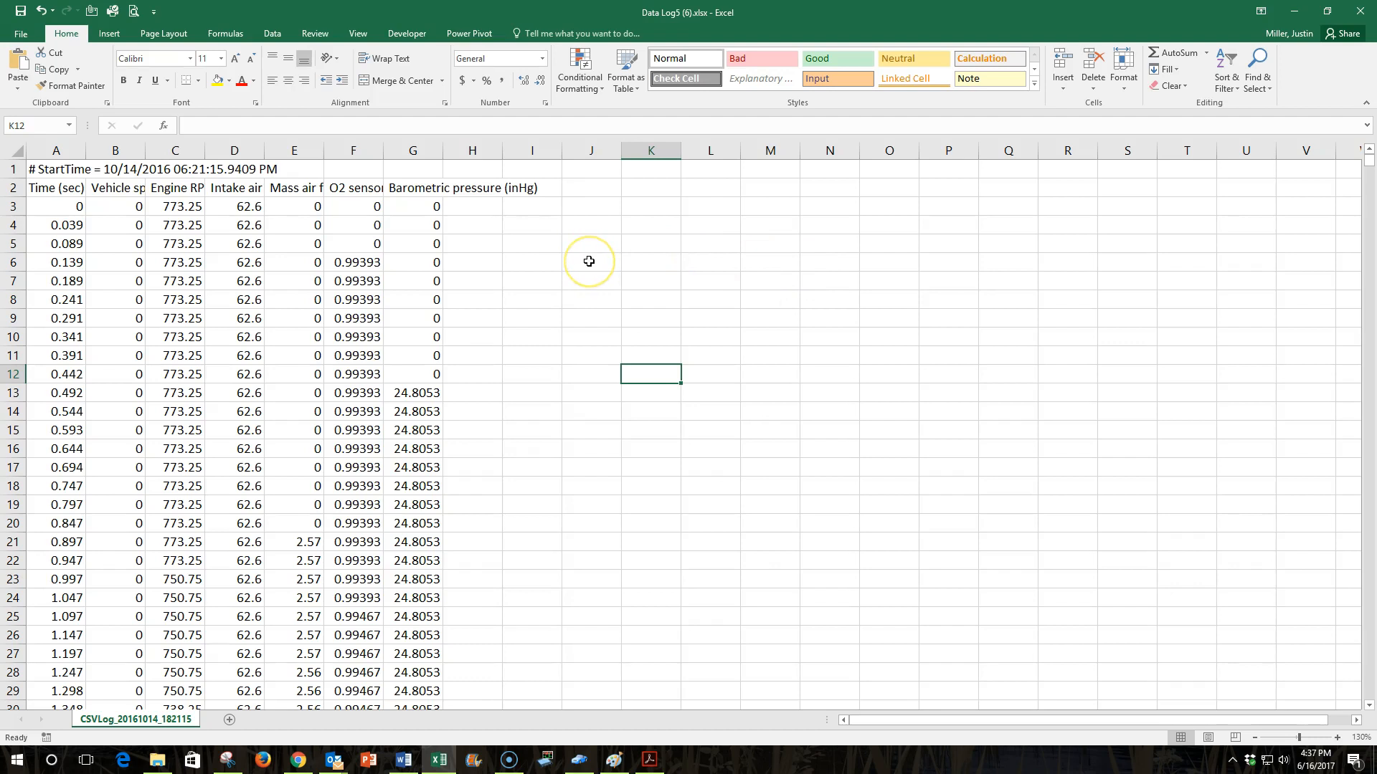
mouse_move(588, 261)
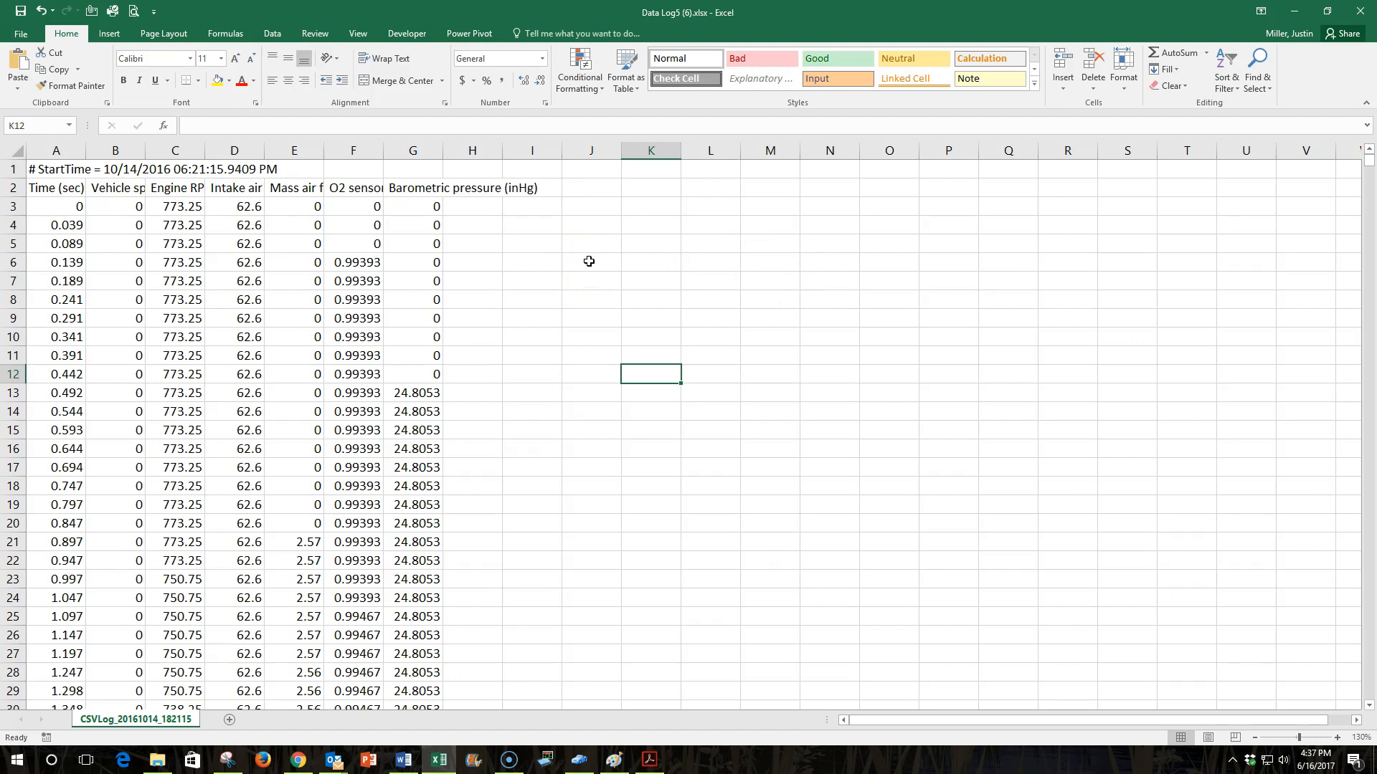
mouse_move(461, 259)
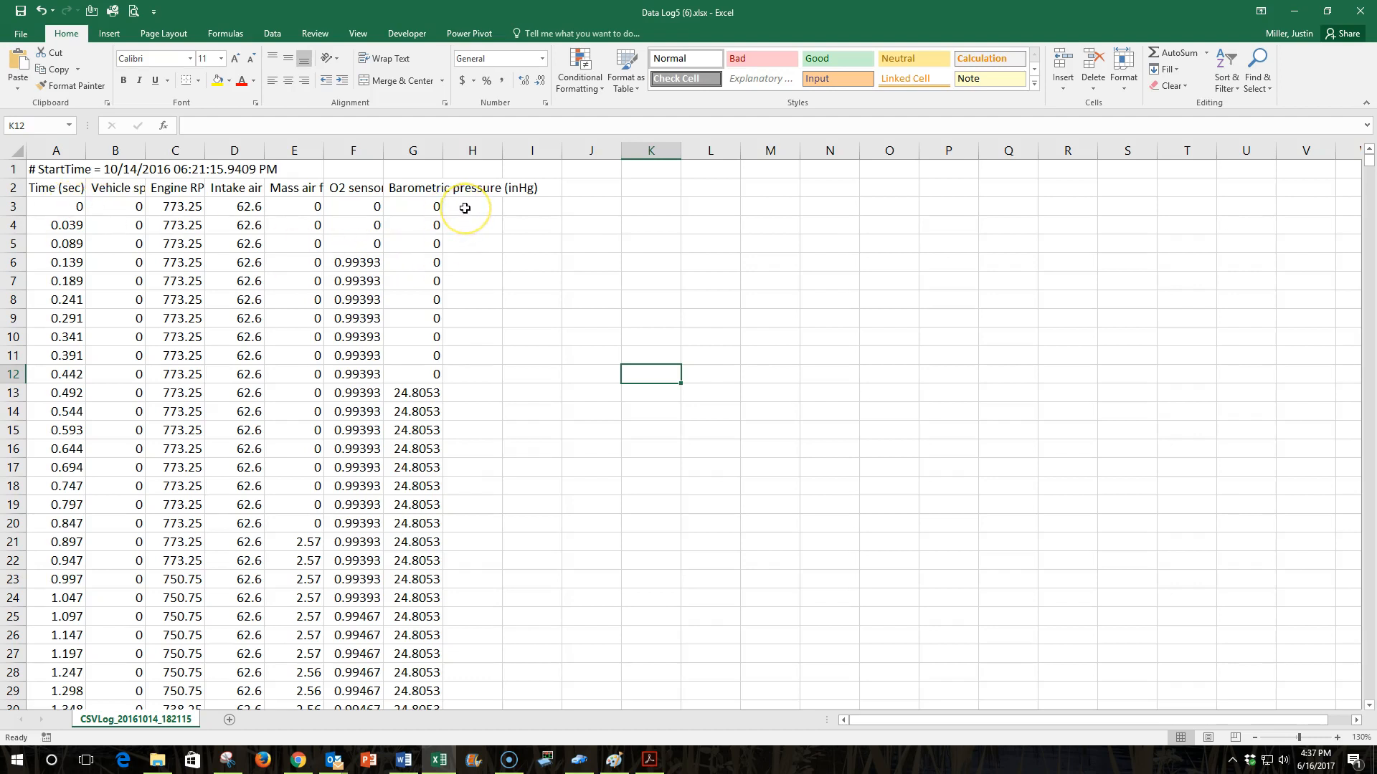
mouse_move(486, 208)
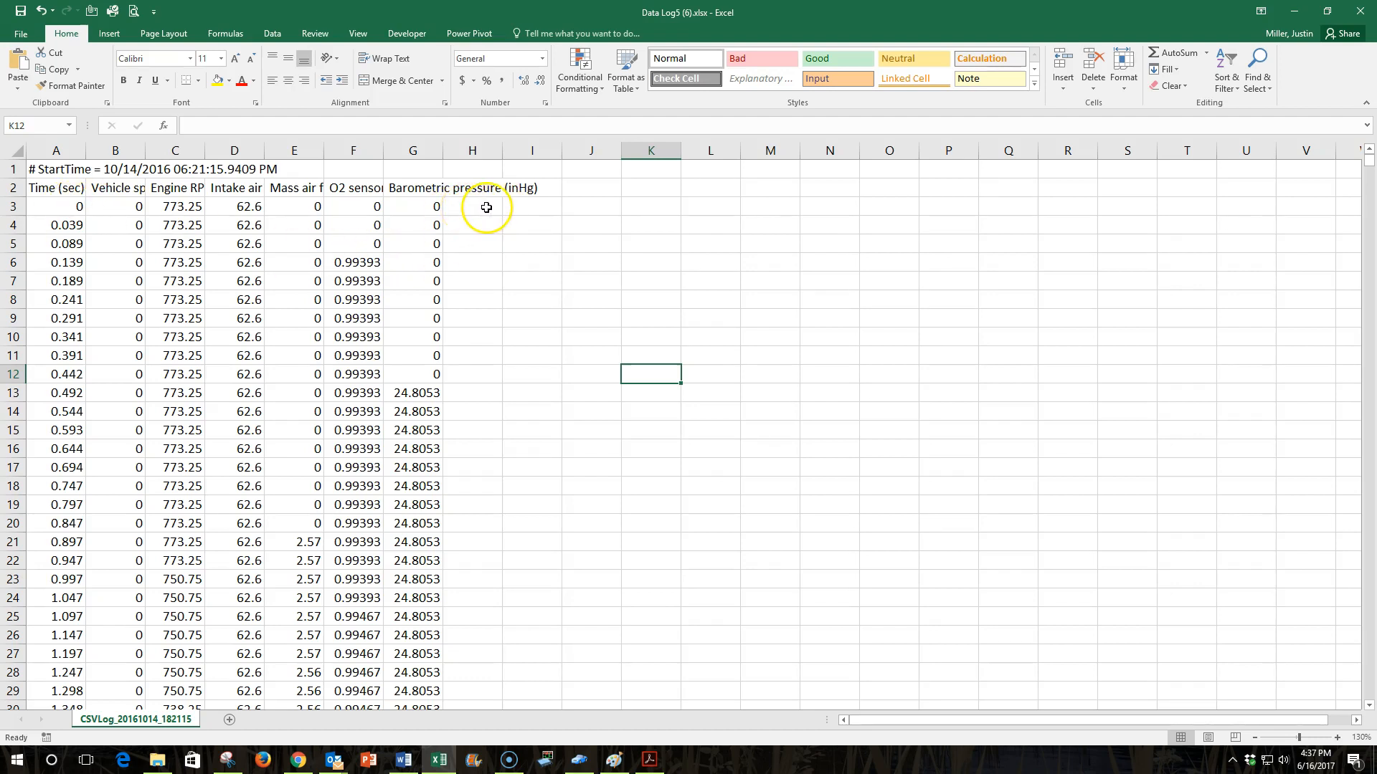
mouse_move(294, 191)
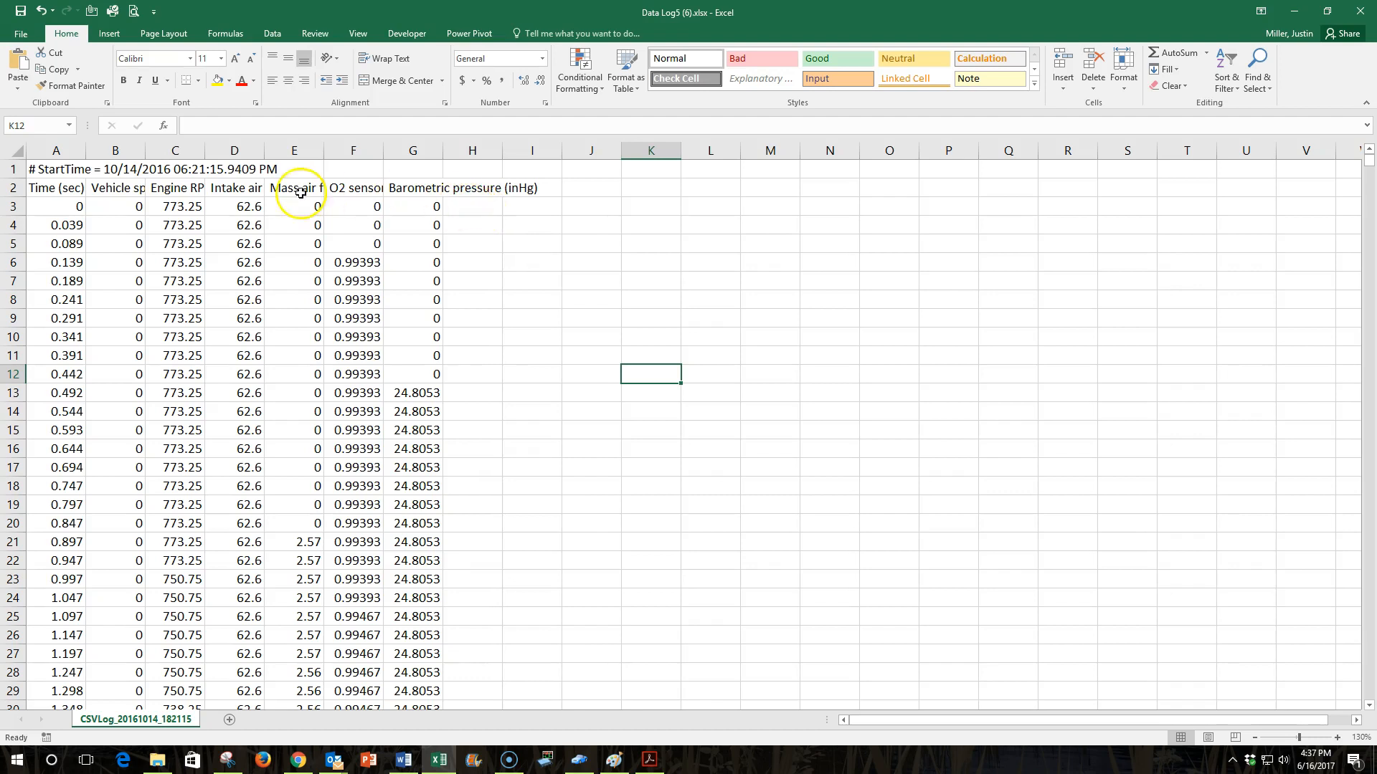
mouse_move(83, 186)
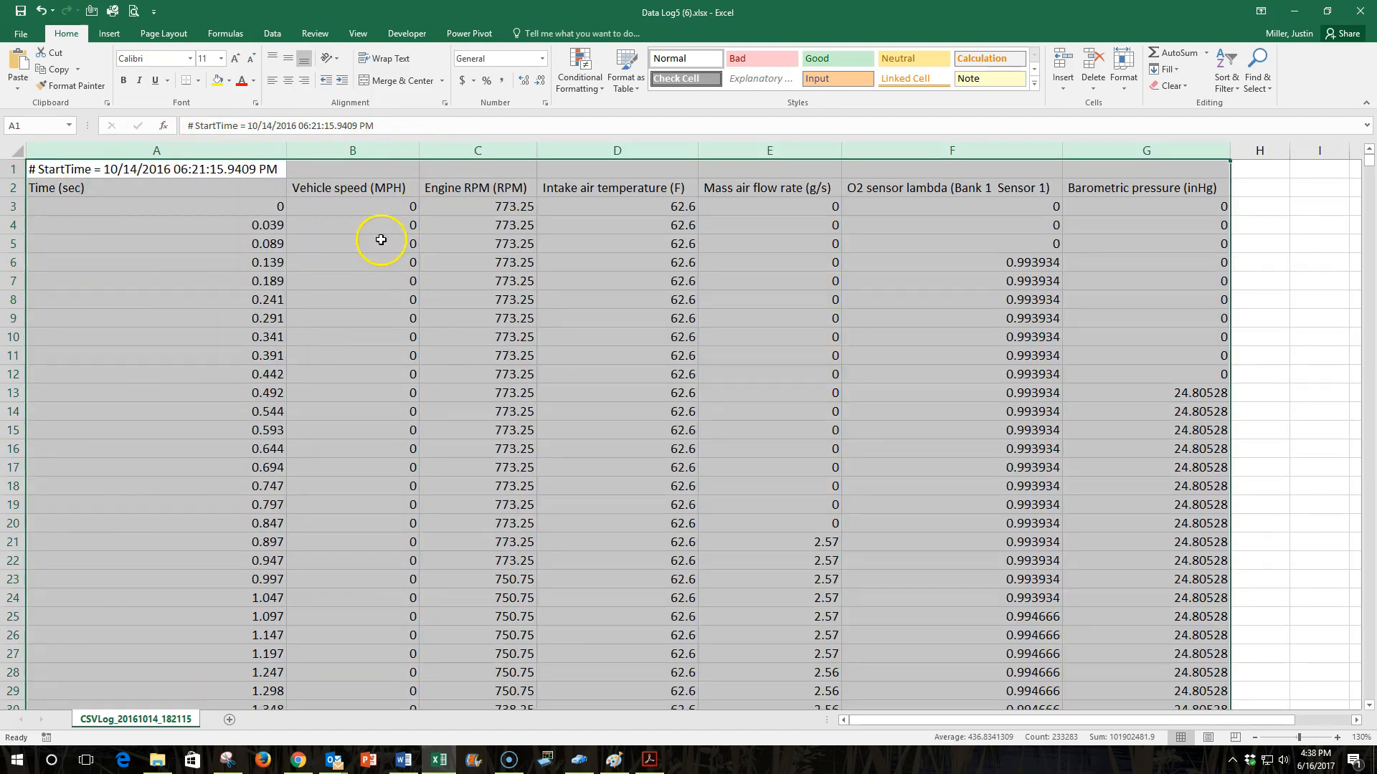
Enable a filter on column B, Vehicle speed (MPH), via Home > Sort & Filter.
click(349, 186)
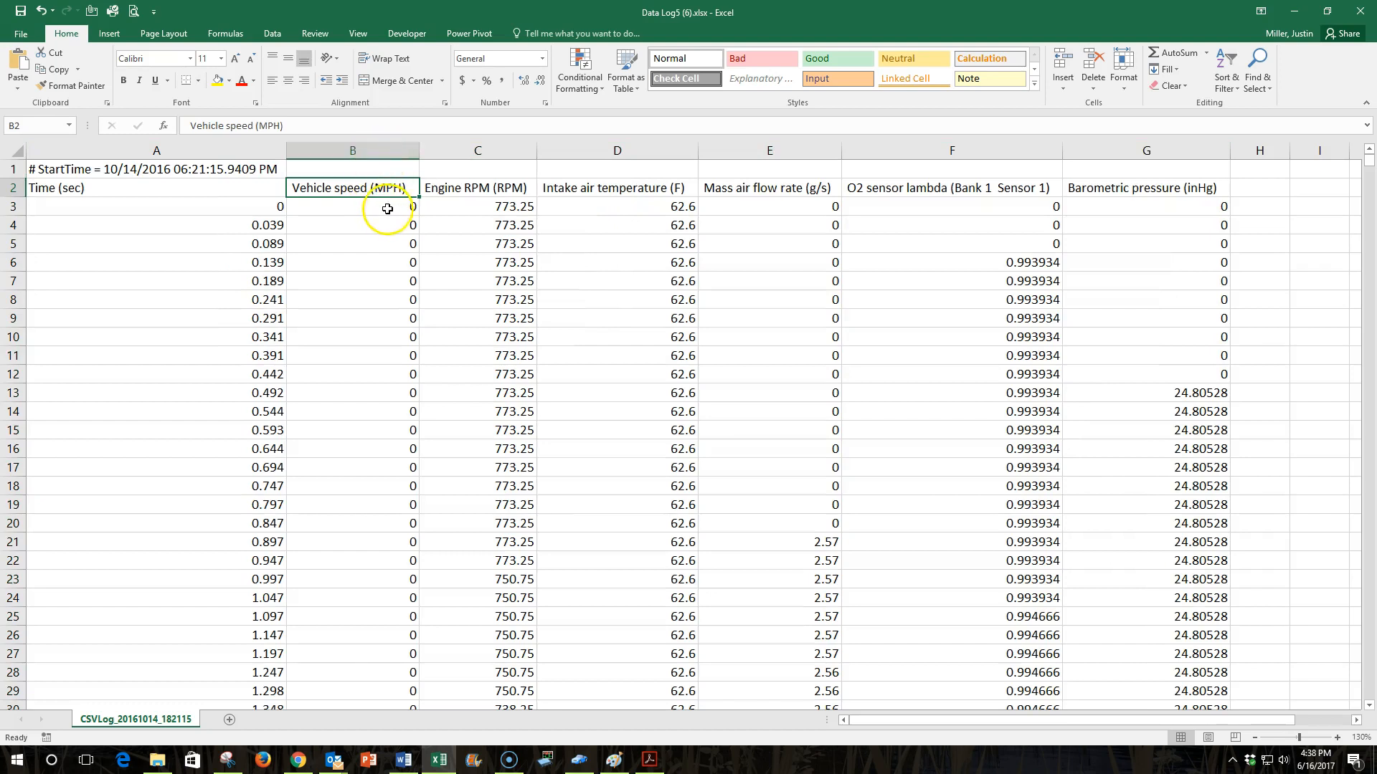
mouse_move(388, 249)
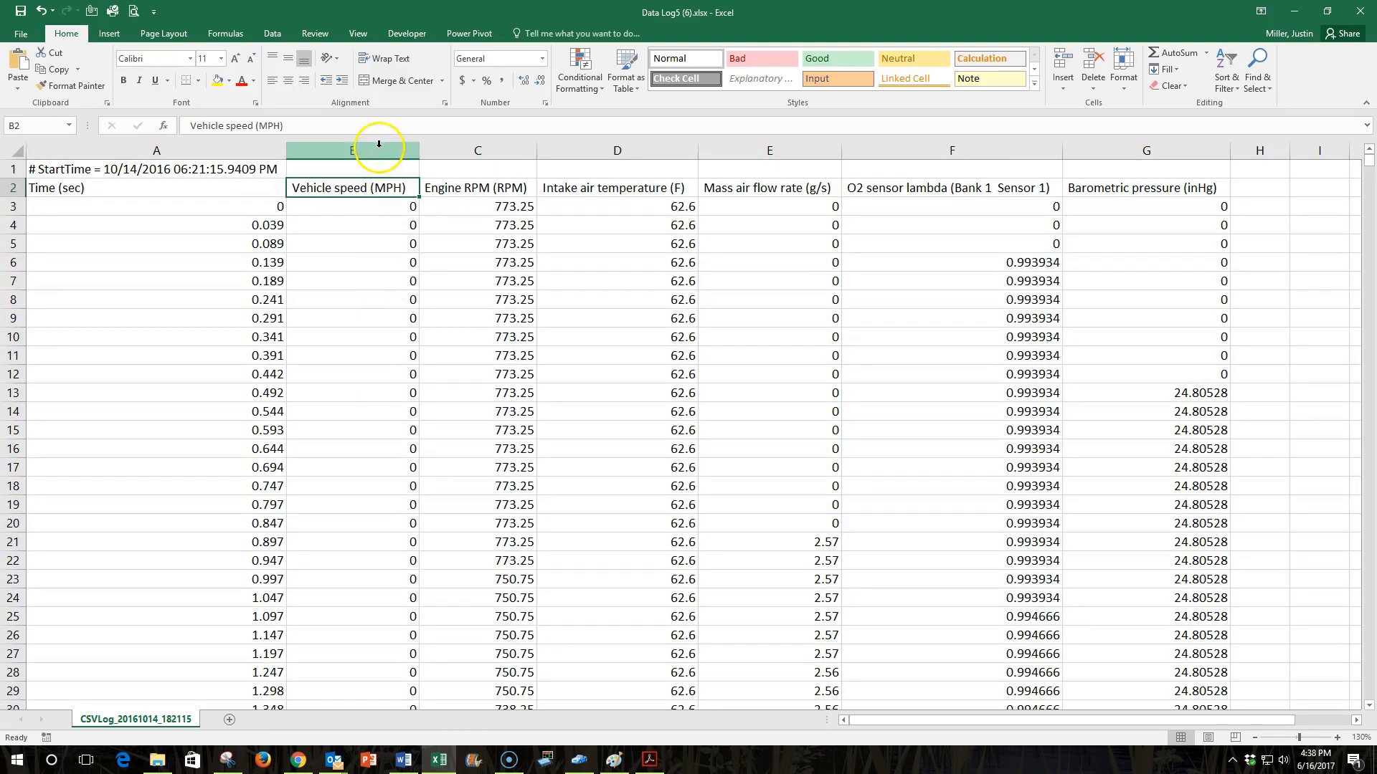
mouse_move(374, 150)
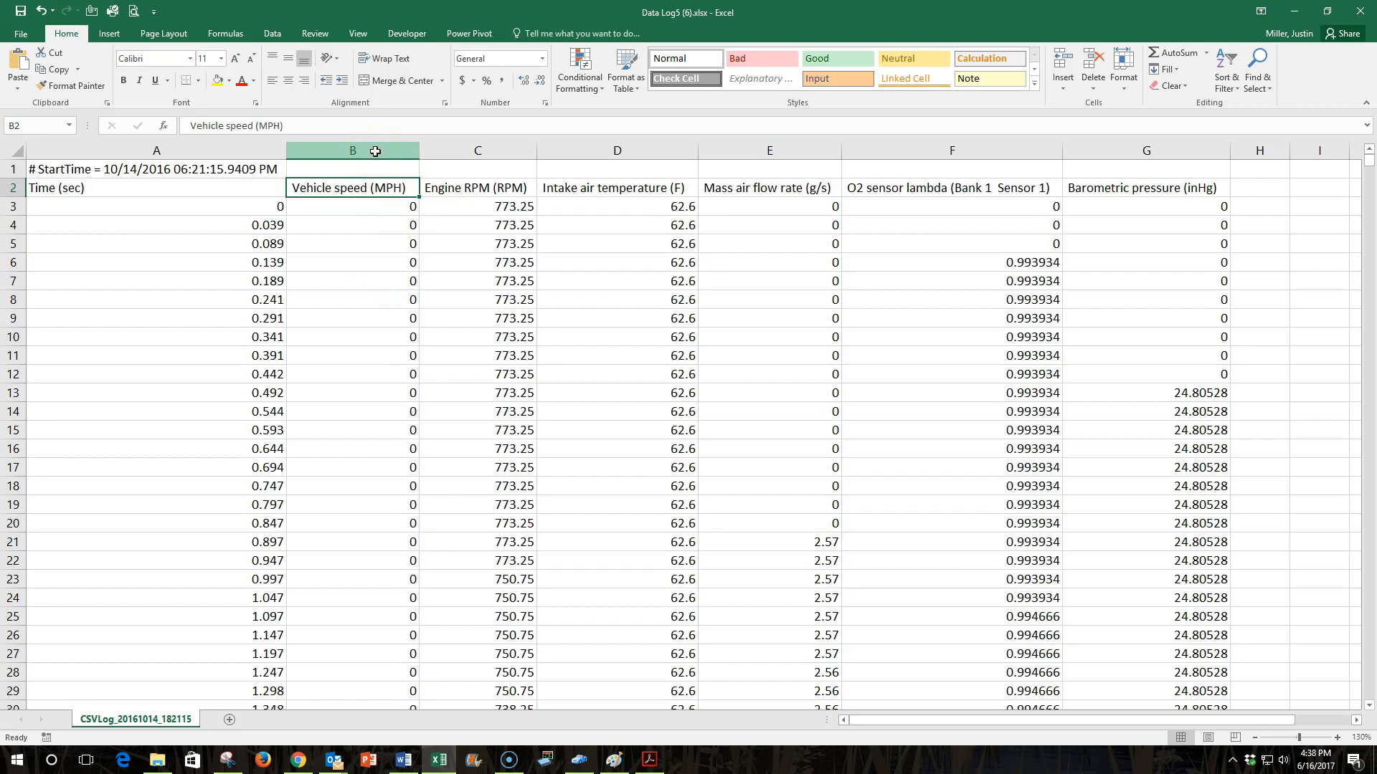
click(352, 150)
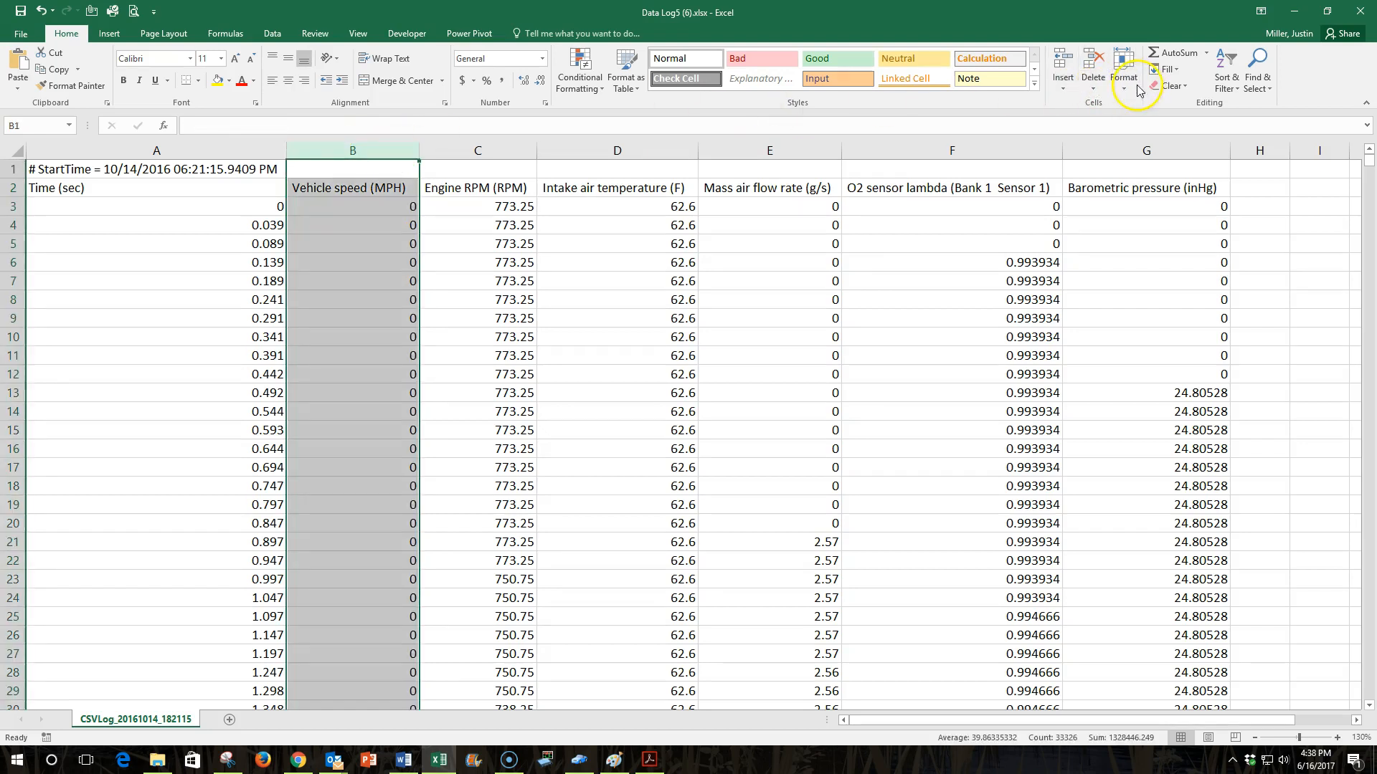
mouse_move(88, 13)
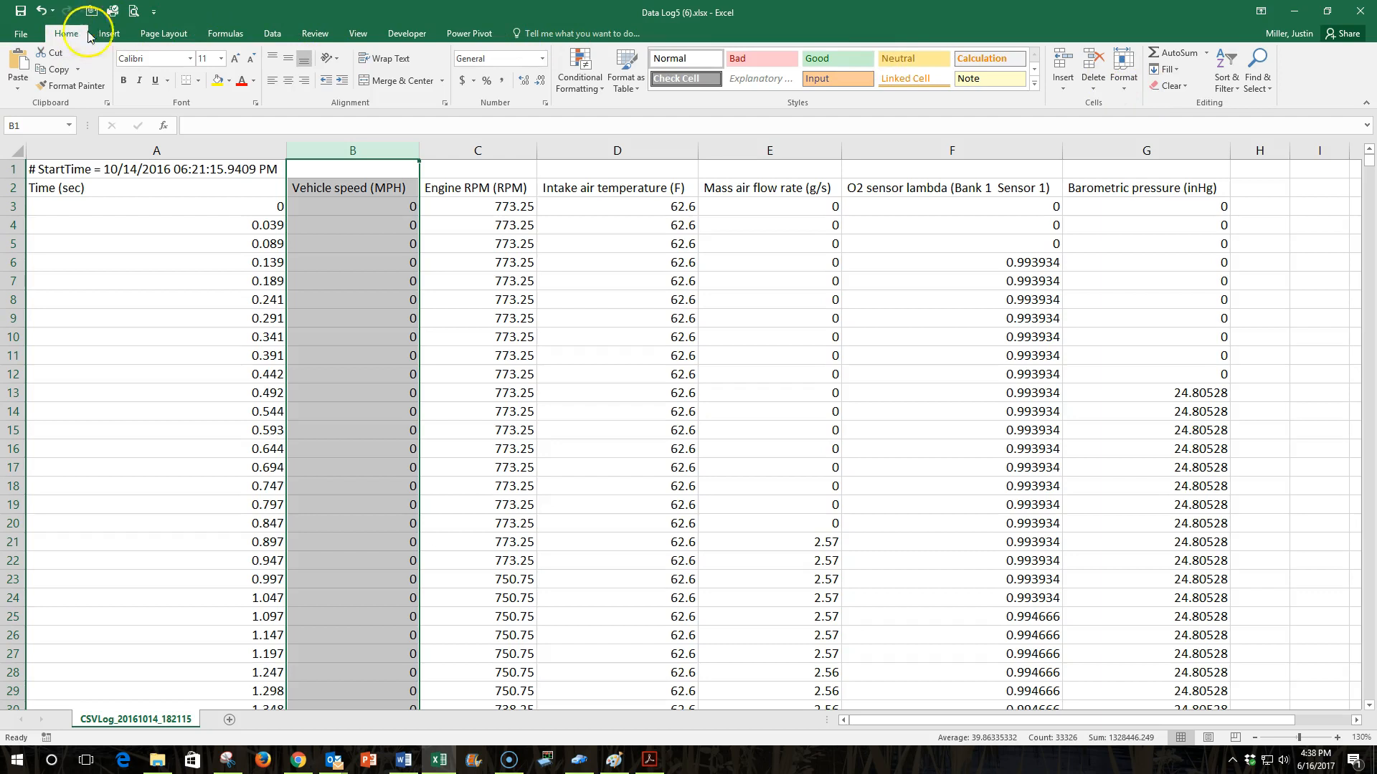
click(1226, 70)
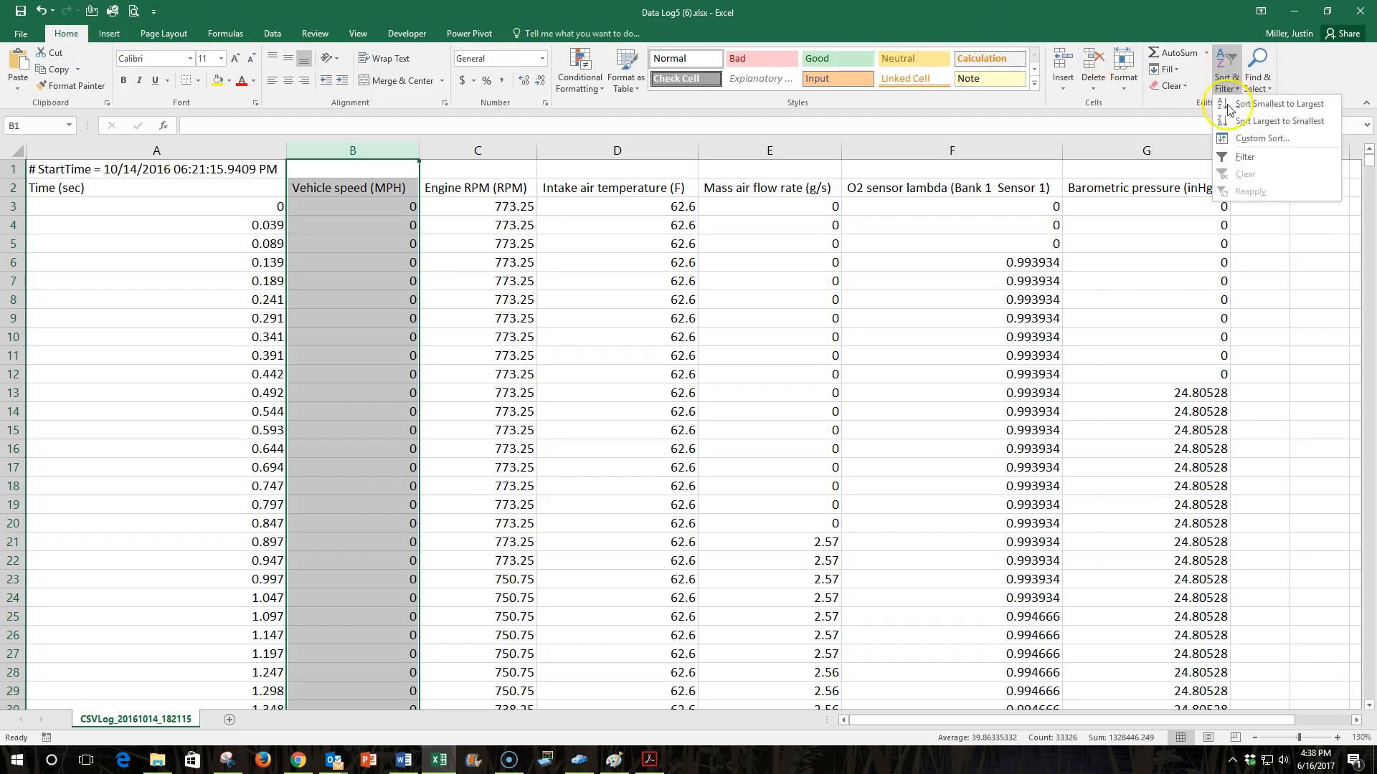
click(1245, 156)
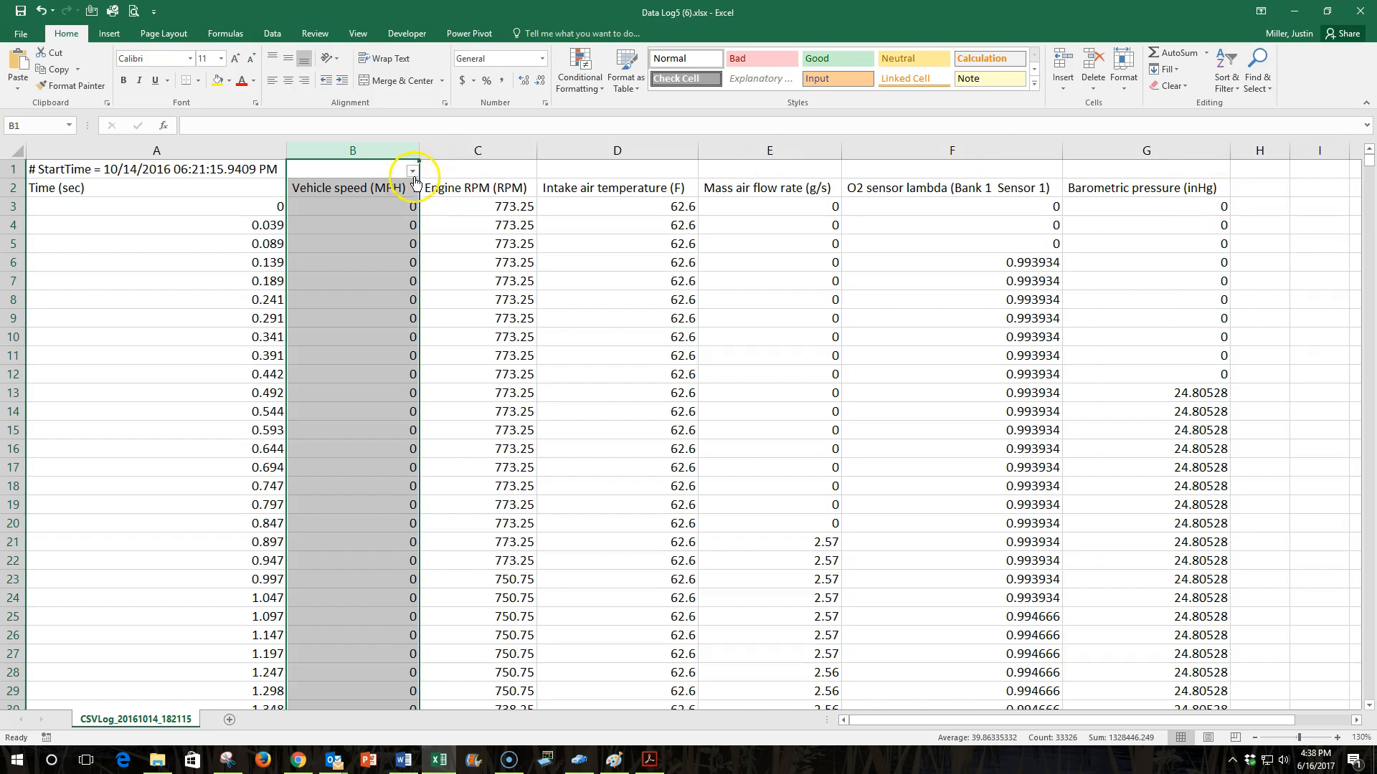
mouse_move(411, 172)
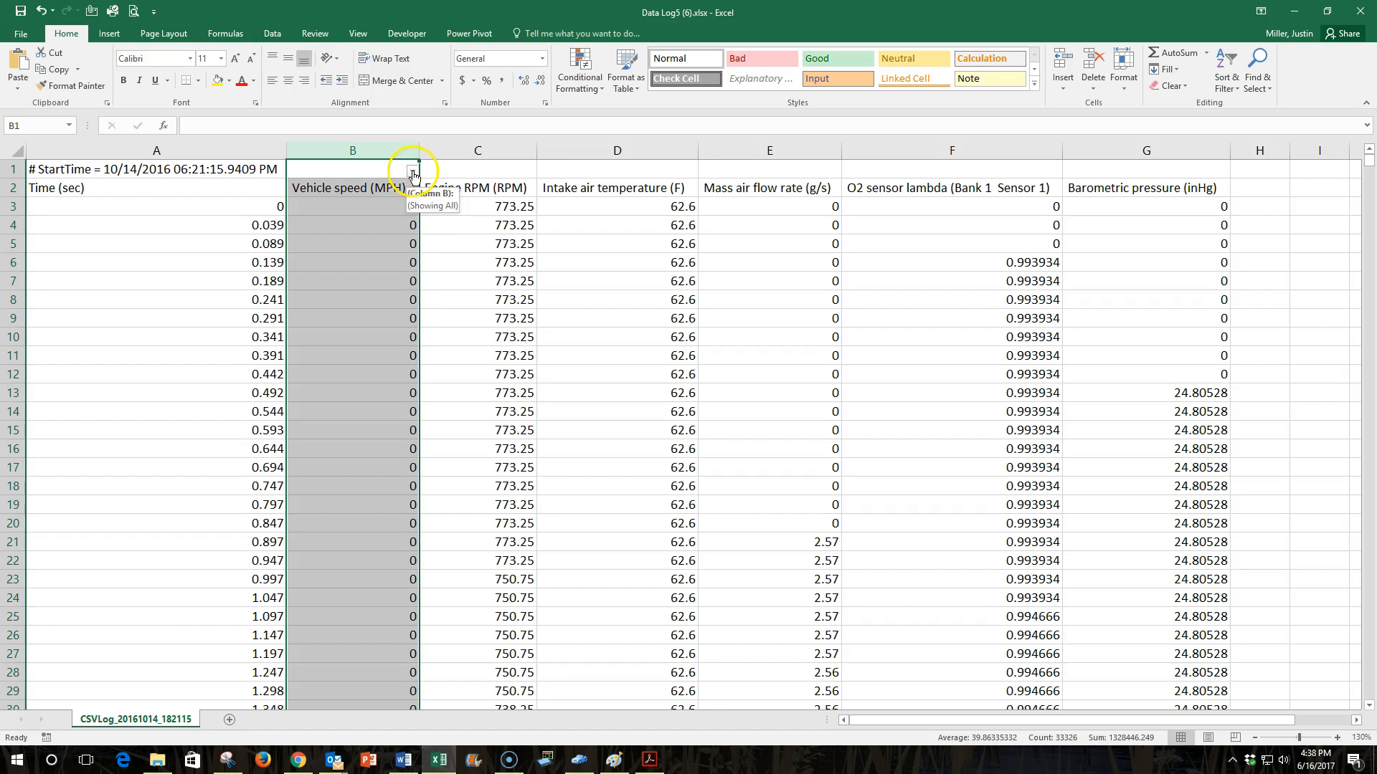
In the Vehicle speed filter list, uncheck Select All and check only the value 0.
click(413, 170)
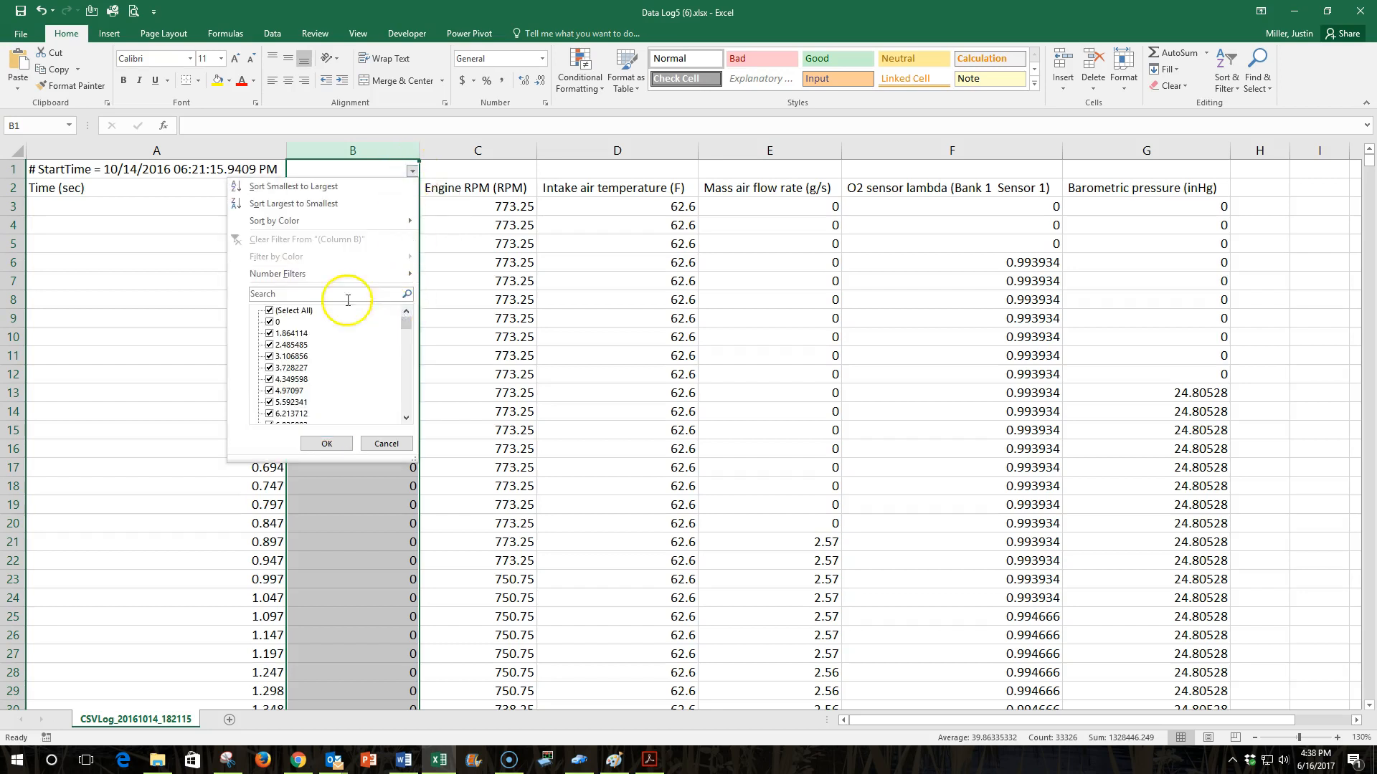
mouse_move(368, 261)
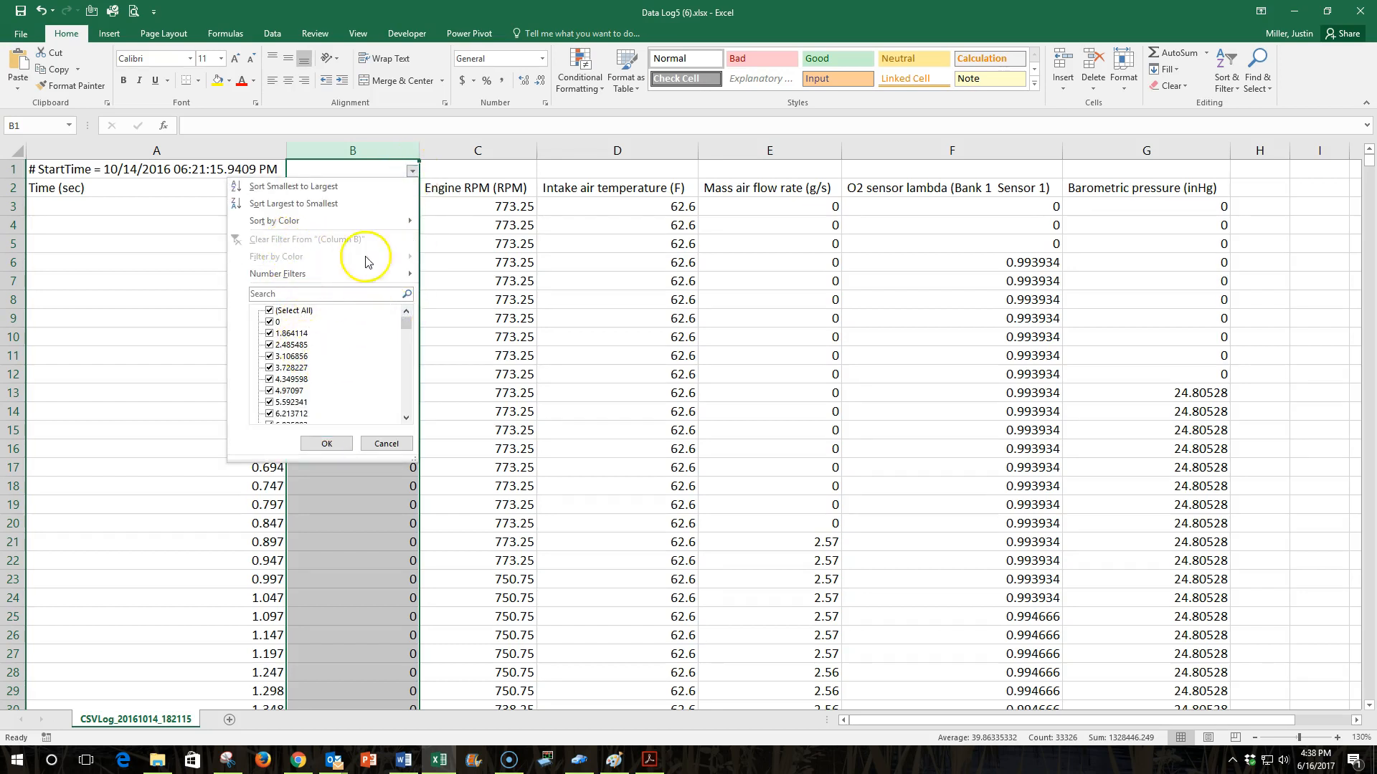
mouse_move(319, 221)
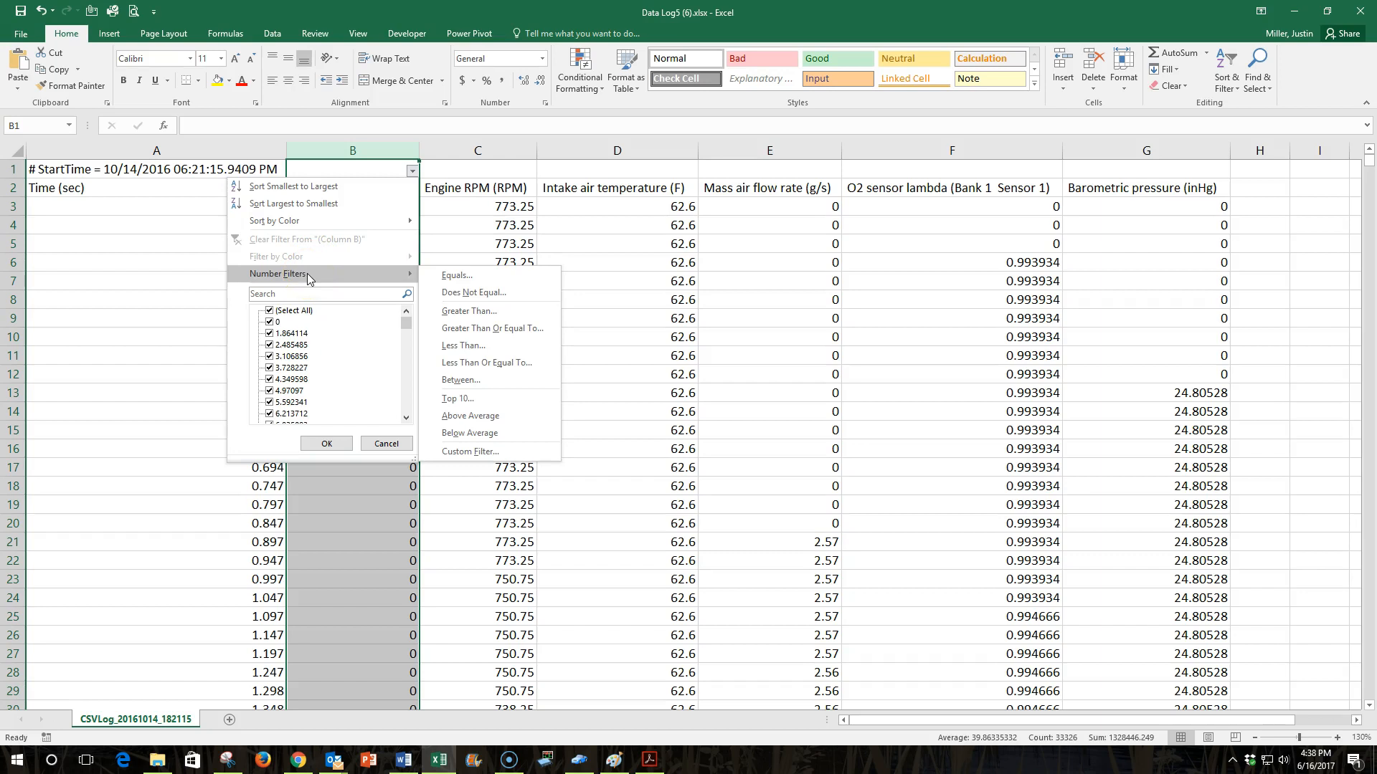
mouse_move(468, 311)
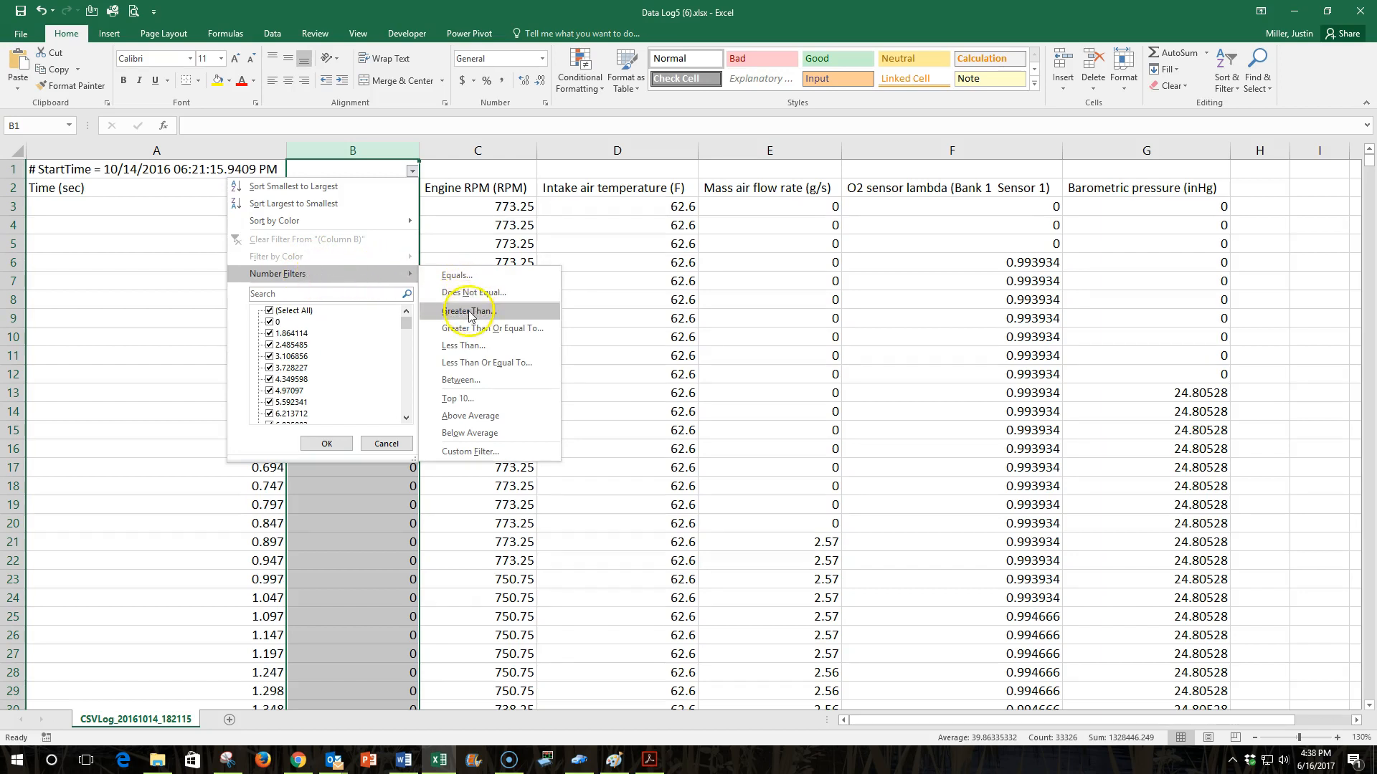
mouse_move(456, 397)
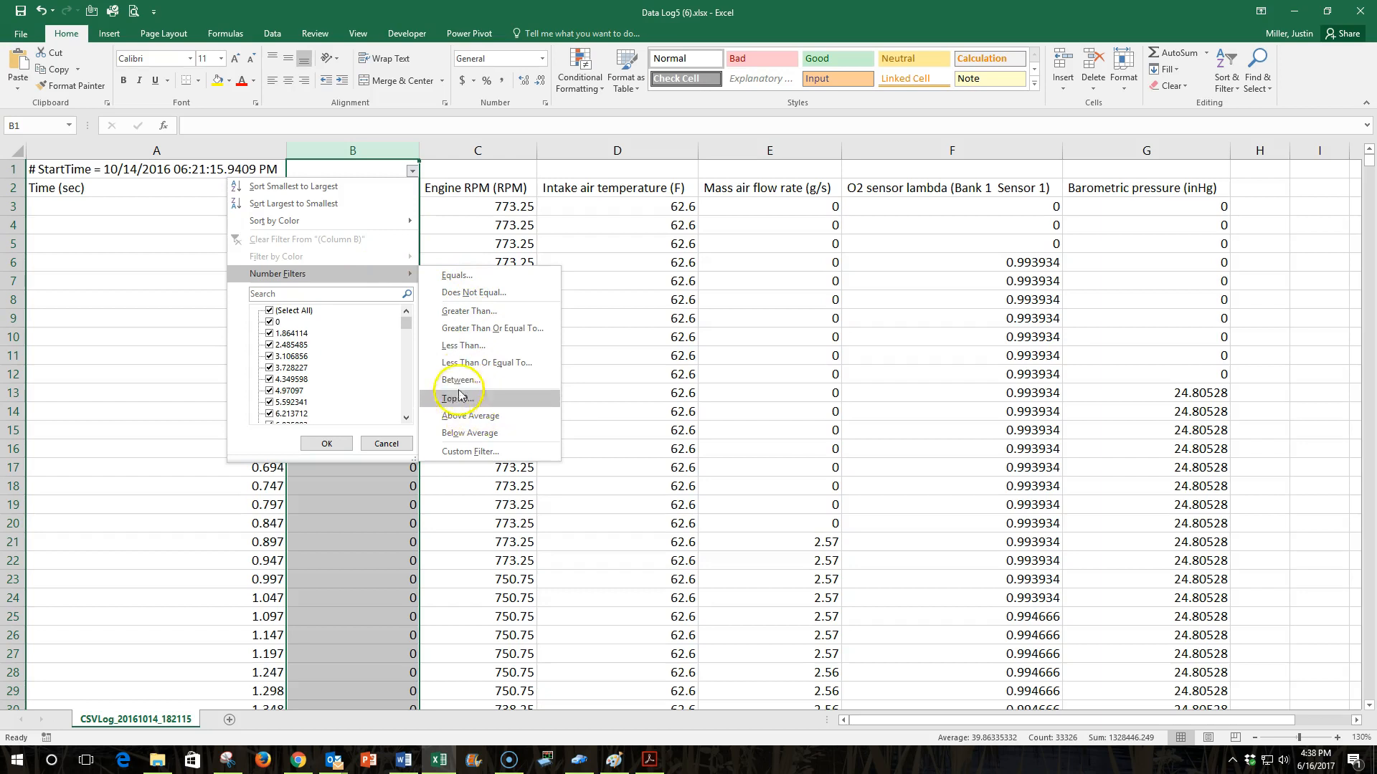
mouse_move(406, 322)
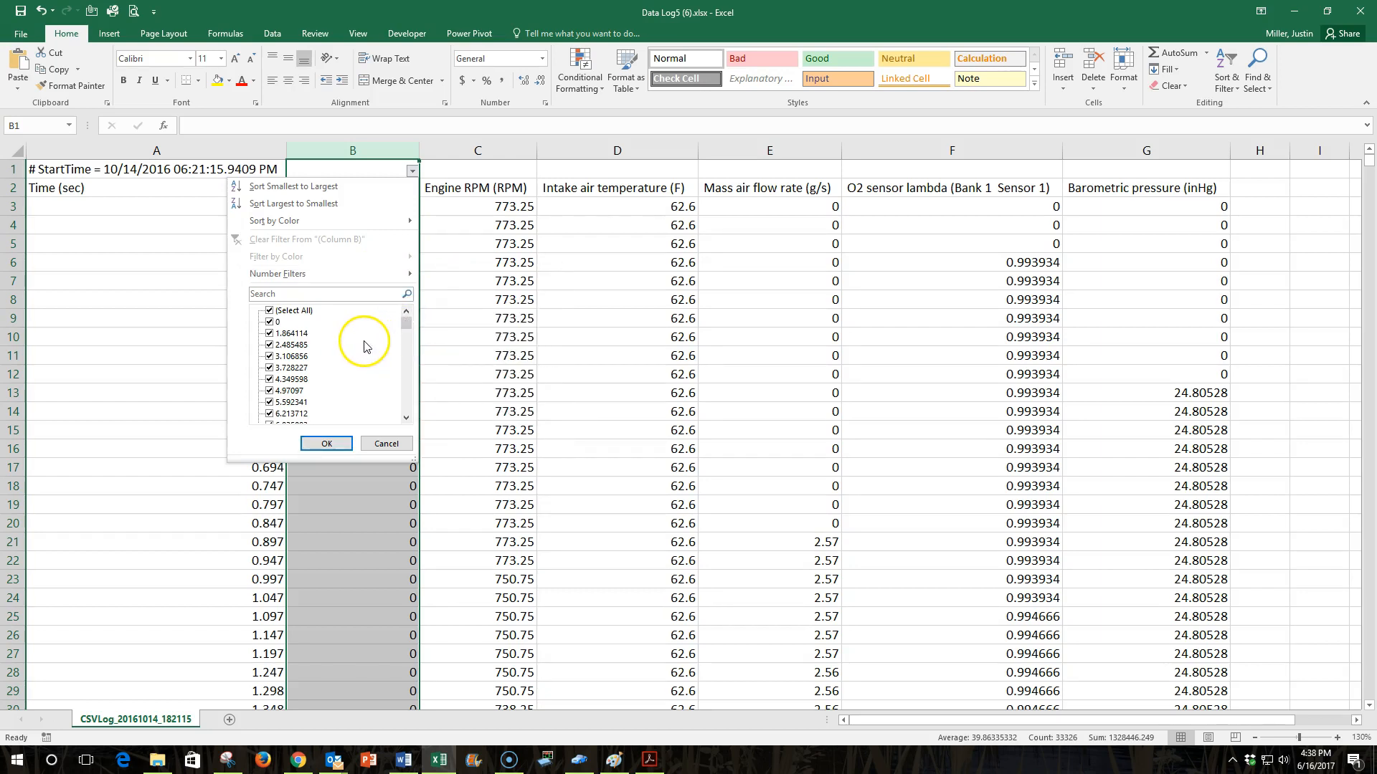
mouse_move(346, 347)
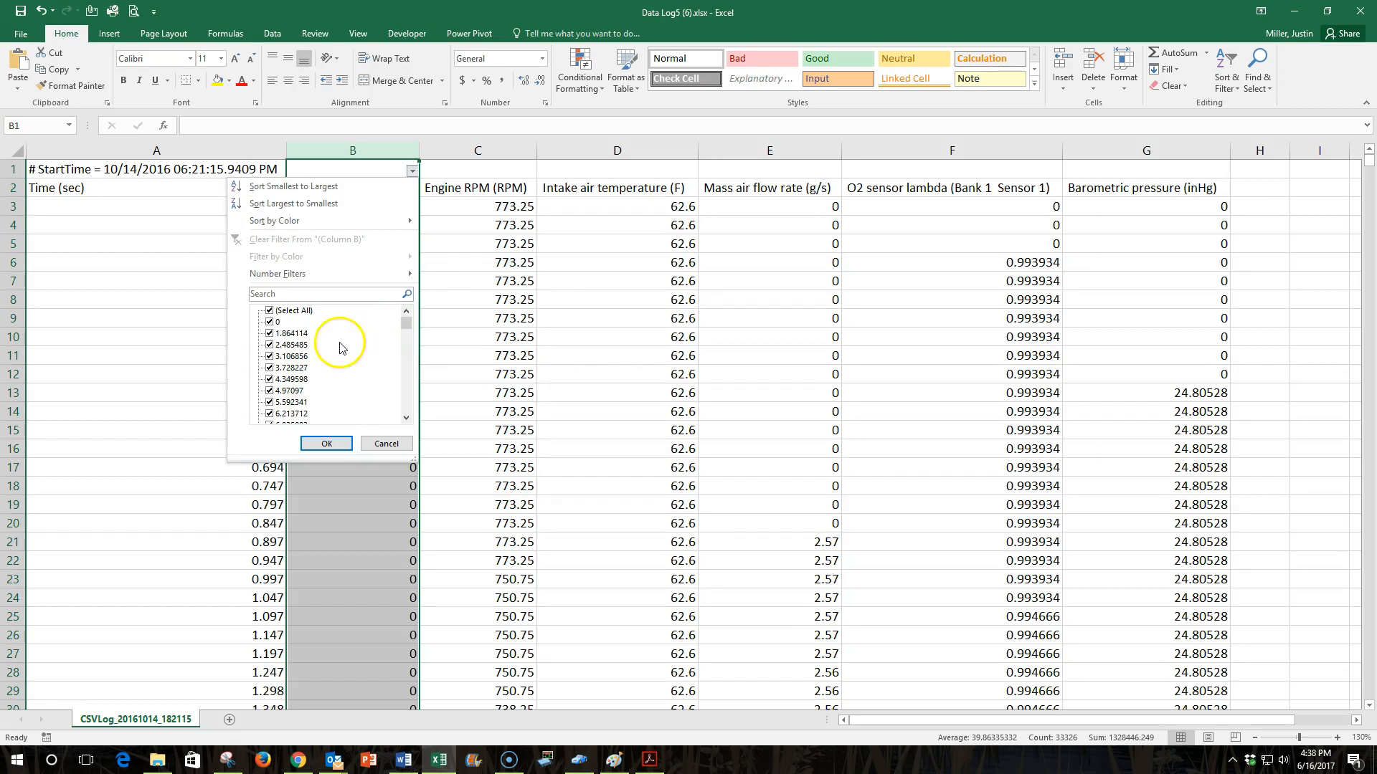
click(270, 310)
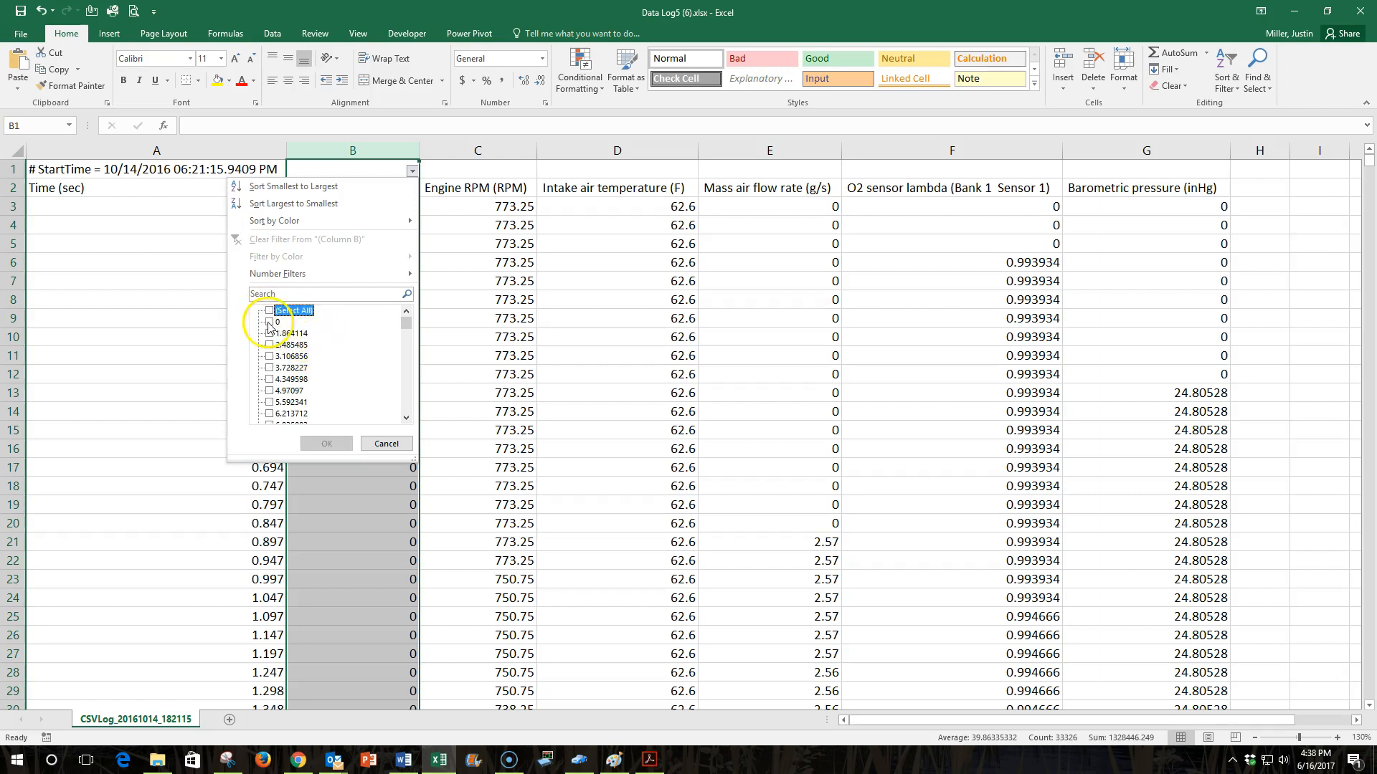
click(271, 323)
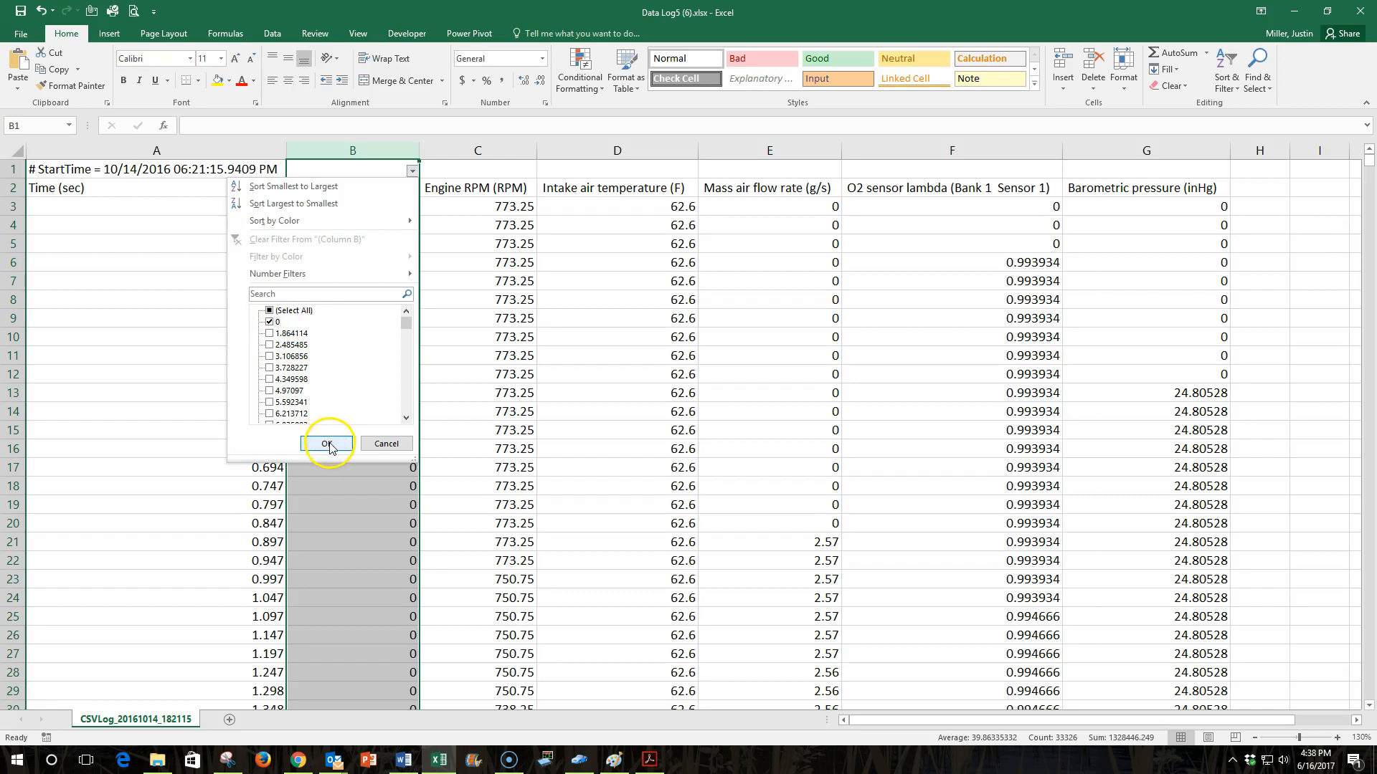
Apply the zero-speed filter and delete all 2250 visible zero-speed rows from row 3 down.
click(327, 443)
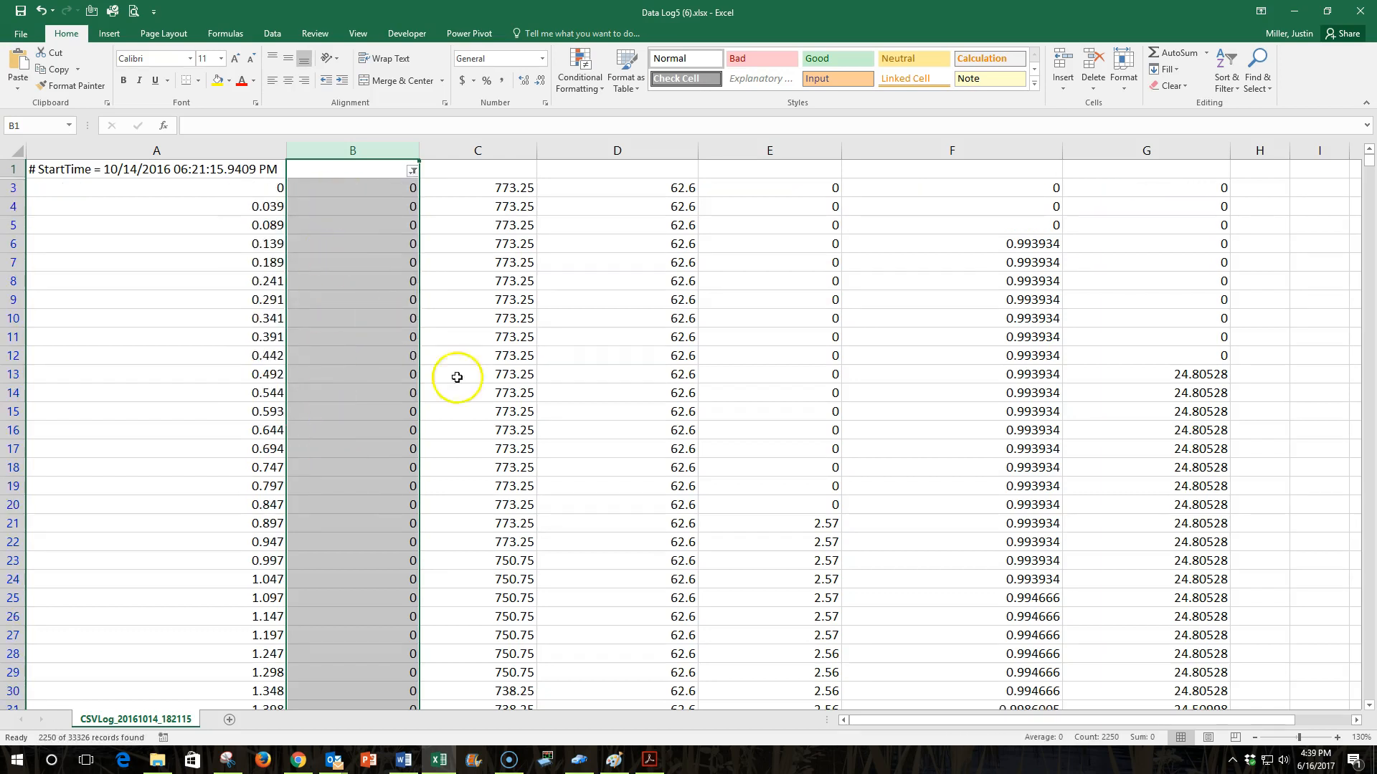
scroll(down, 3)
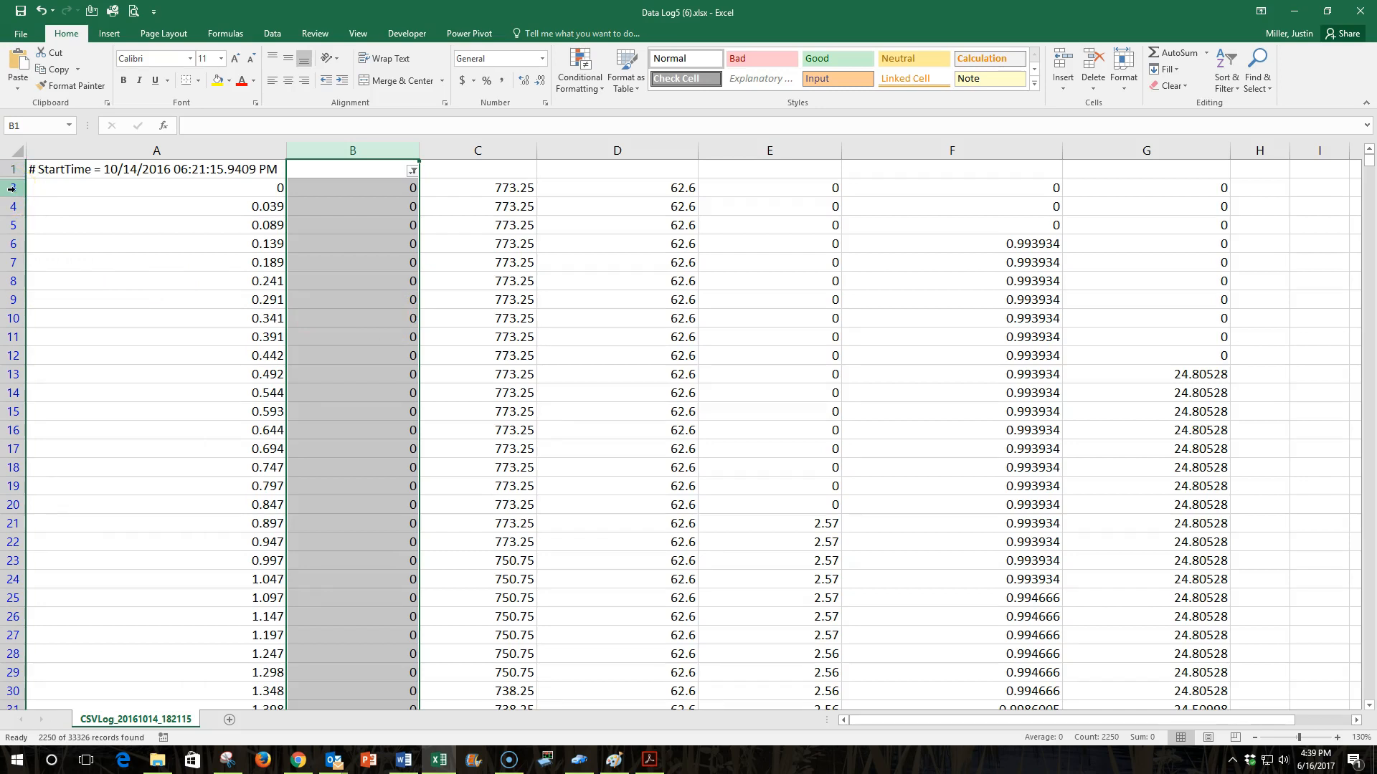
click(13, 188)
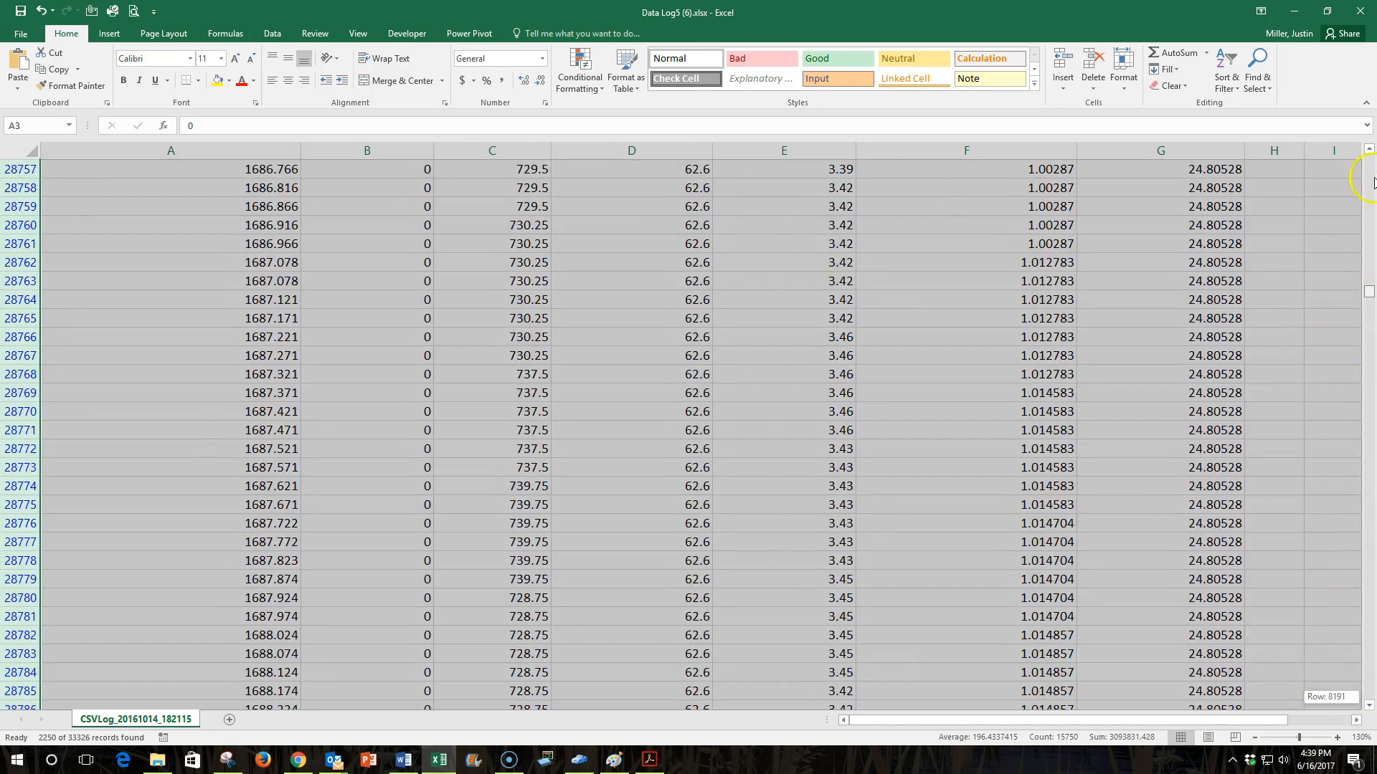
key(ctrl+Home)
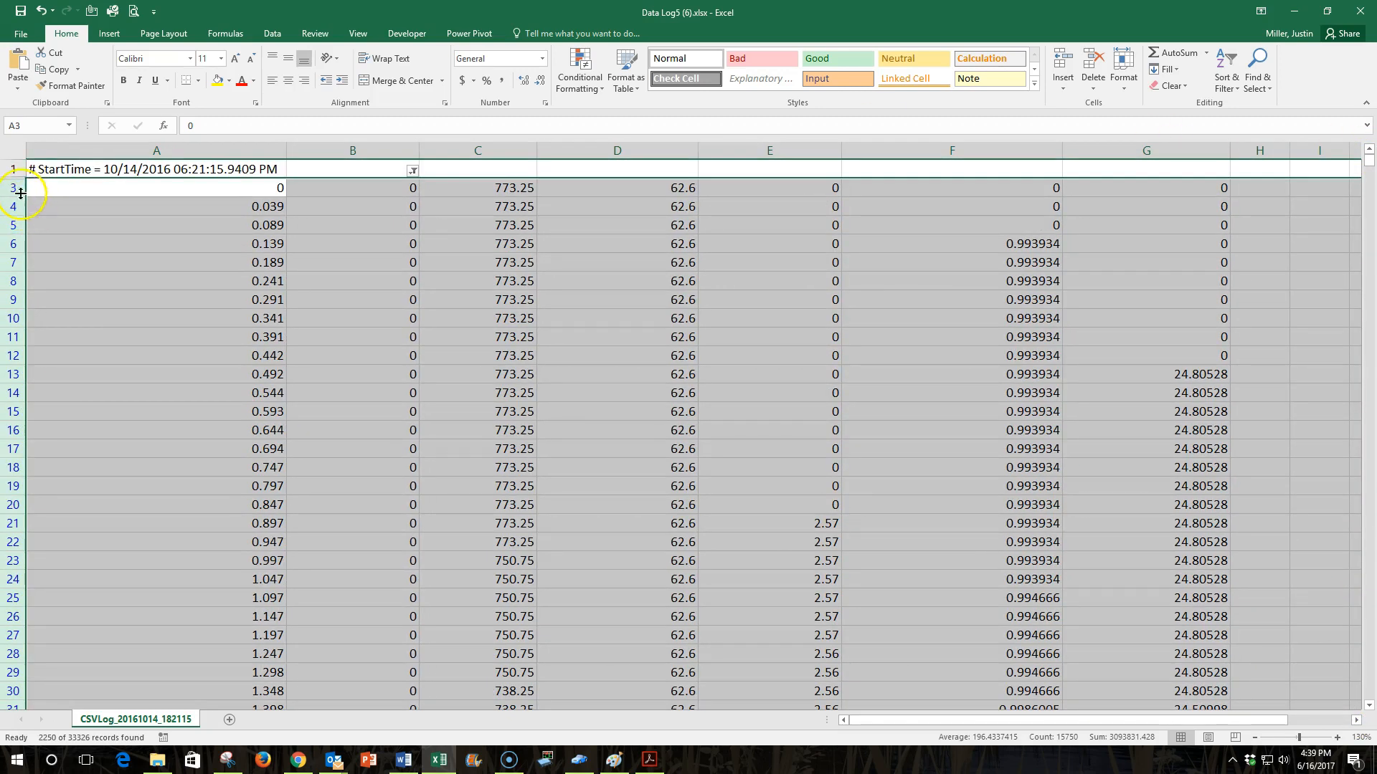
right_click(15, 187)
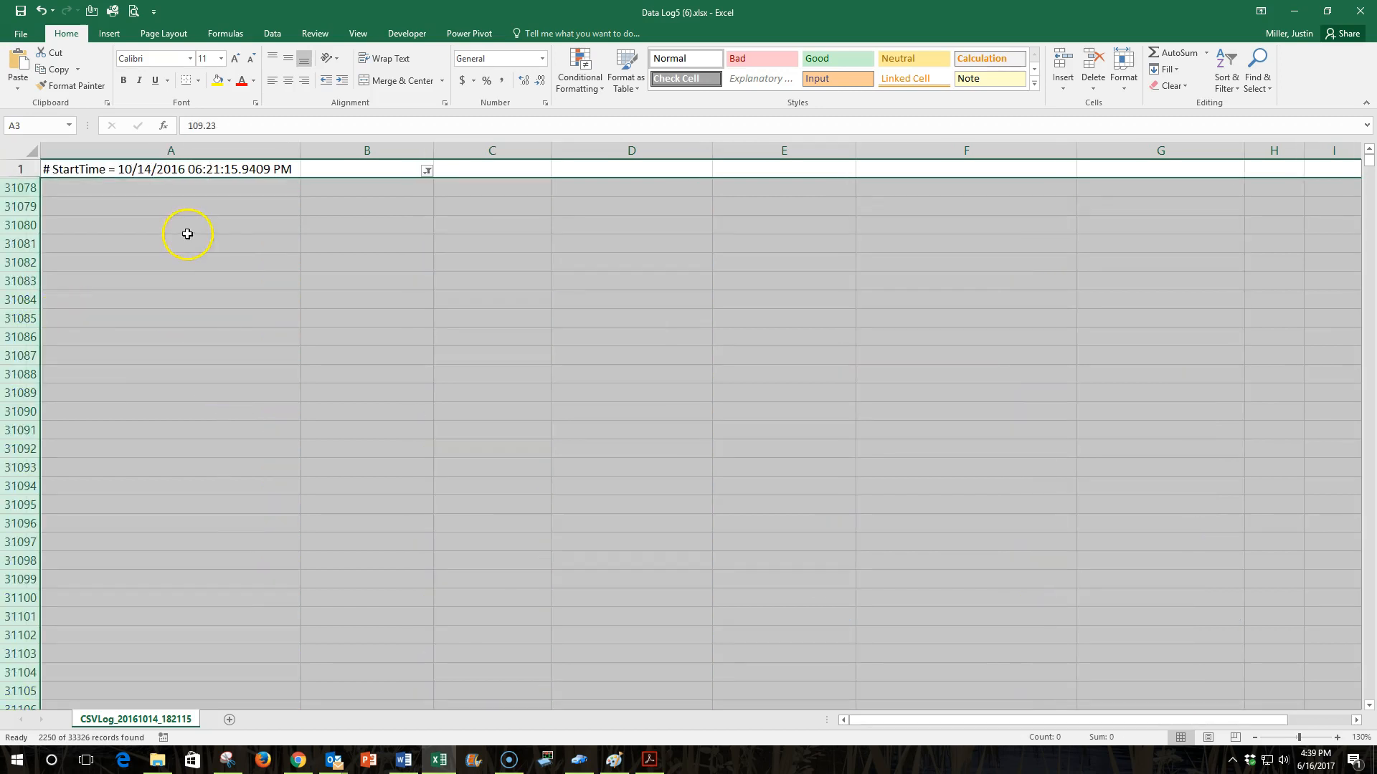
click(171, 243)
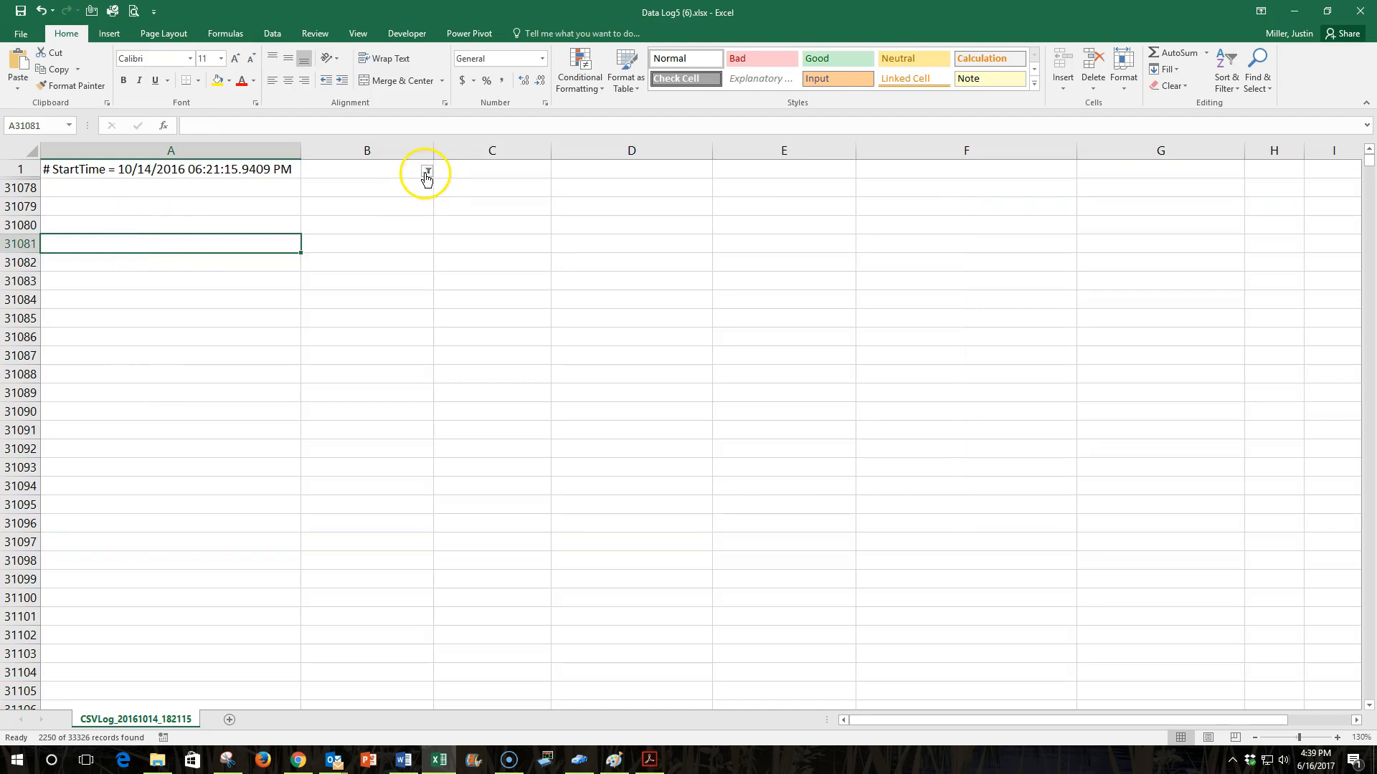
Reset the Vehicle speed filter to Select All so every remaining row shows.
click(428, 171)
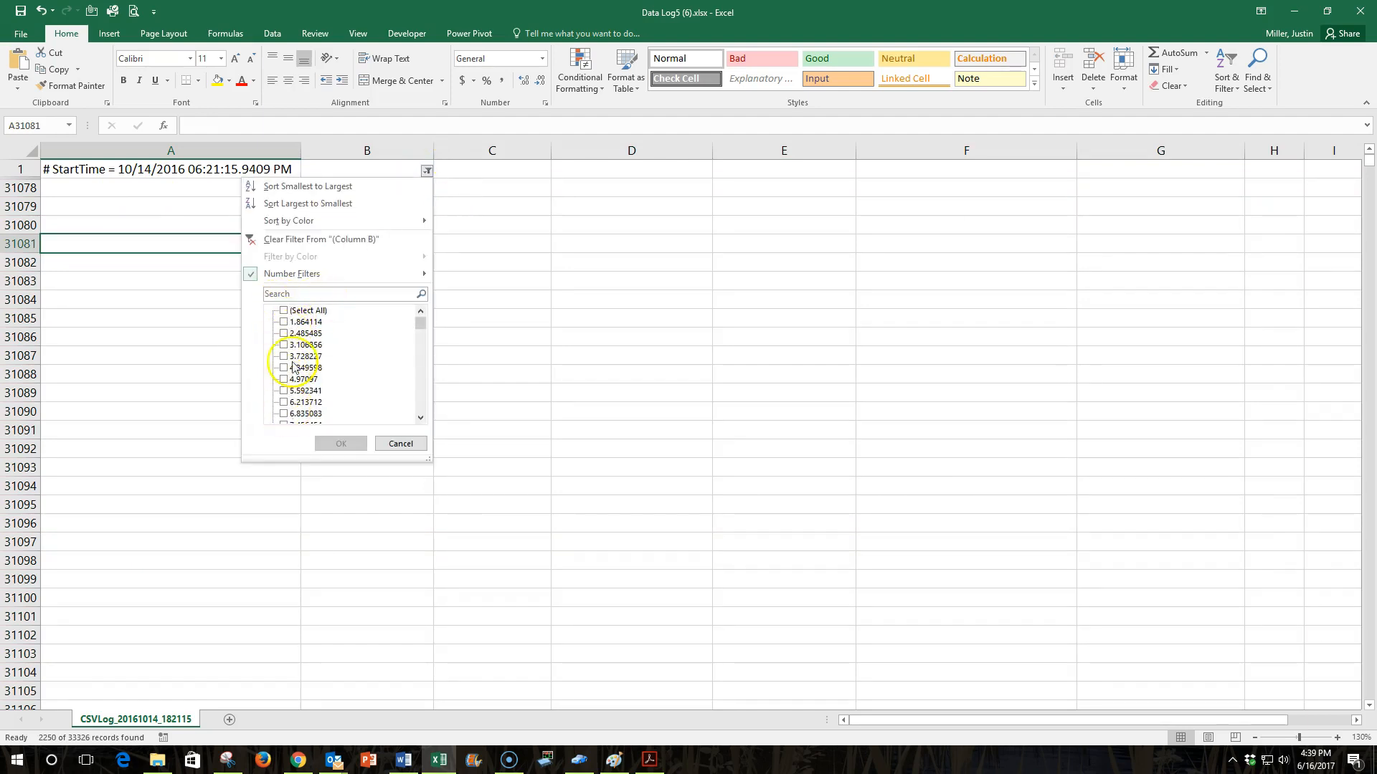
mouse_move(284, 314)
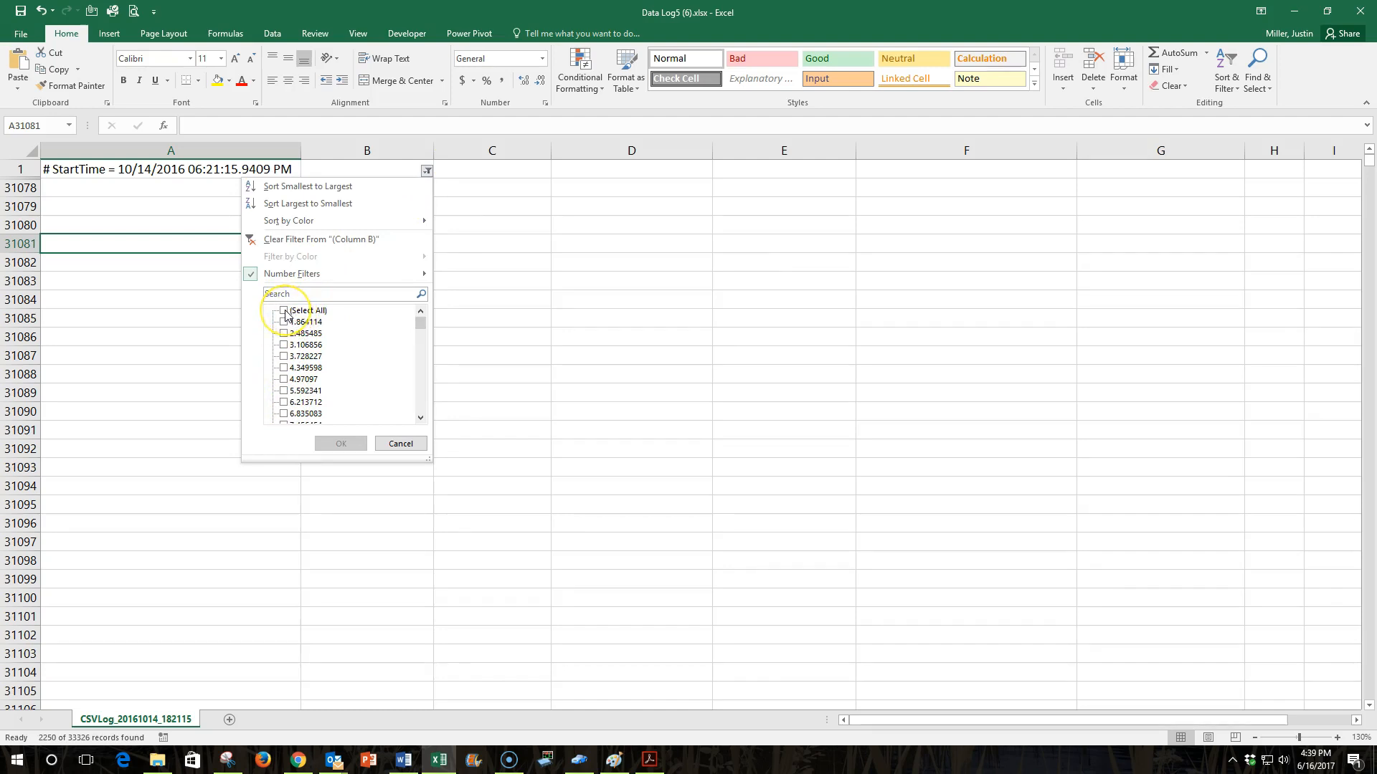
click(342, 443)
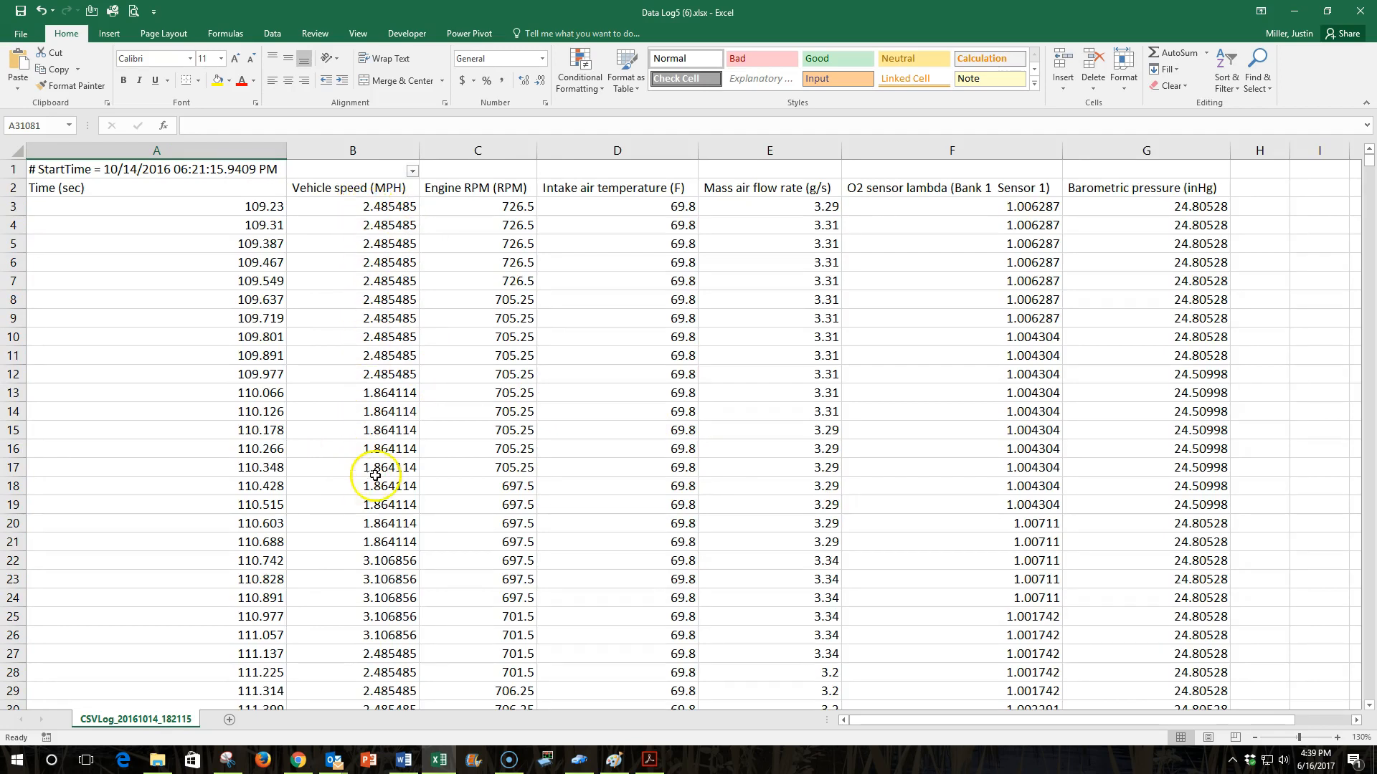
mouse_move(1328, 291)
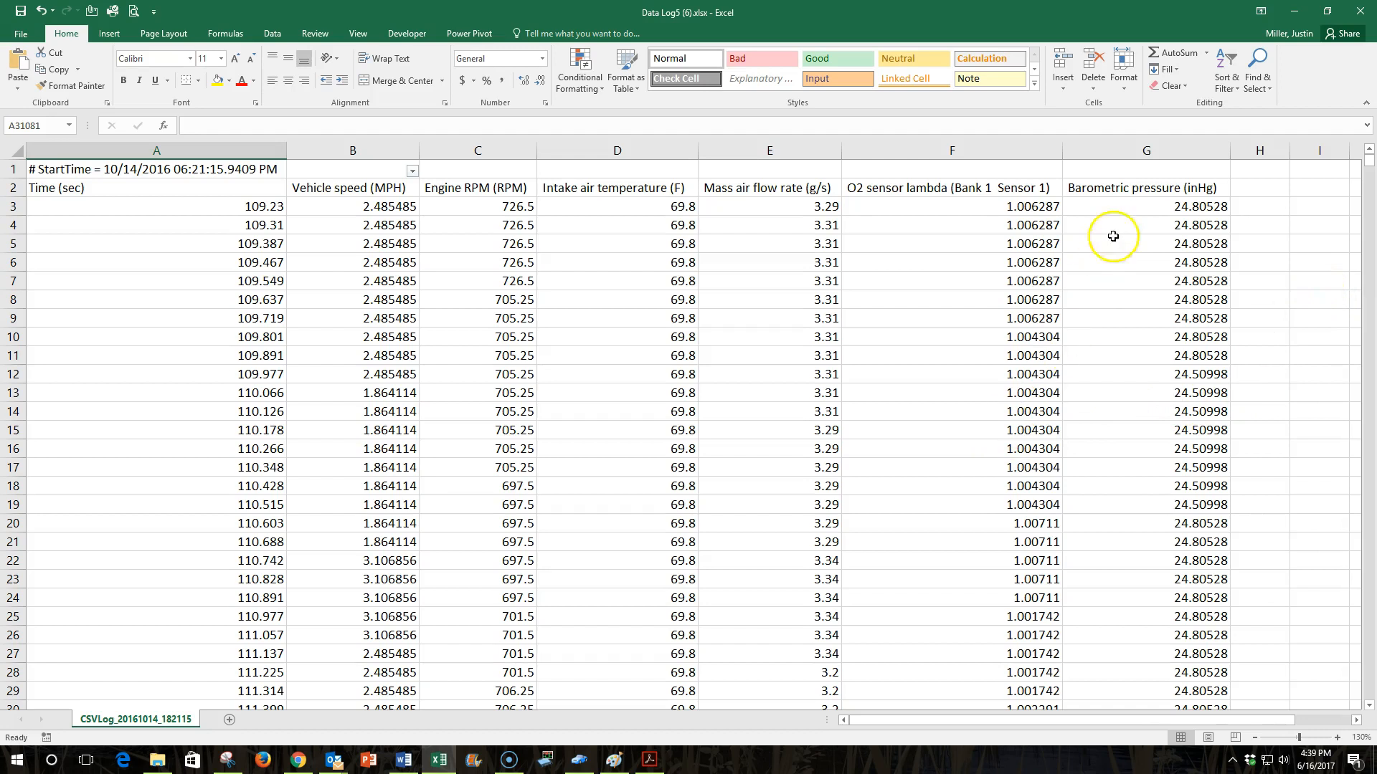
mouse_move(1256, 193)
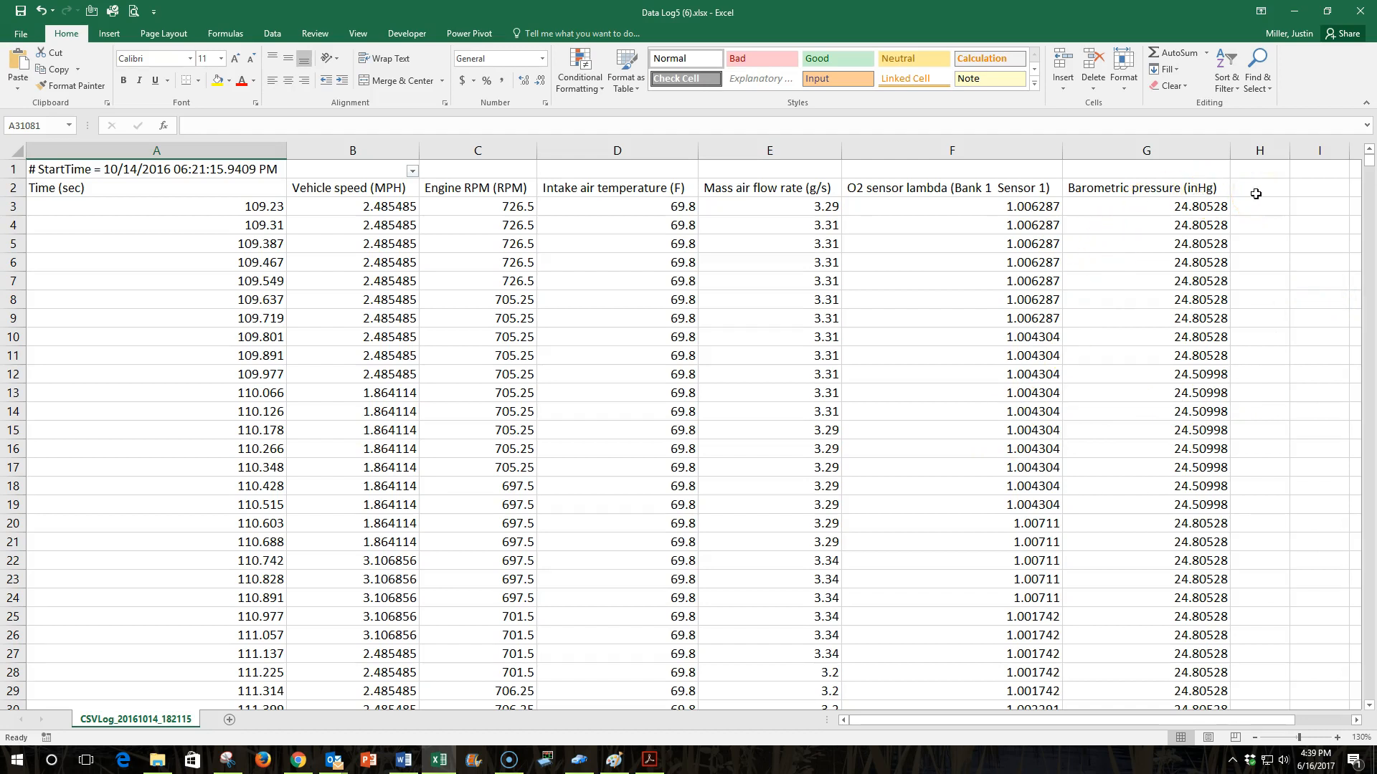
Narrow the Time column and number the rows 1, 2, 3… down column H from H3.
drag(285, 151, 201, 156)
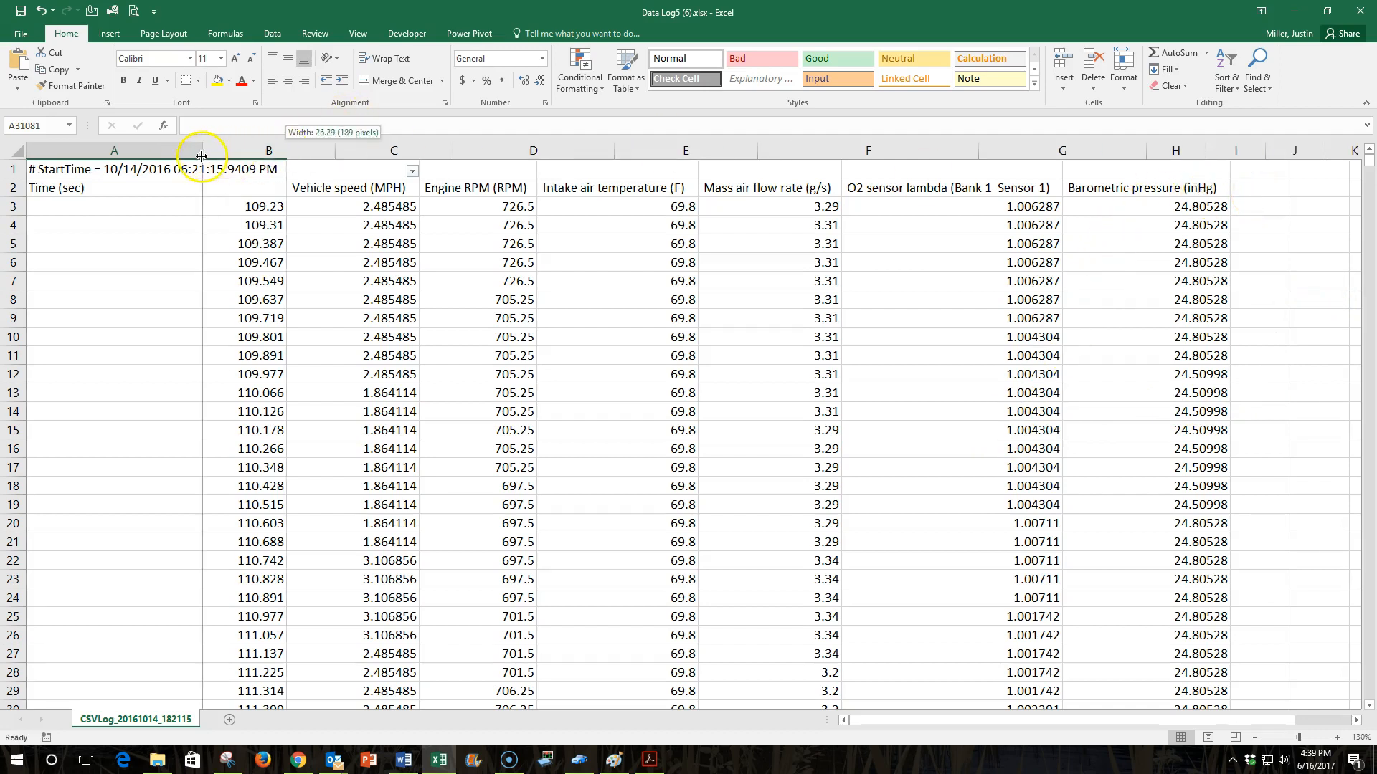
drag(202, 151, 180, 151)
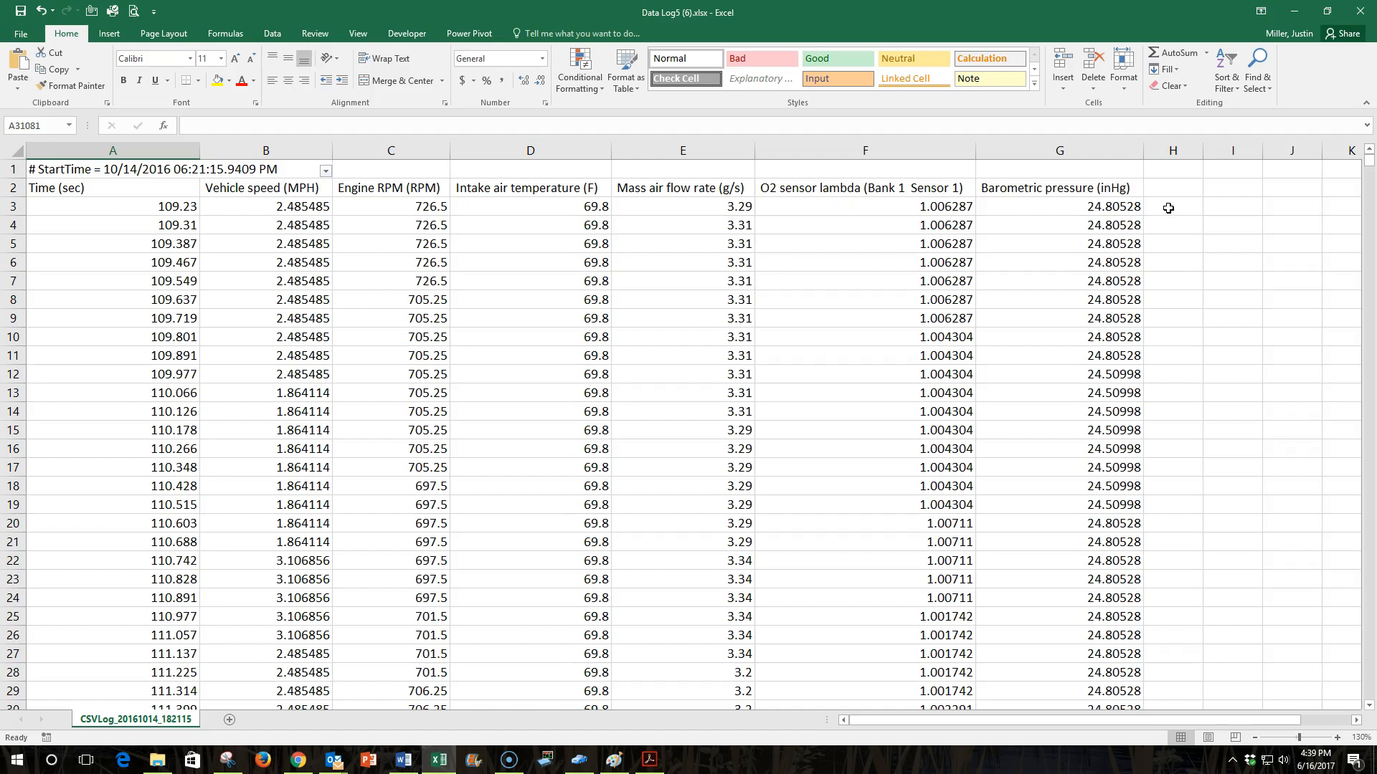
click(1172, 207)
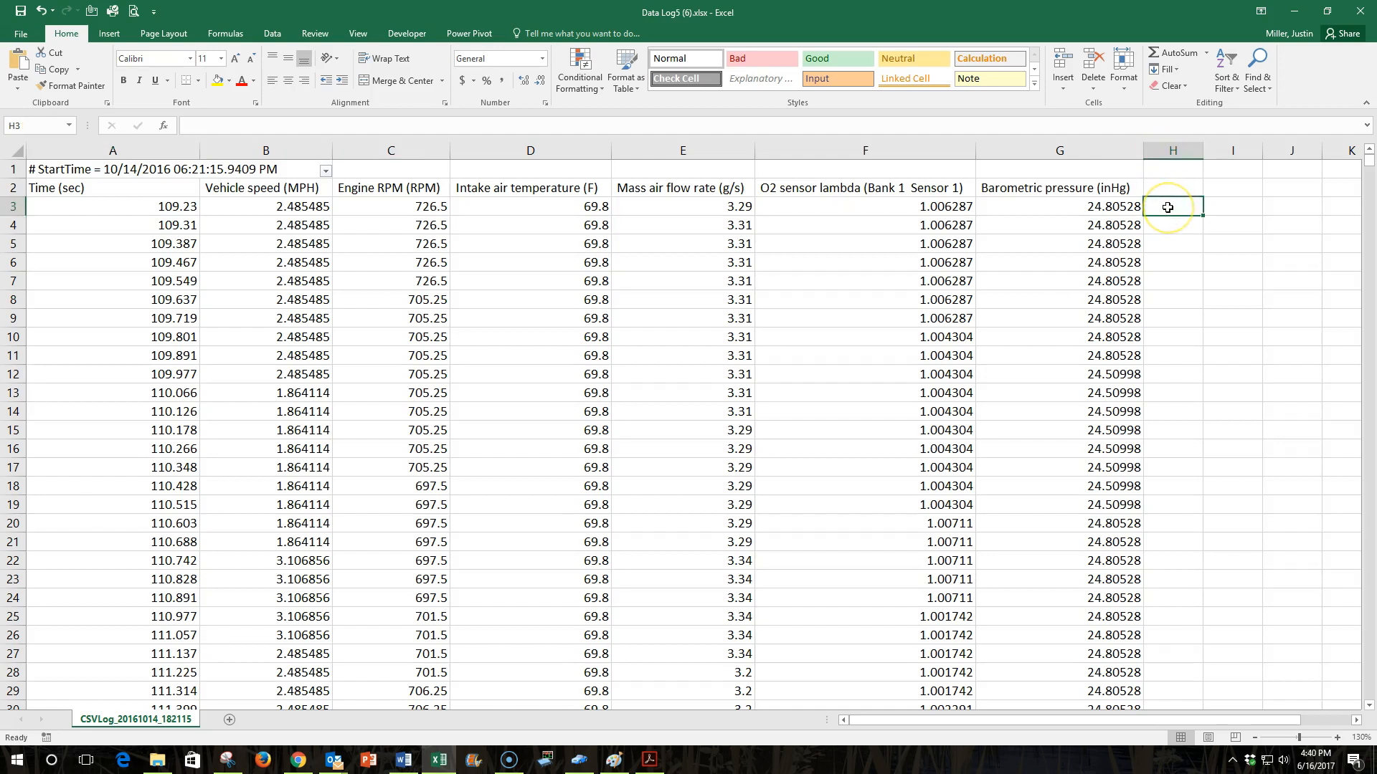
text(1)
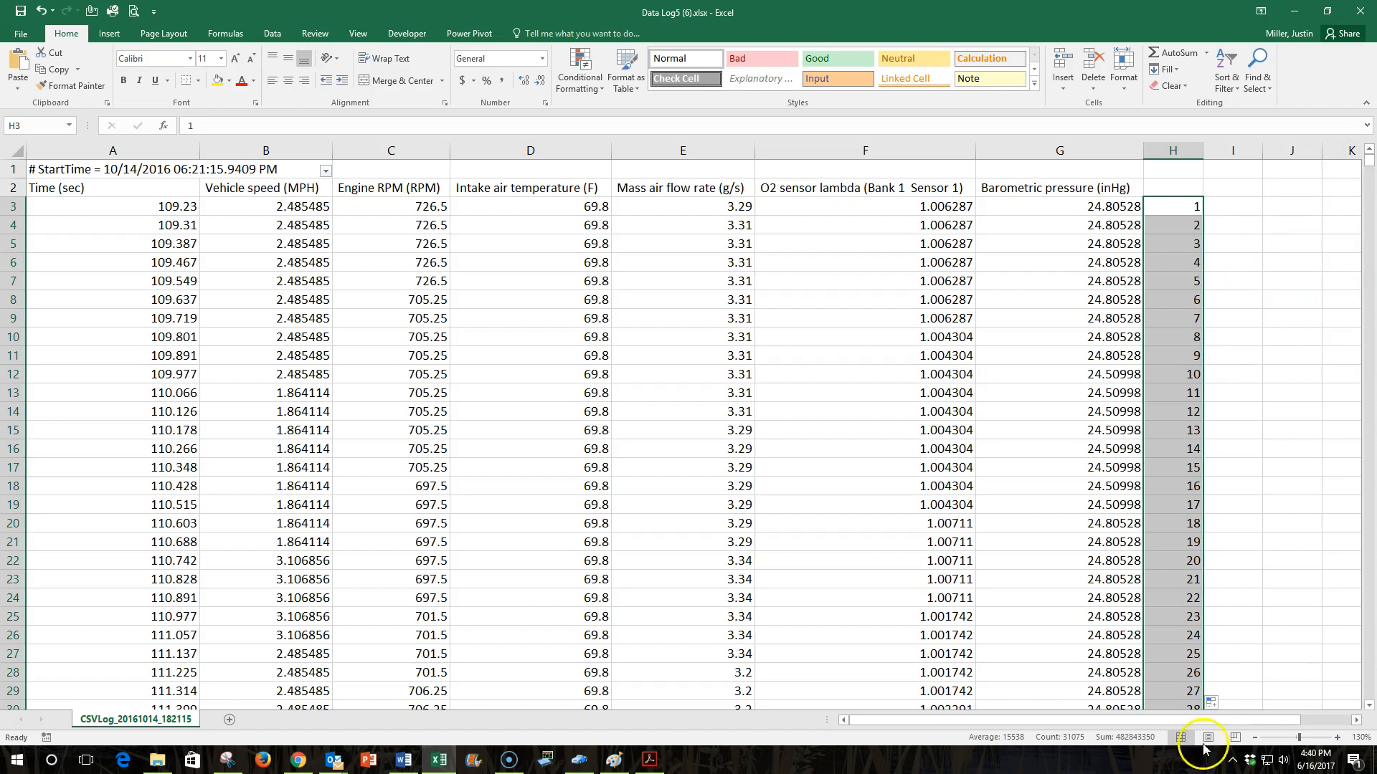
mouse_move(1368, 166)
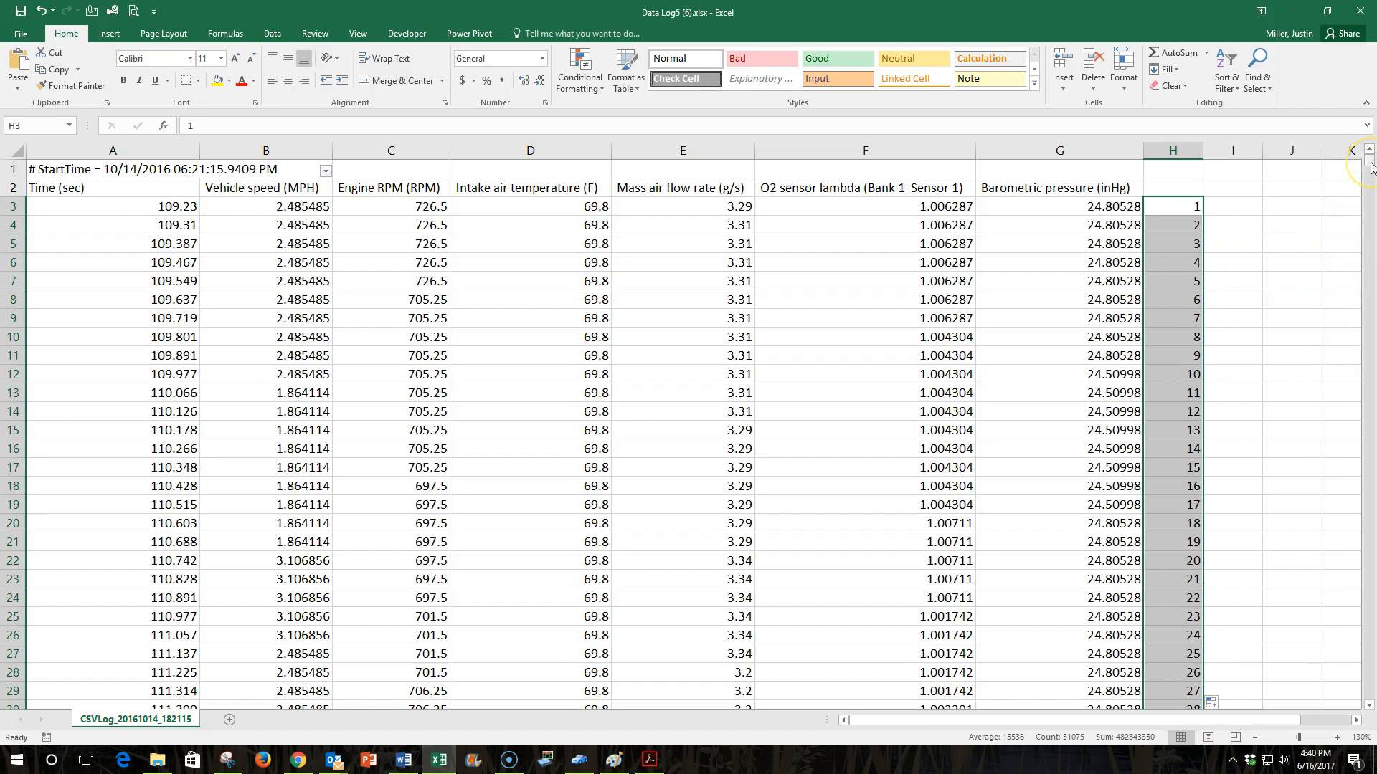
click(1233, 261)
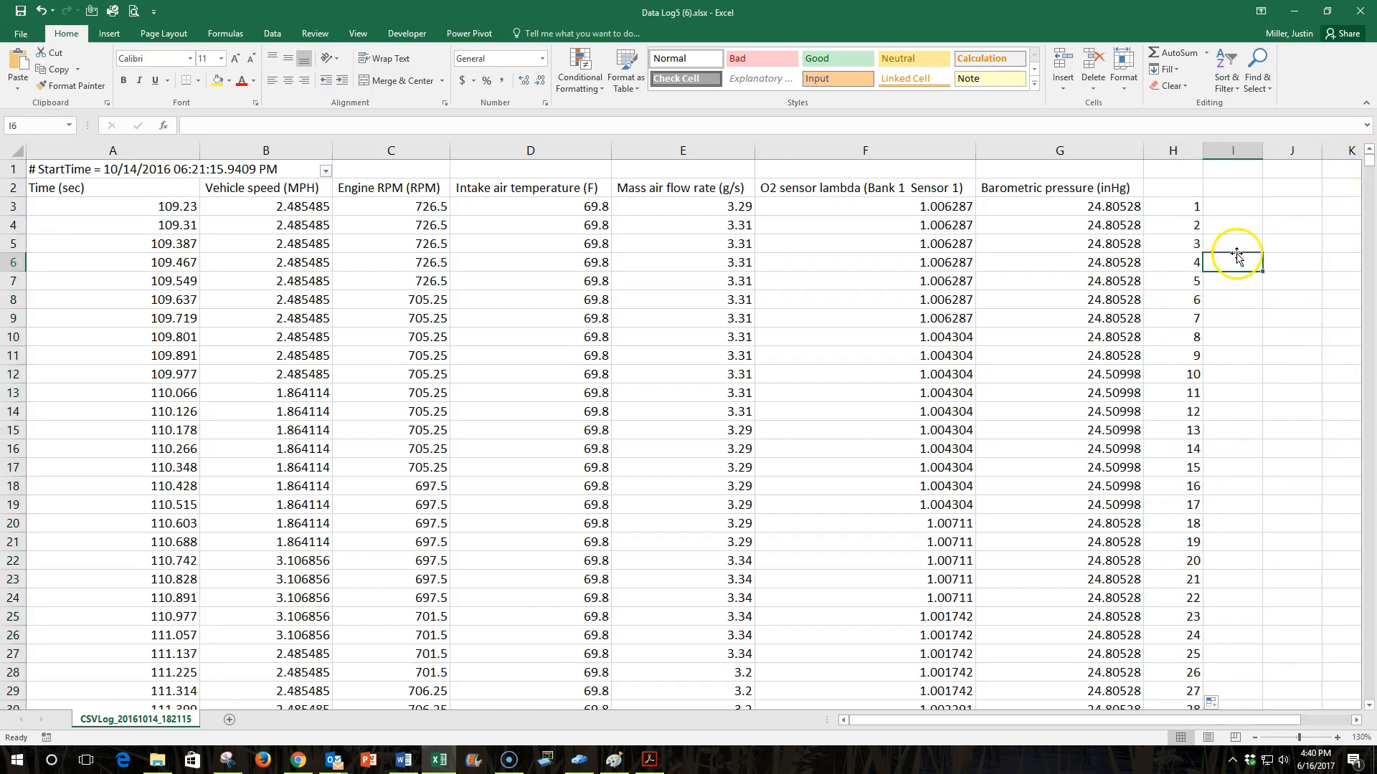
mouse_move(1219, 207)
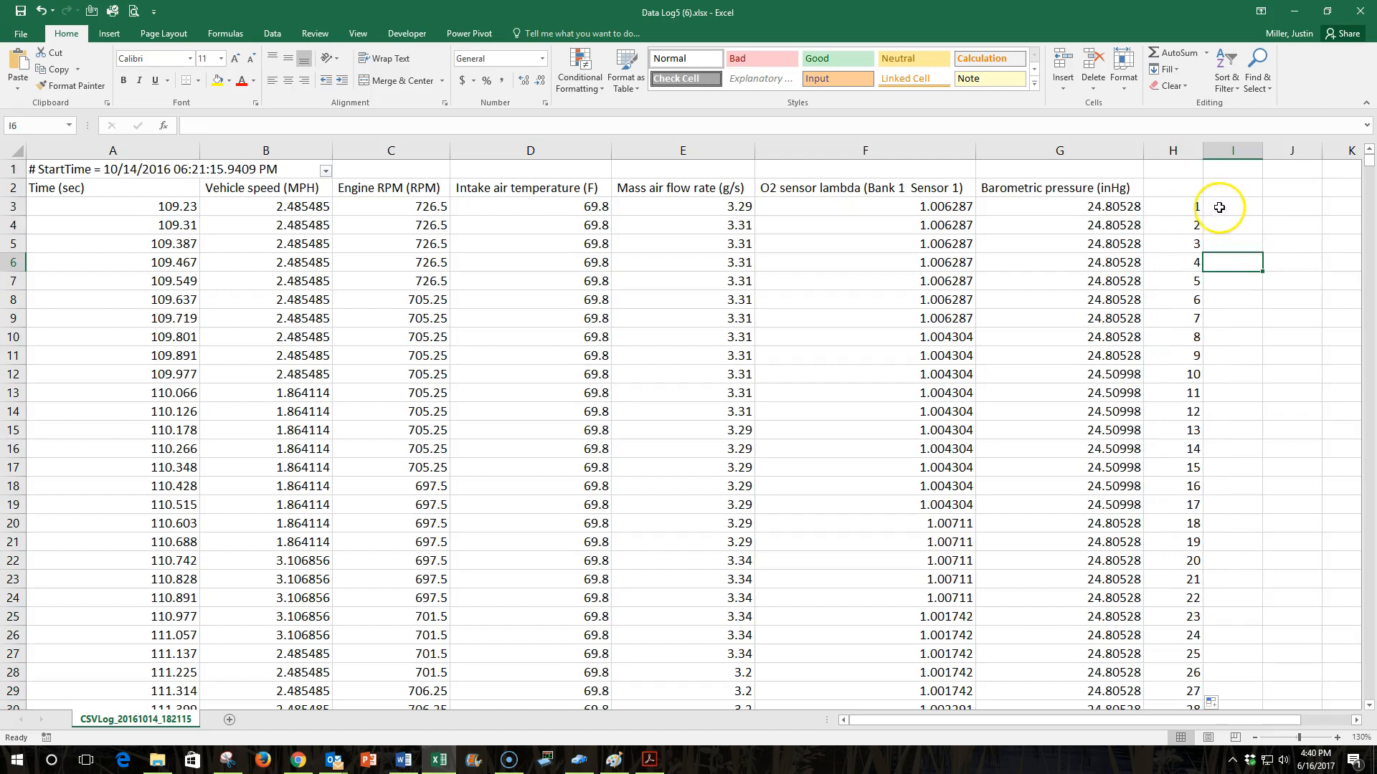
Enter =MOD(H3,10) in cell I3, correcting the divisor from 100 to 10.
text(=)
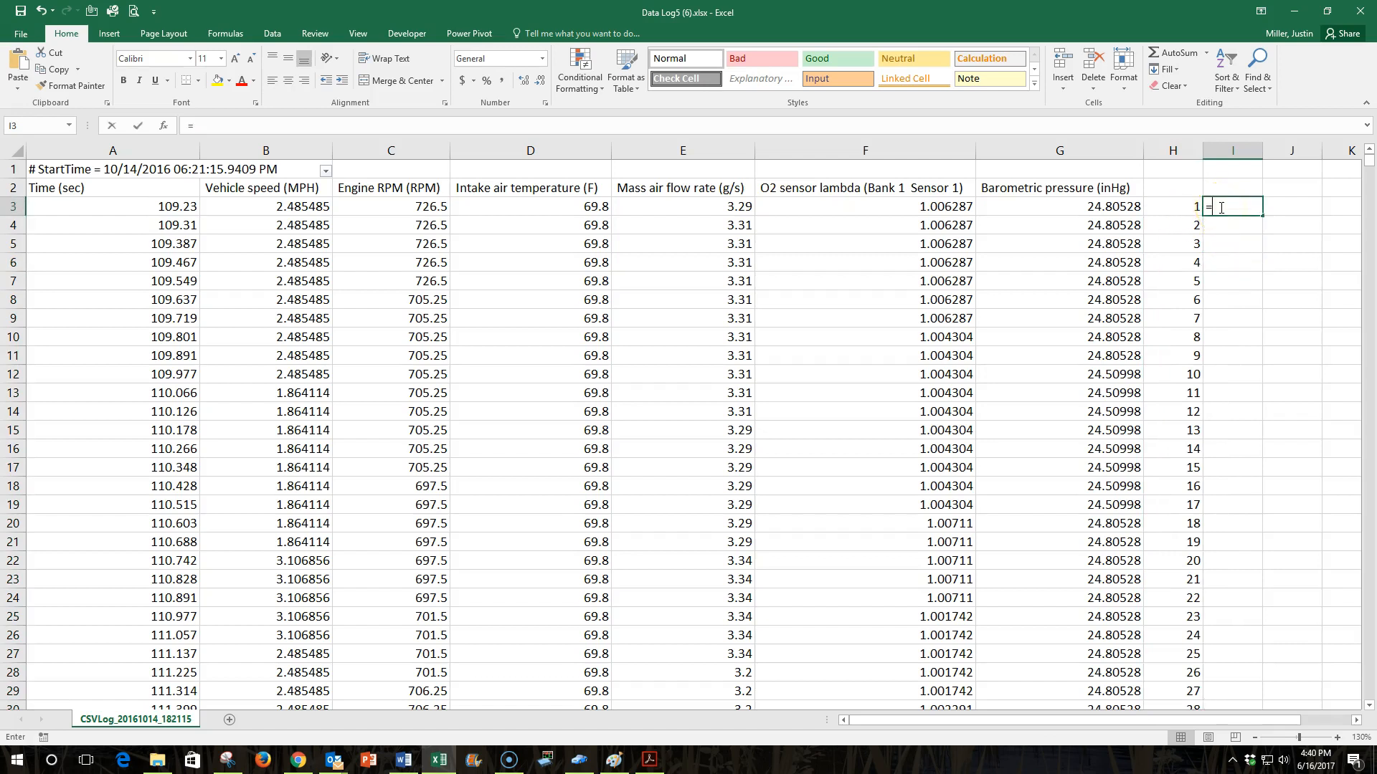
text(mo)
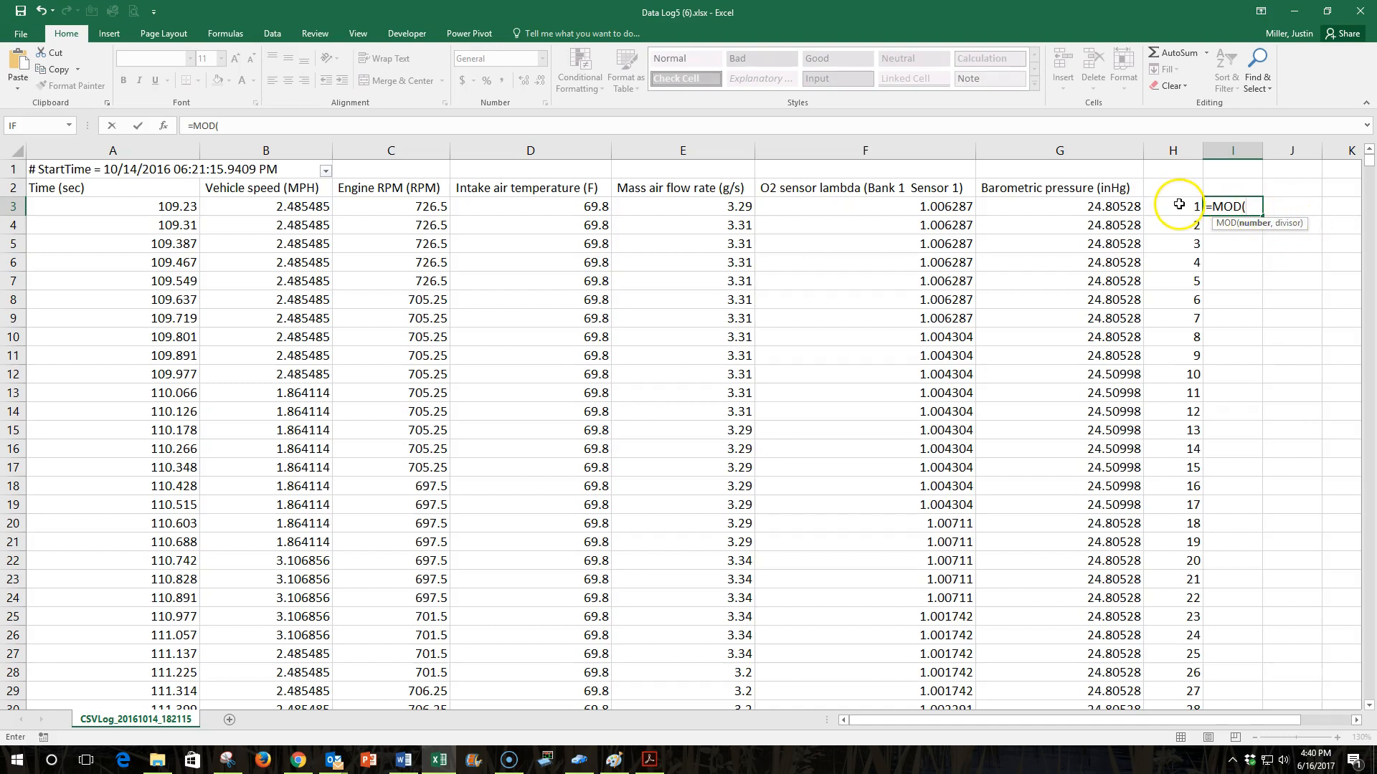
mouse_move(1250, 203)
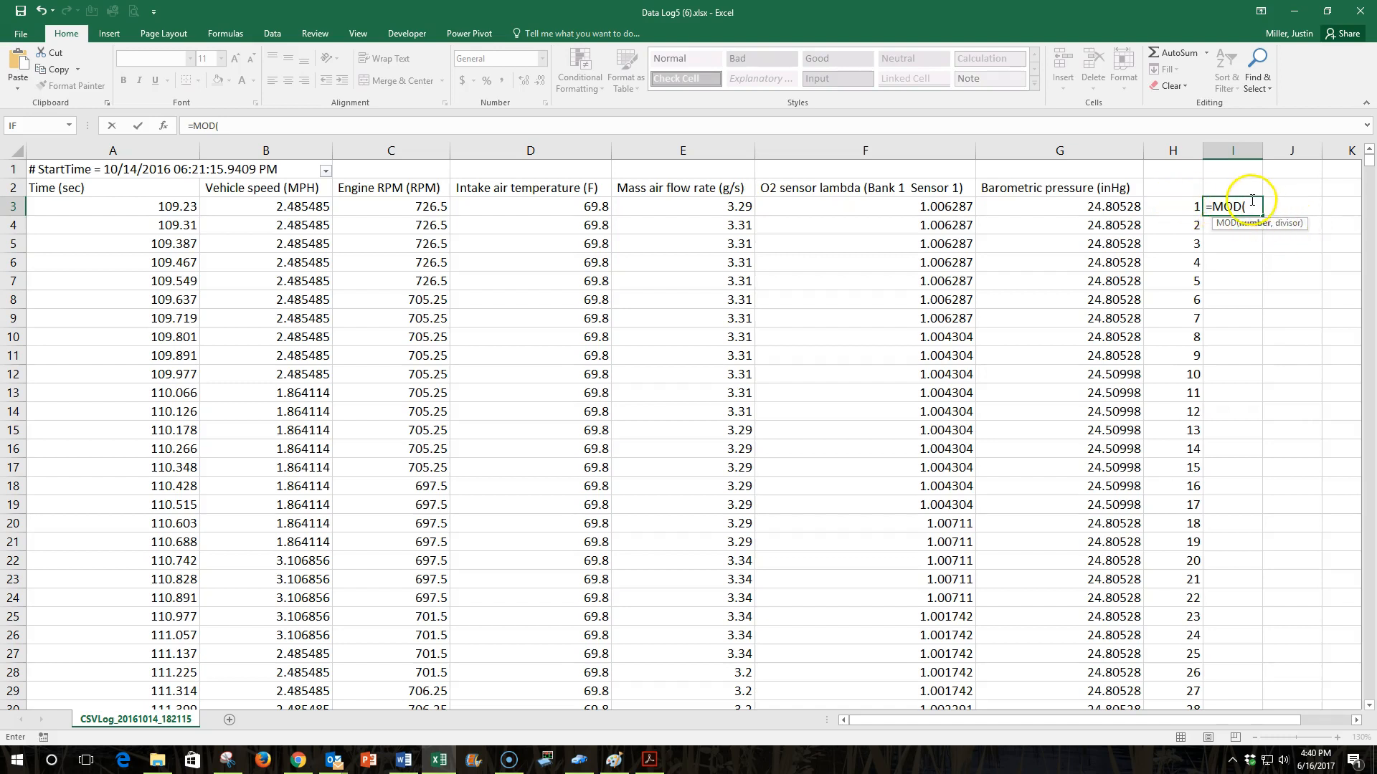
mouse_move(1188, 209)
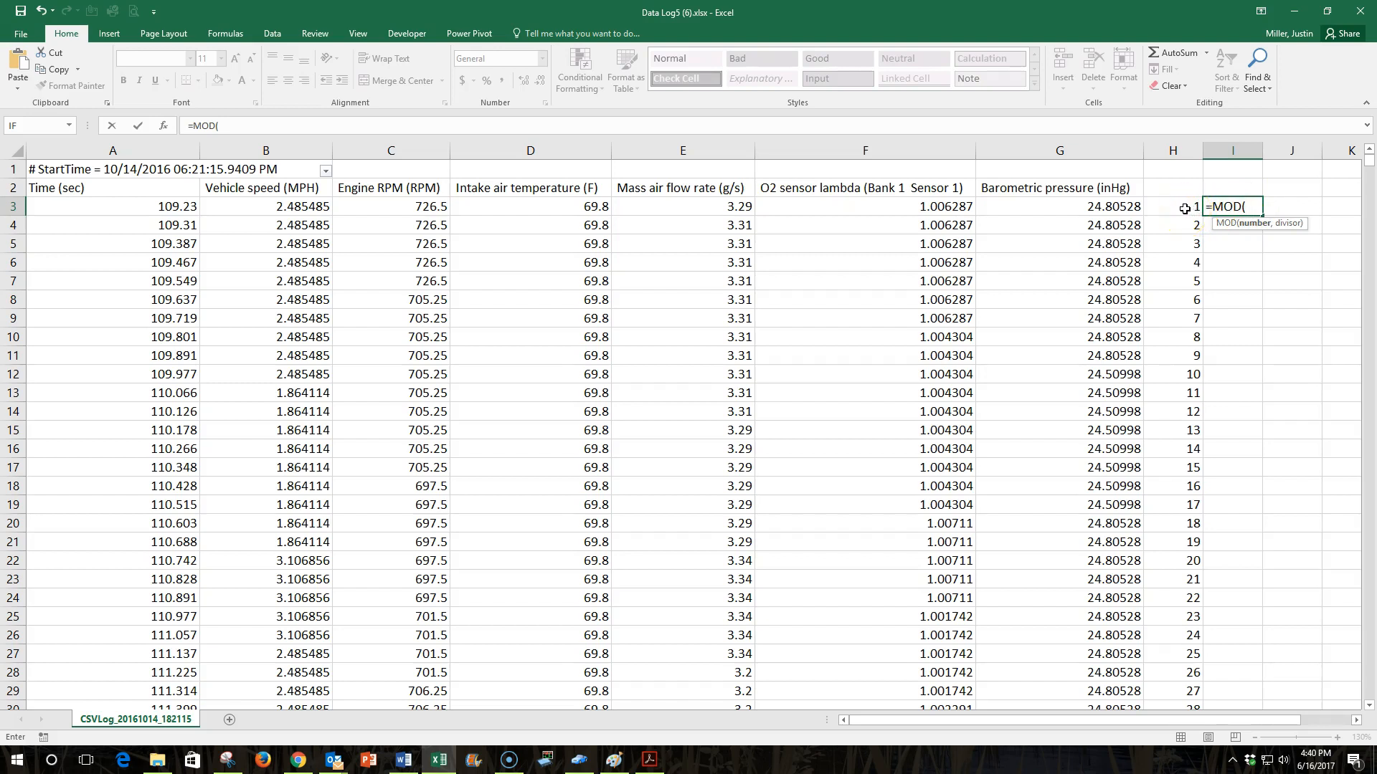
click(1172, 206)
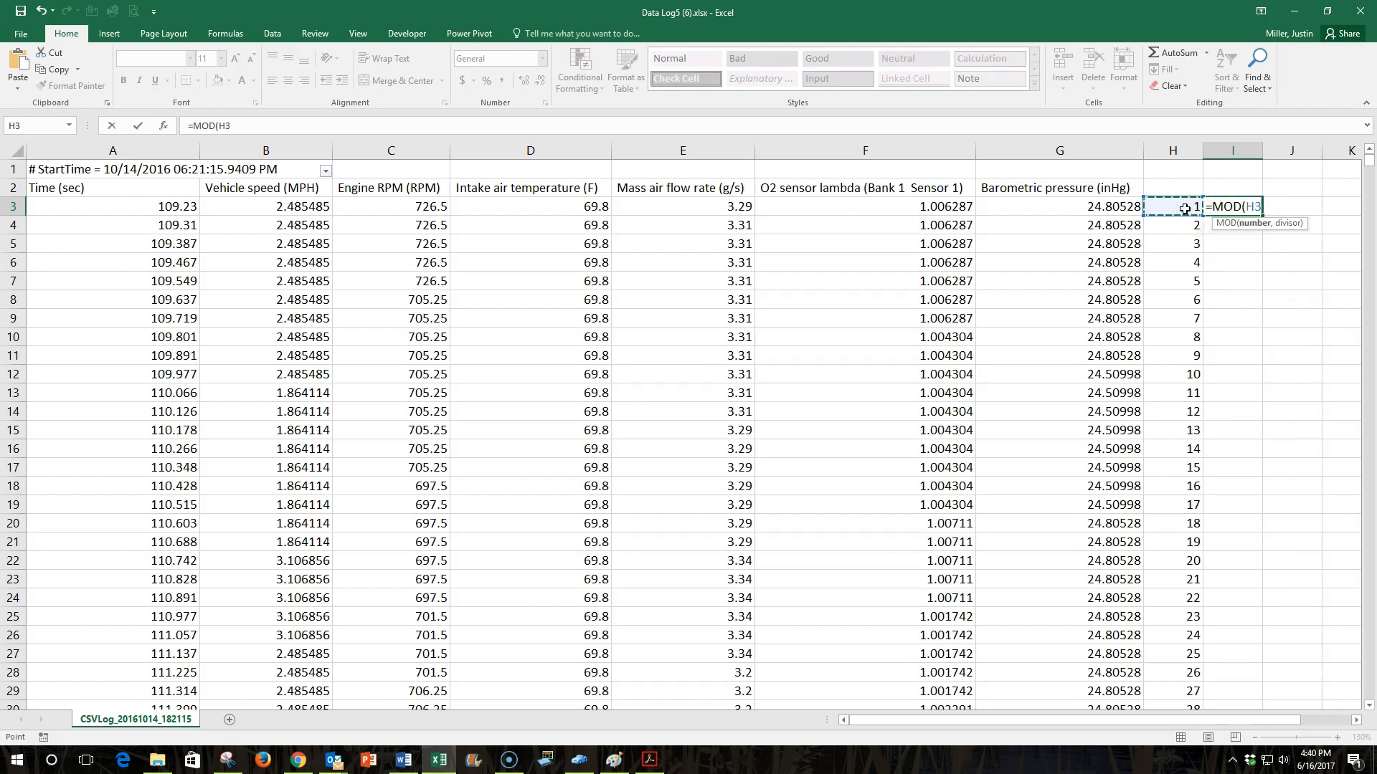
text(,)
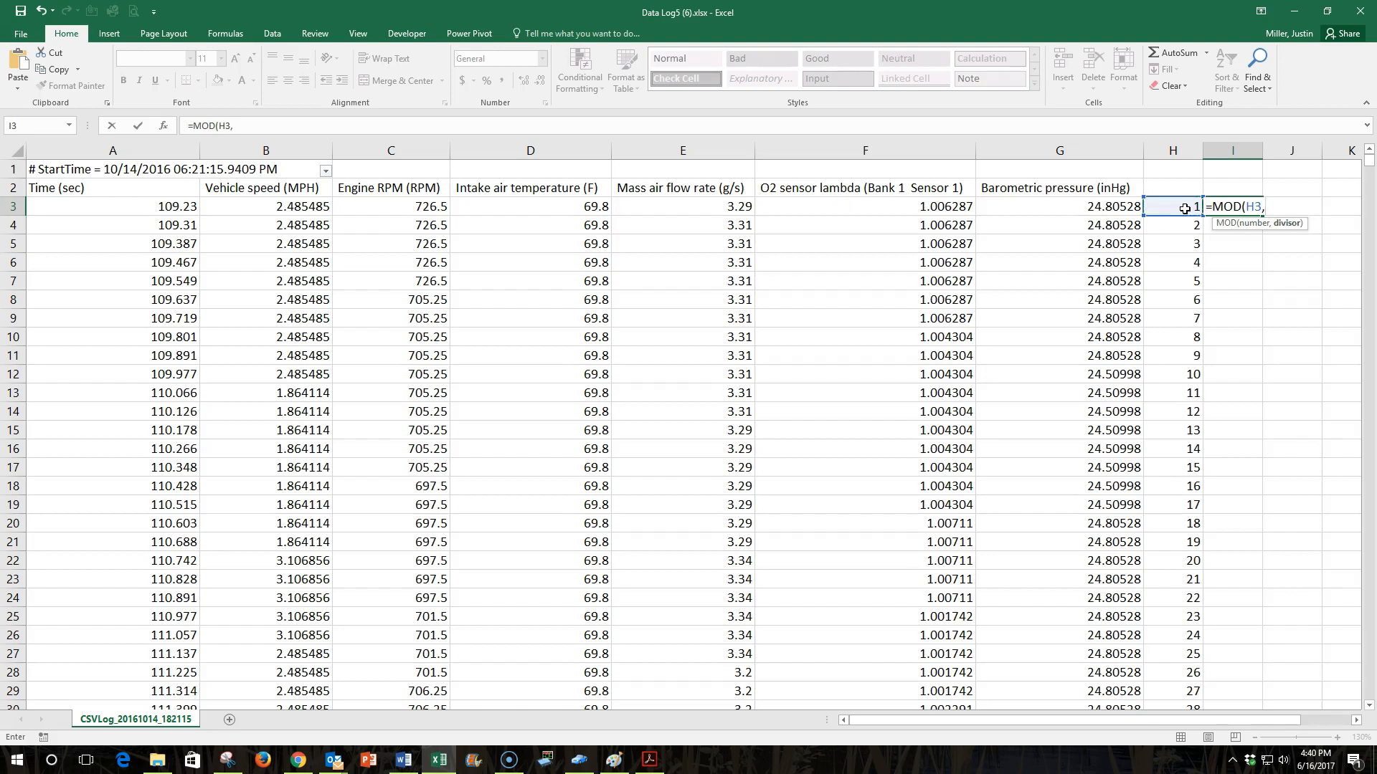
text(100)
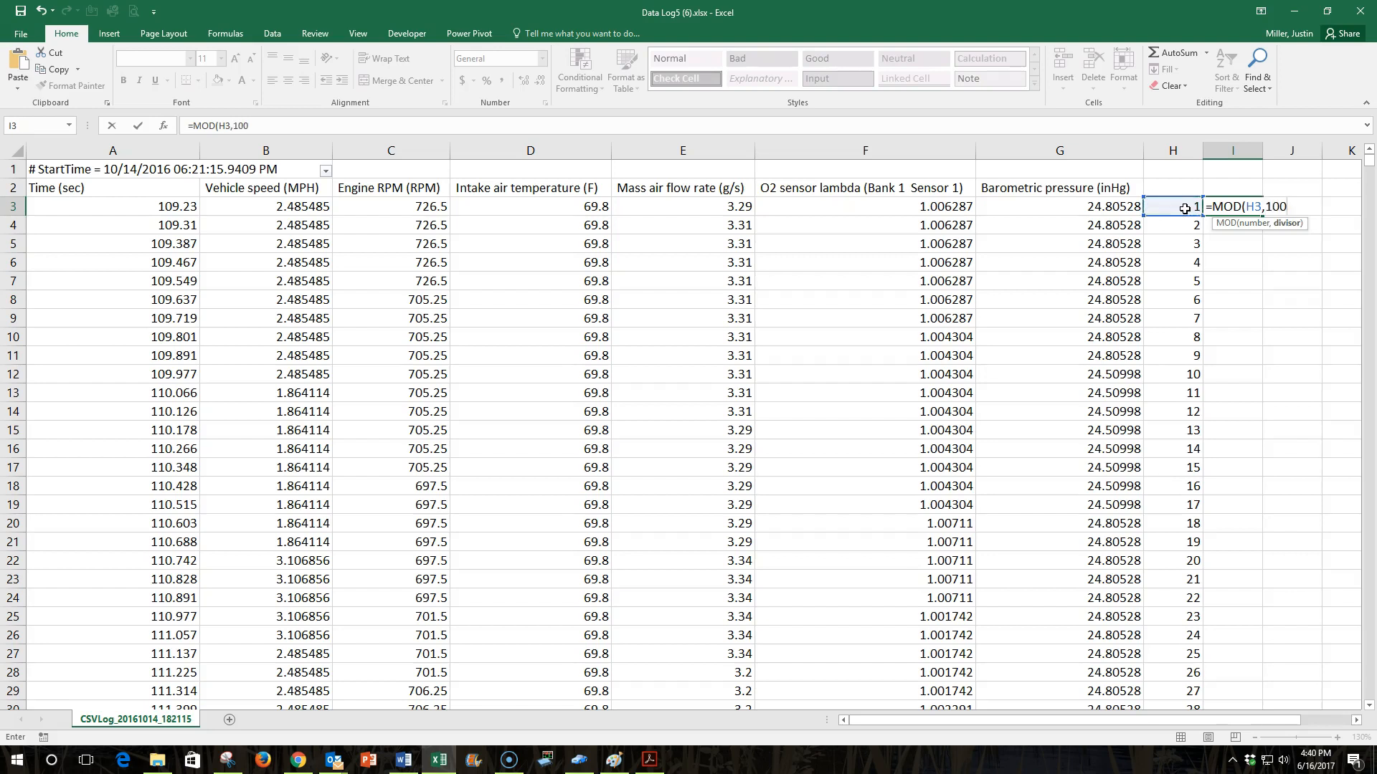
text())
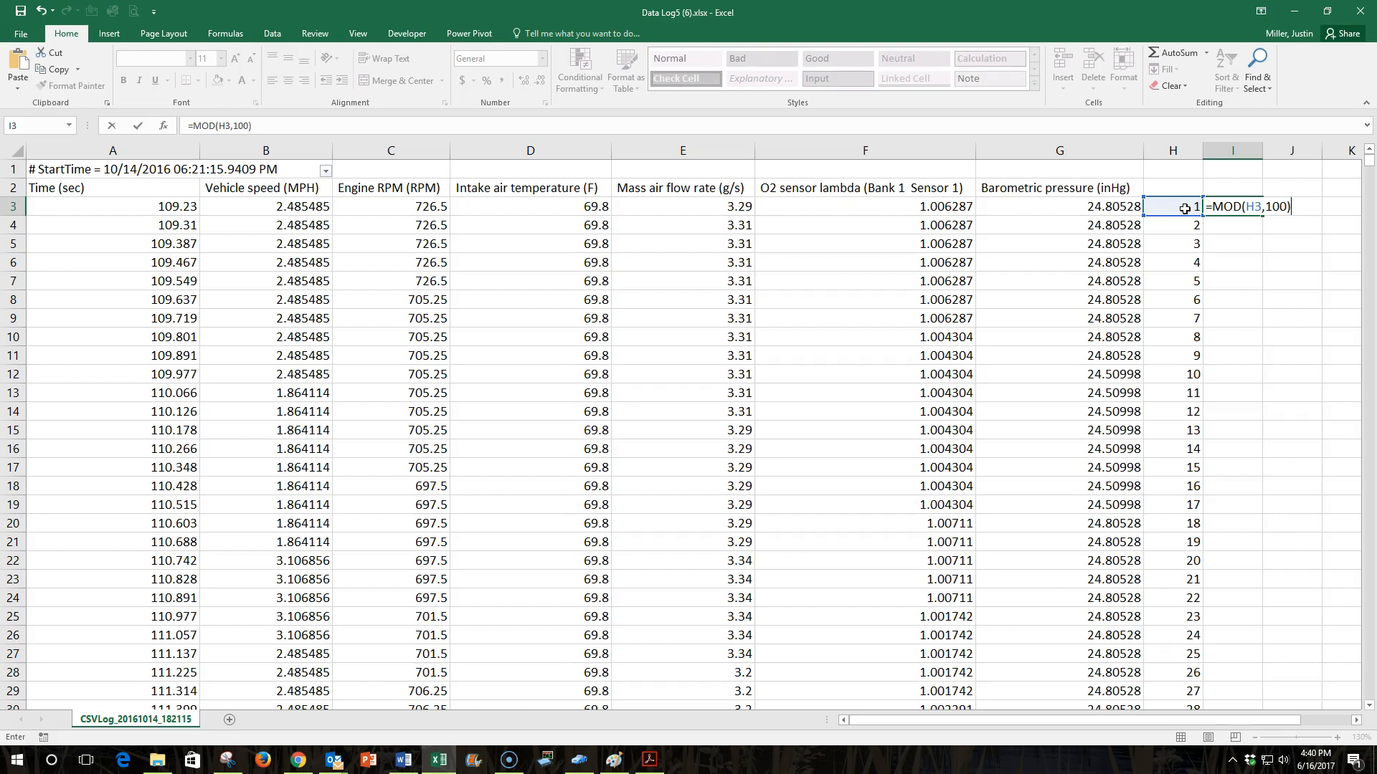
key(BackSpace)
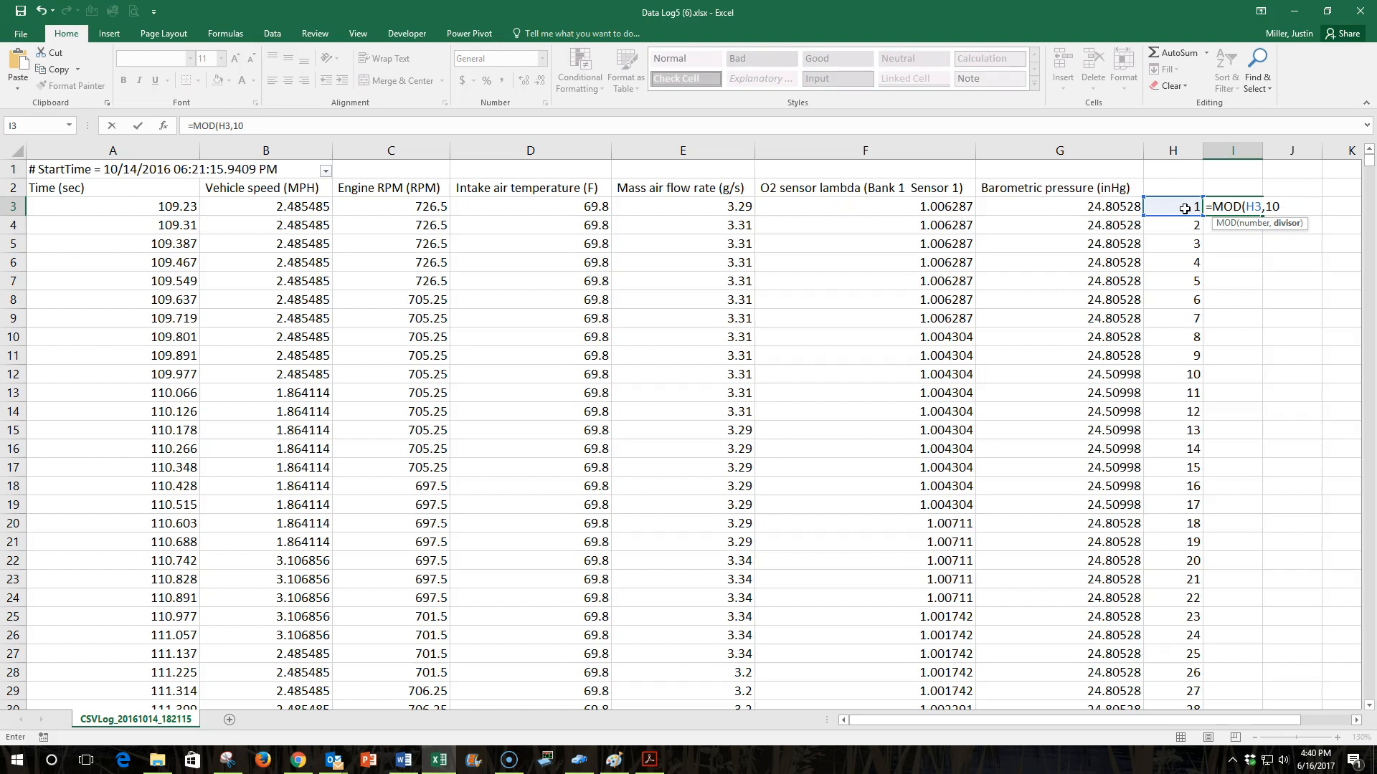
text())
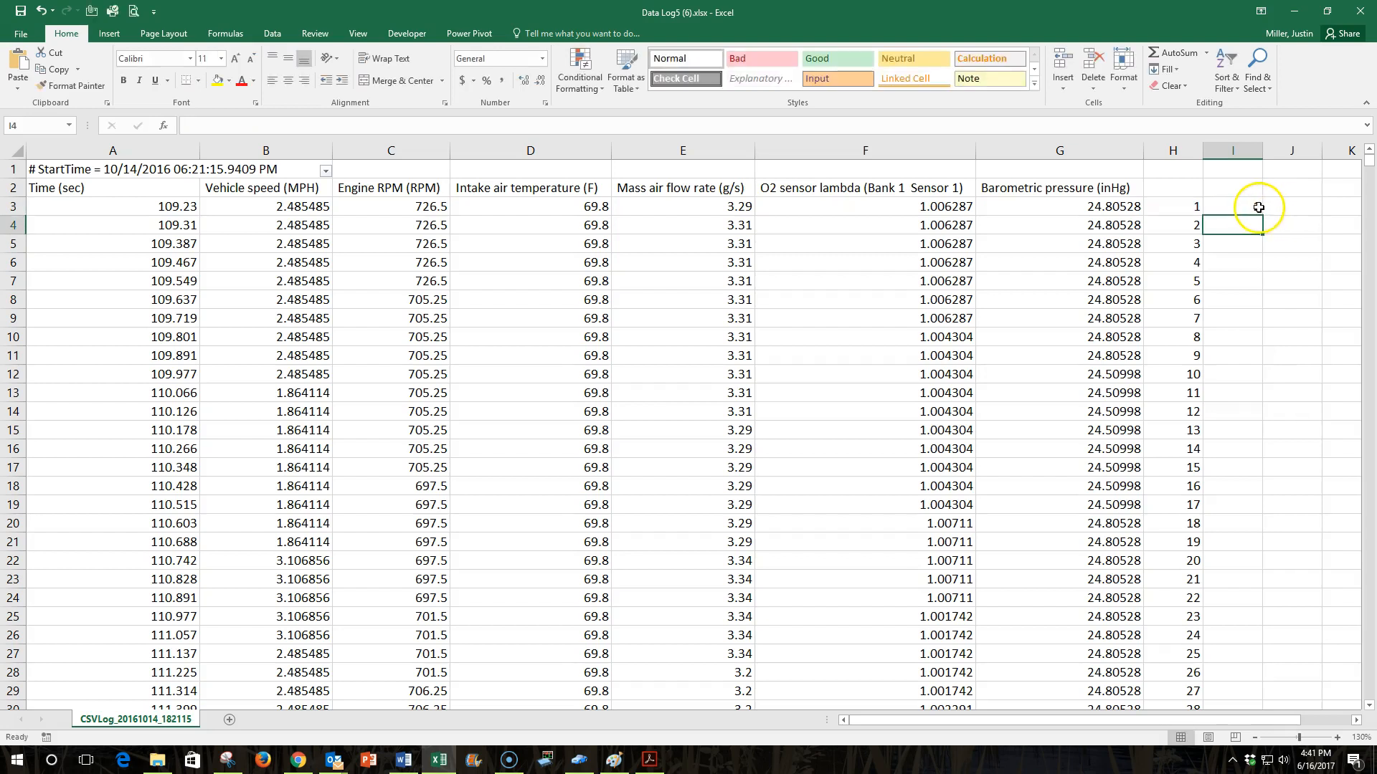
Fill the MOD formula from I3 down column I to the last data row.
click(1232, 207)
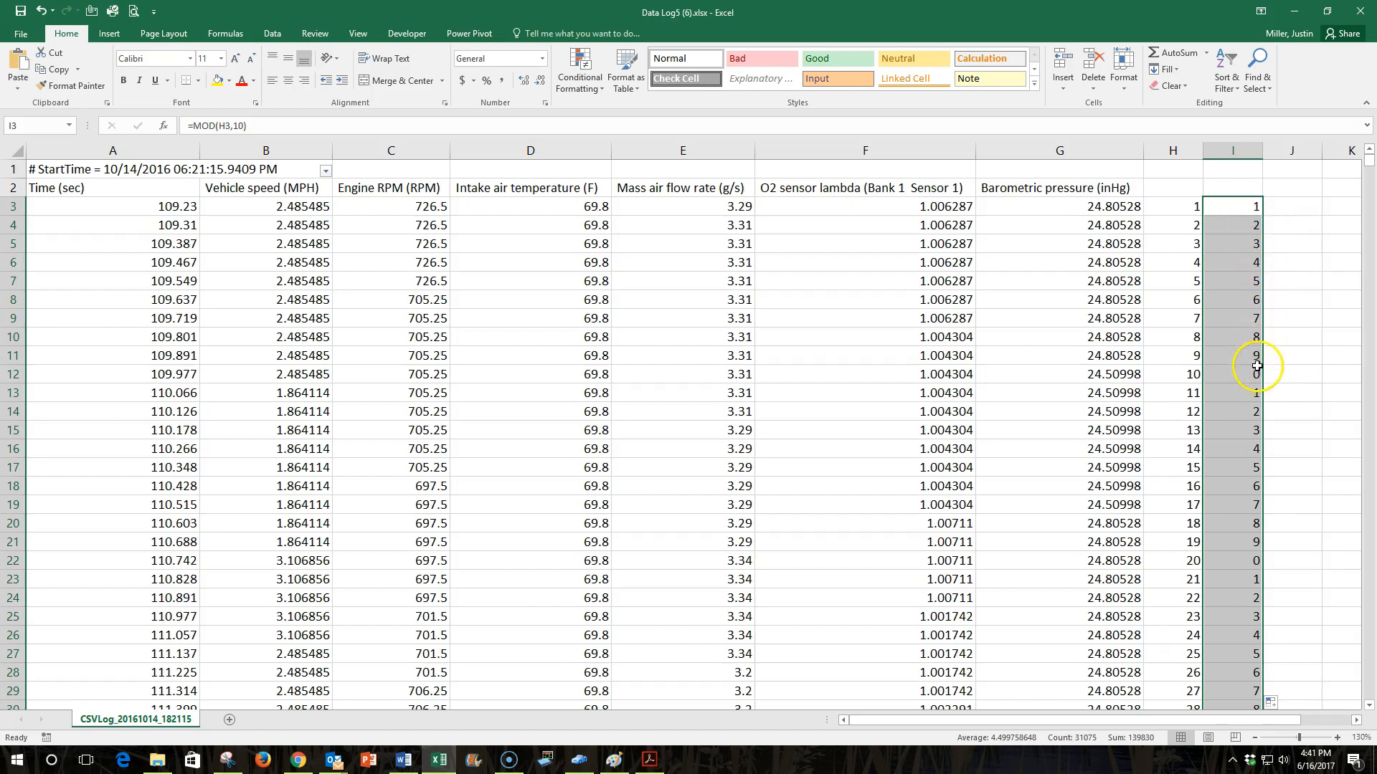
mouse_move(1360, 234)
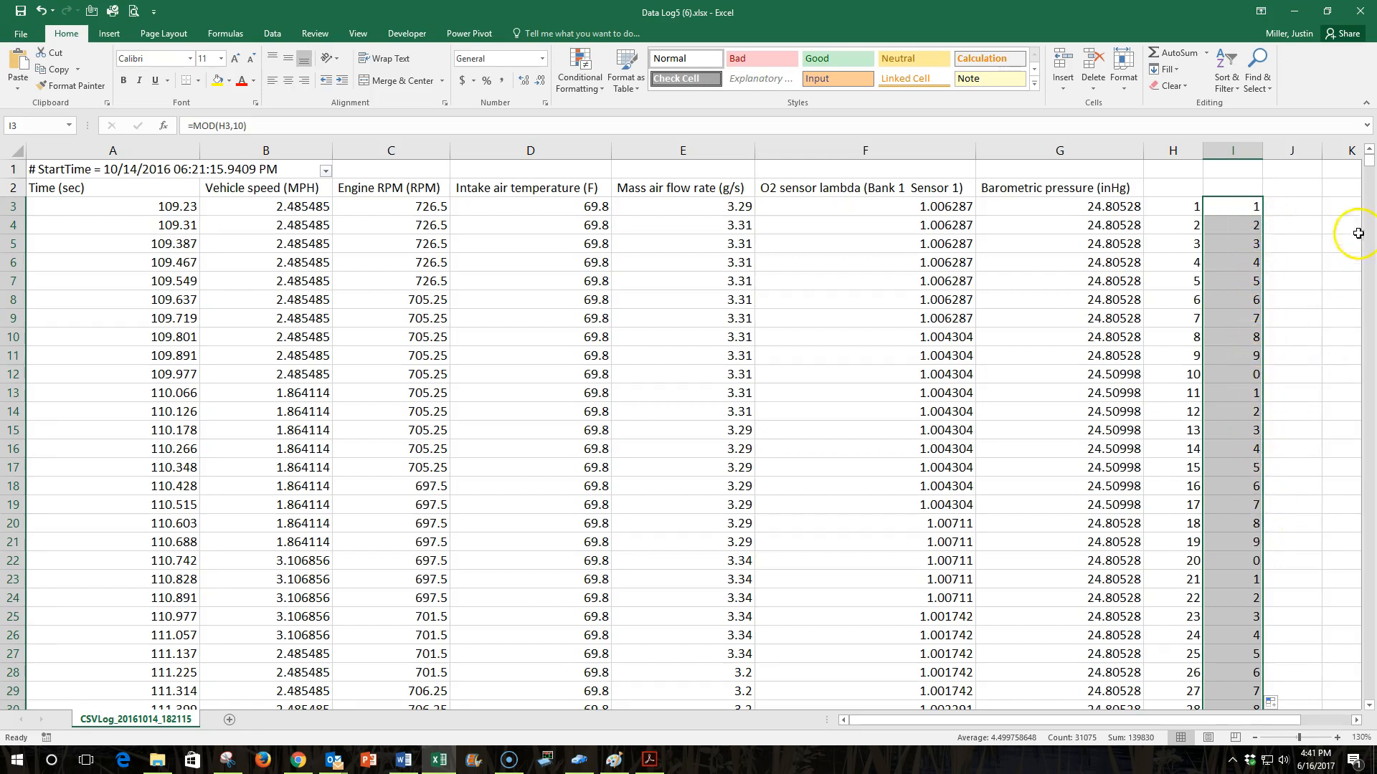
scroll(down, 3)
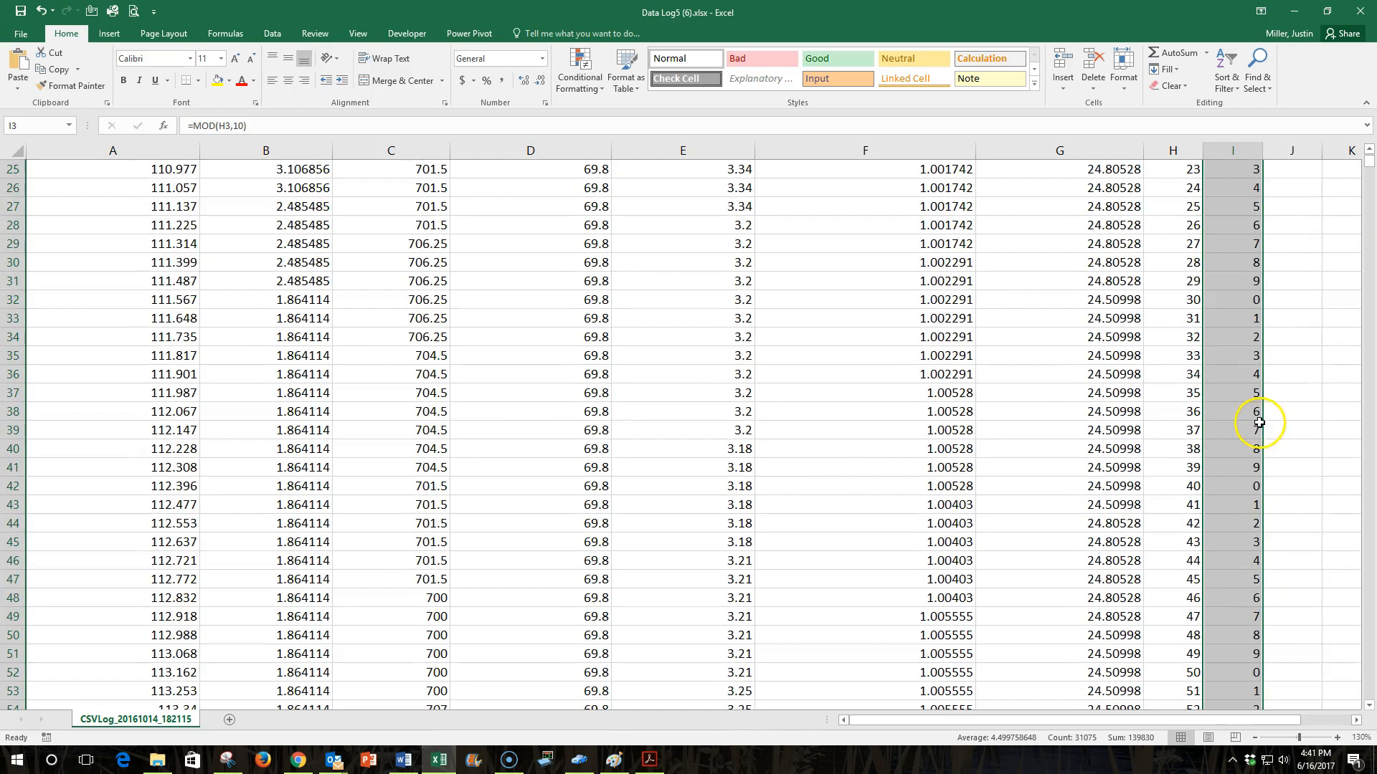
scroll(up, 3)
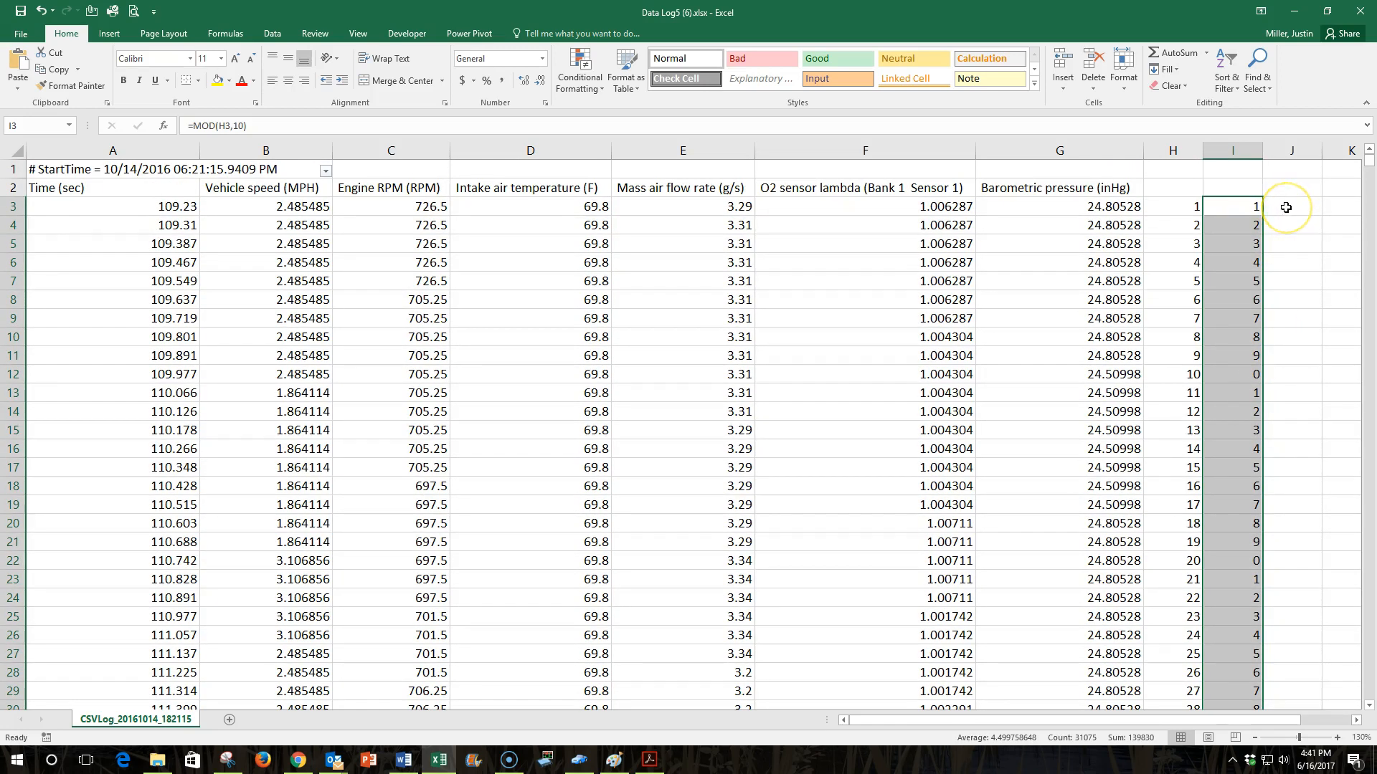
mouse_move(1285, 207)
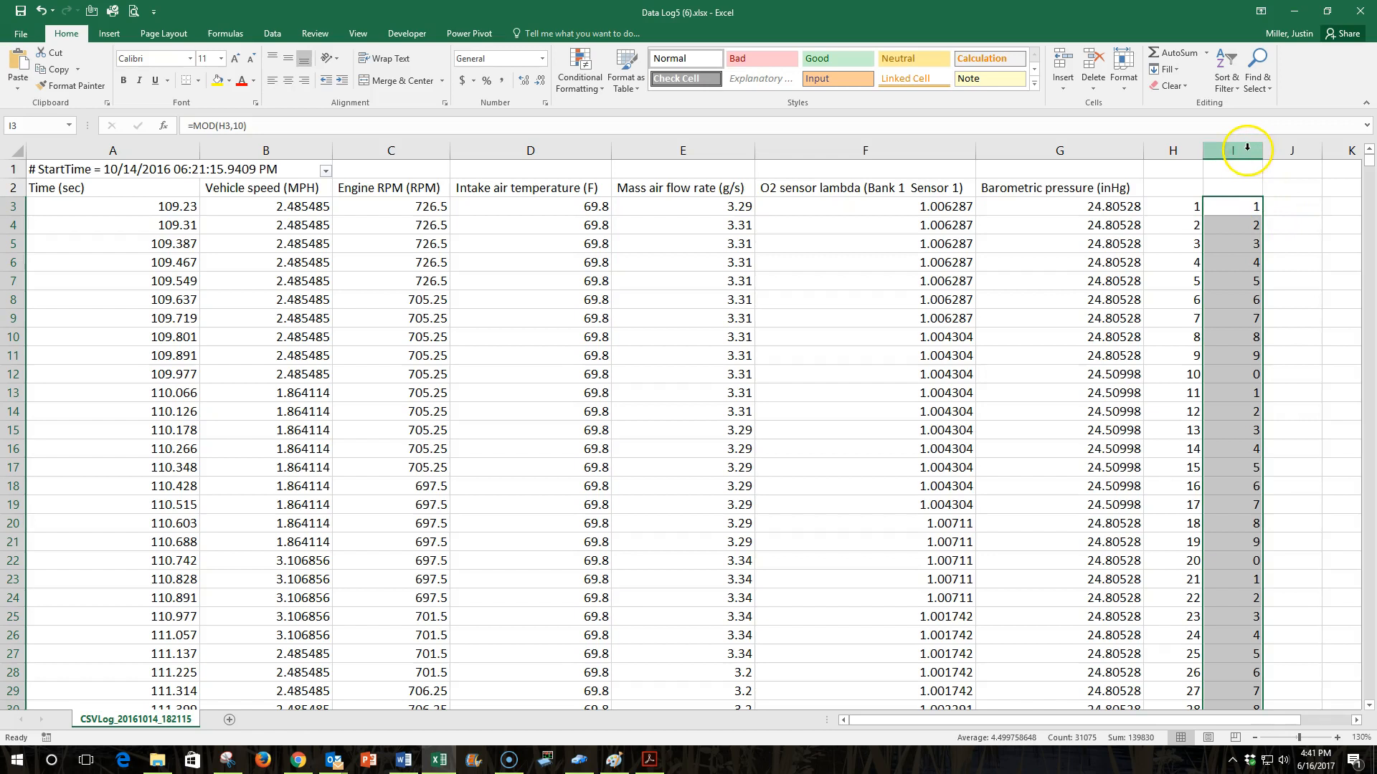
Filter column I to hide rows whose value is 1, leaving 30218 of 33326 records shown.
click(1231, 150)
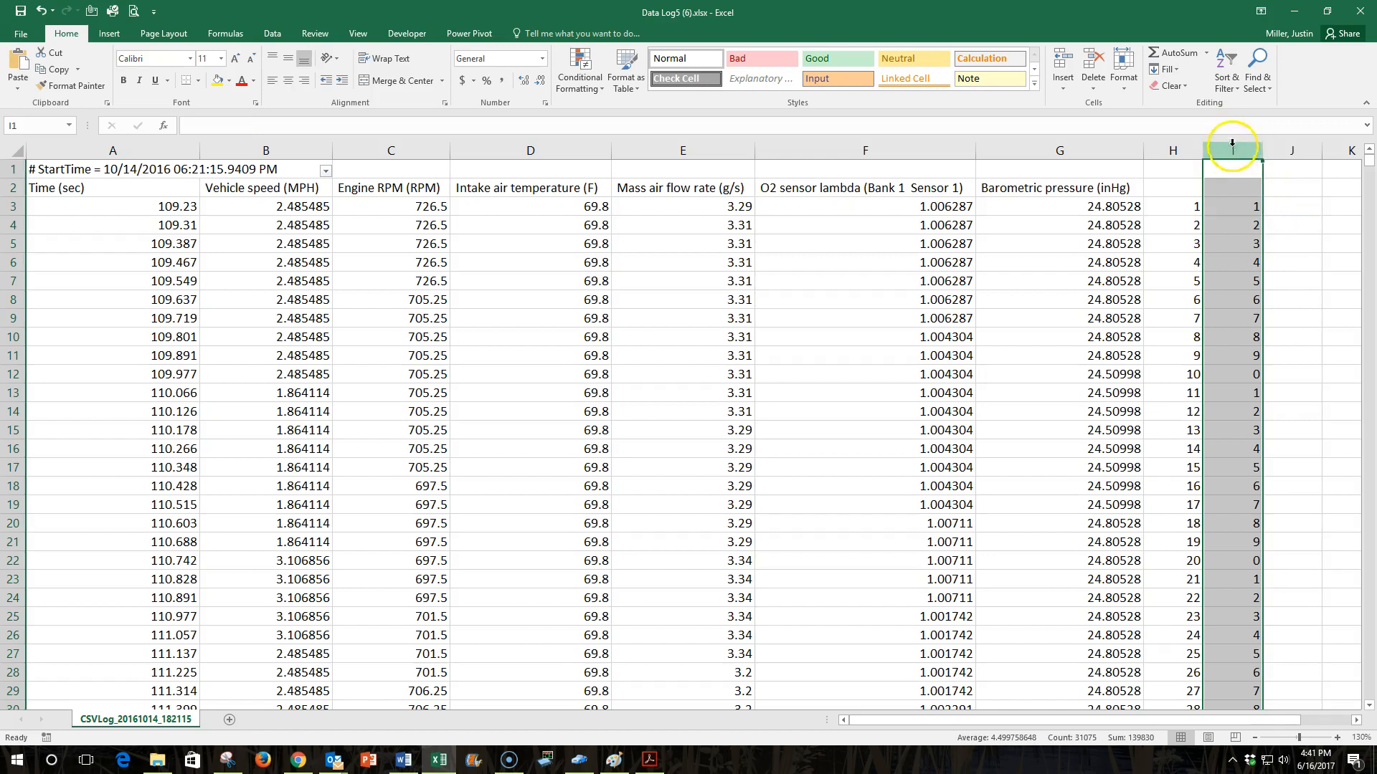
click(1225, 66)
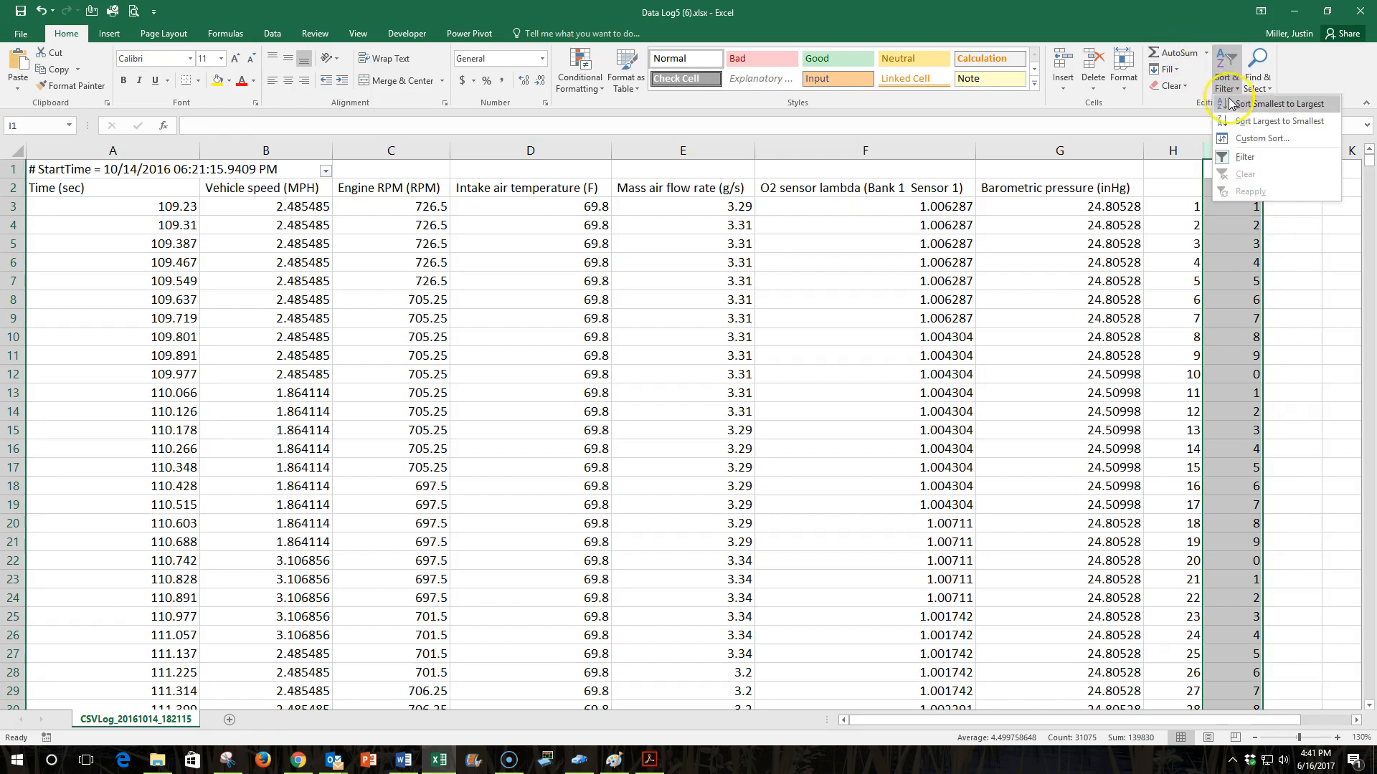
mouse_move(1245, 158)
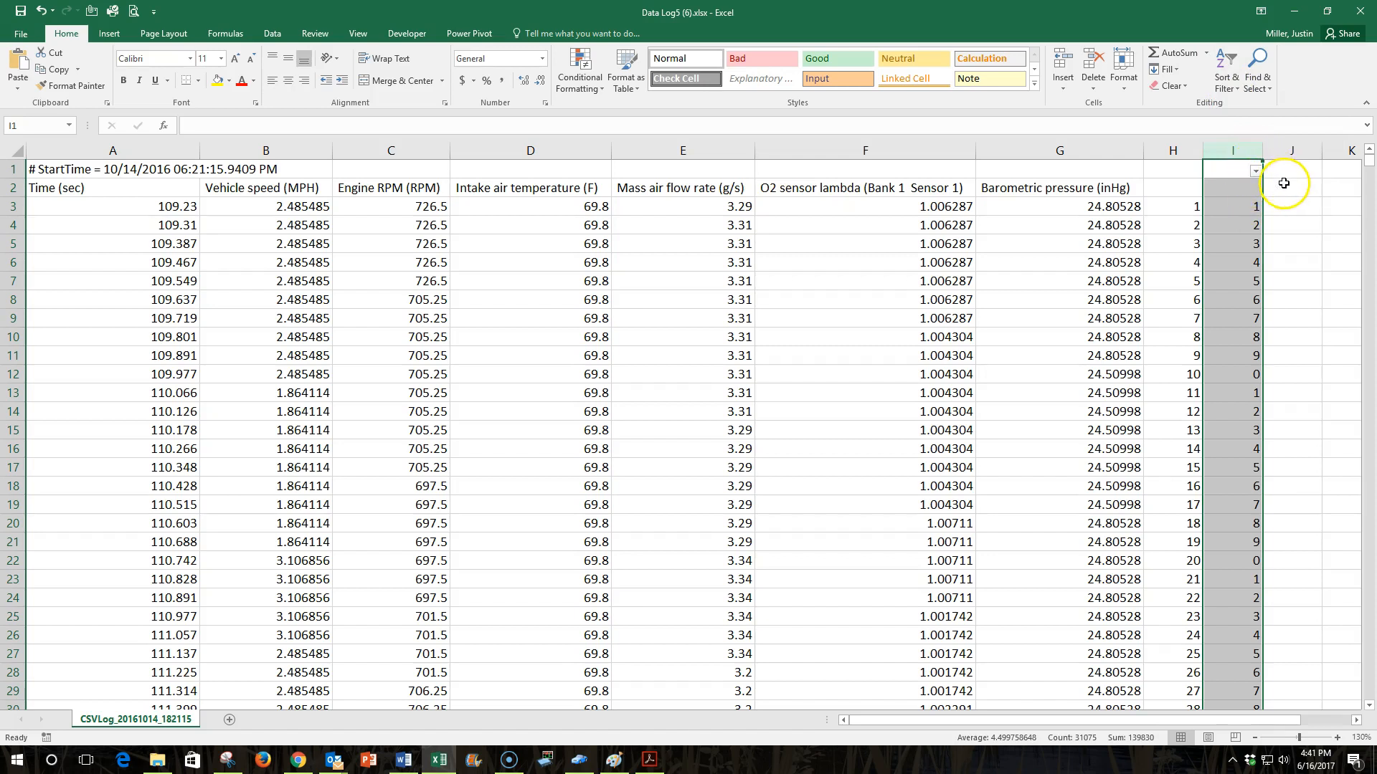
mouse_move(1265, 189)
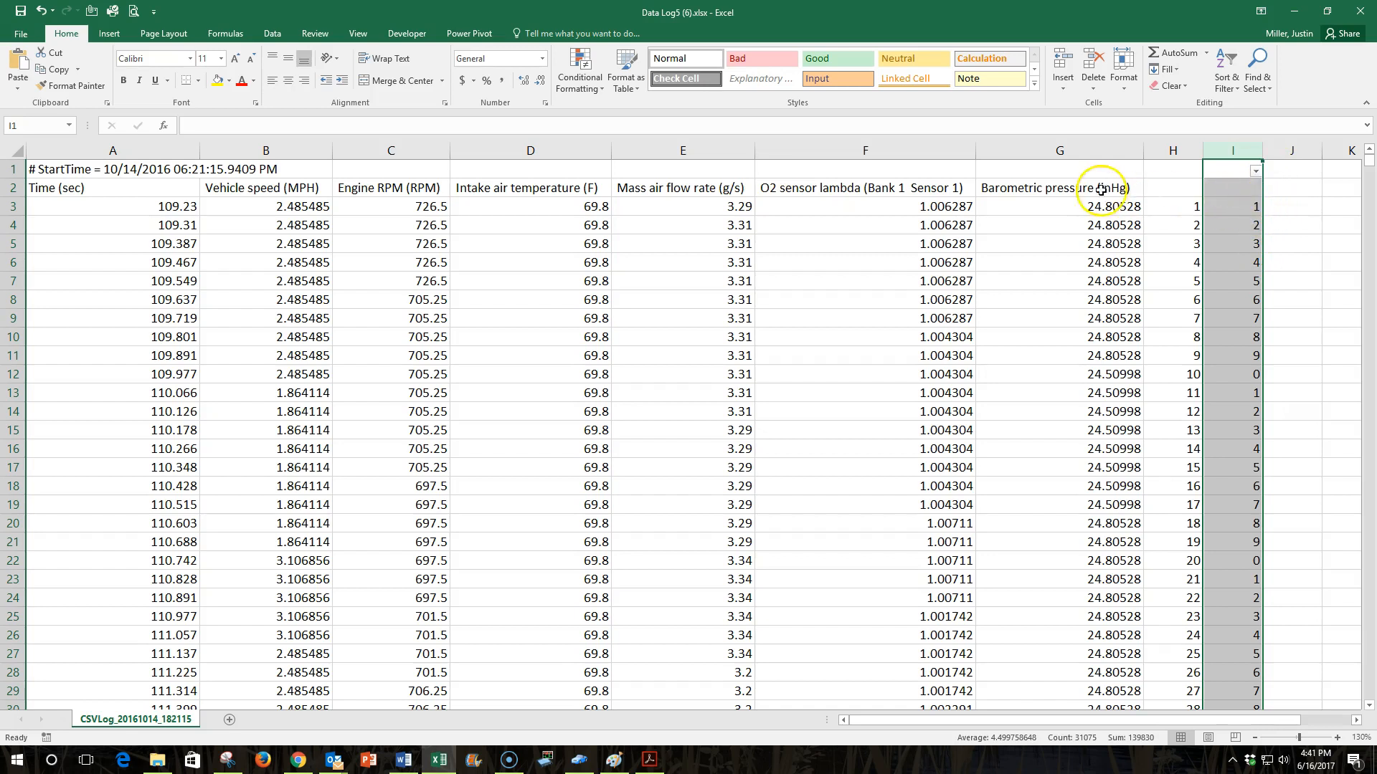
mouse_move(1238, 208)
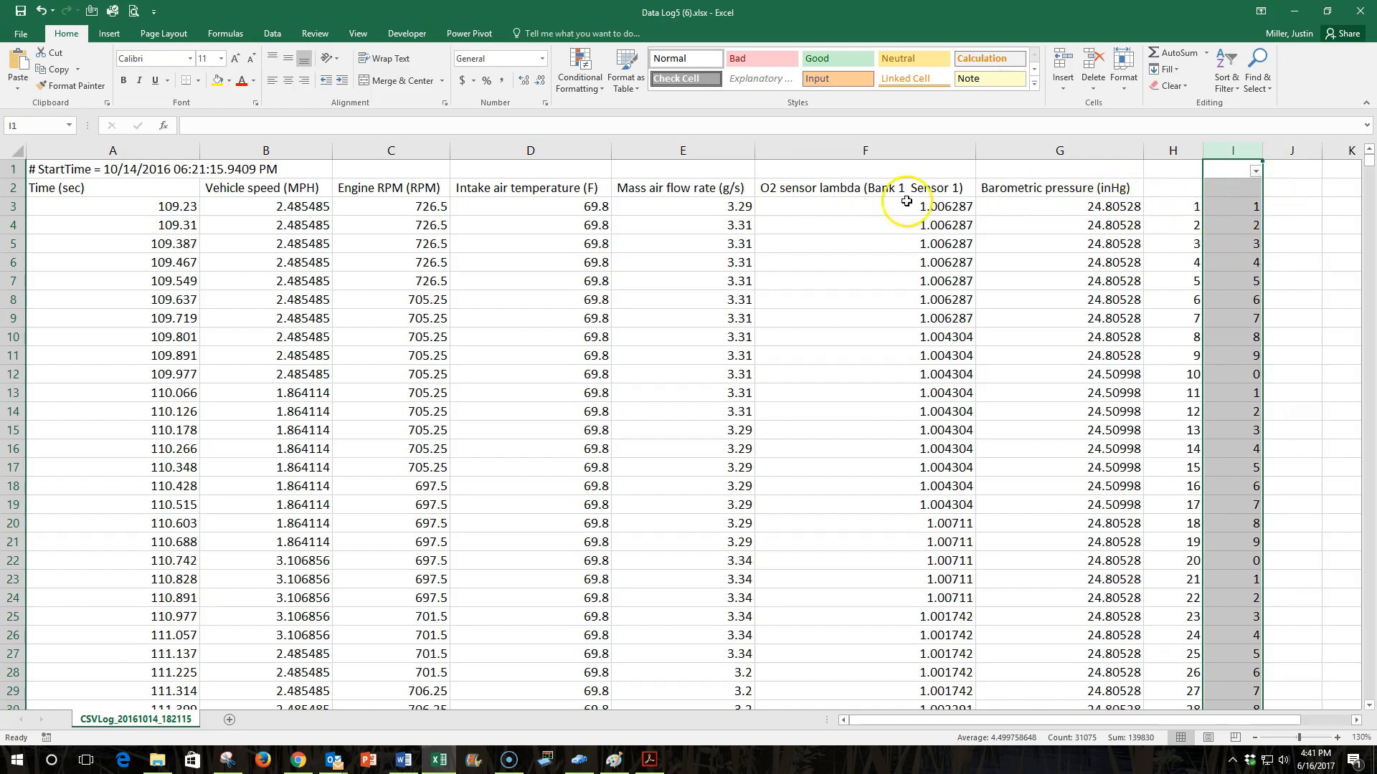
mouse_move(1224, 390)
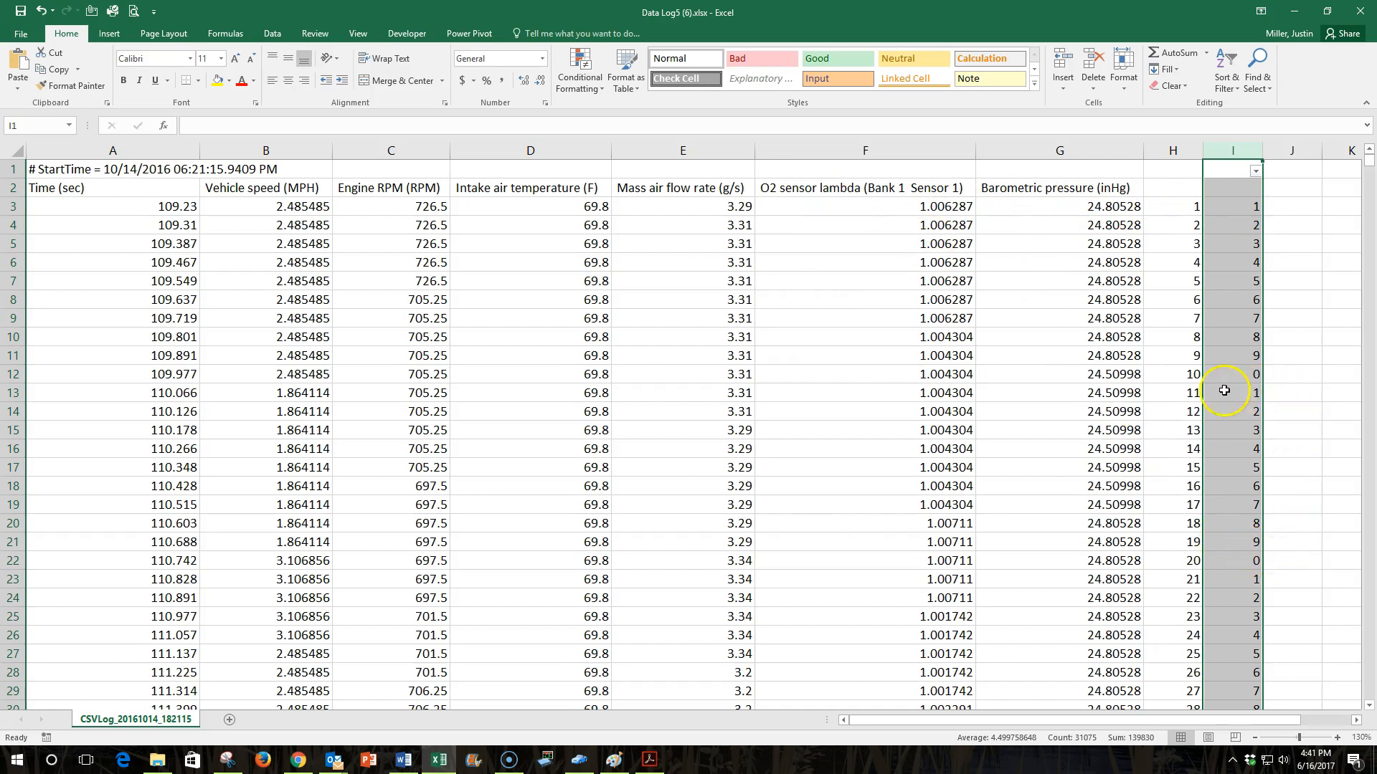
mouse_move(1054, 571)
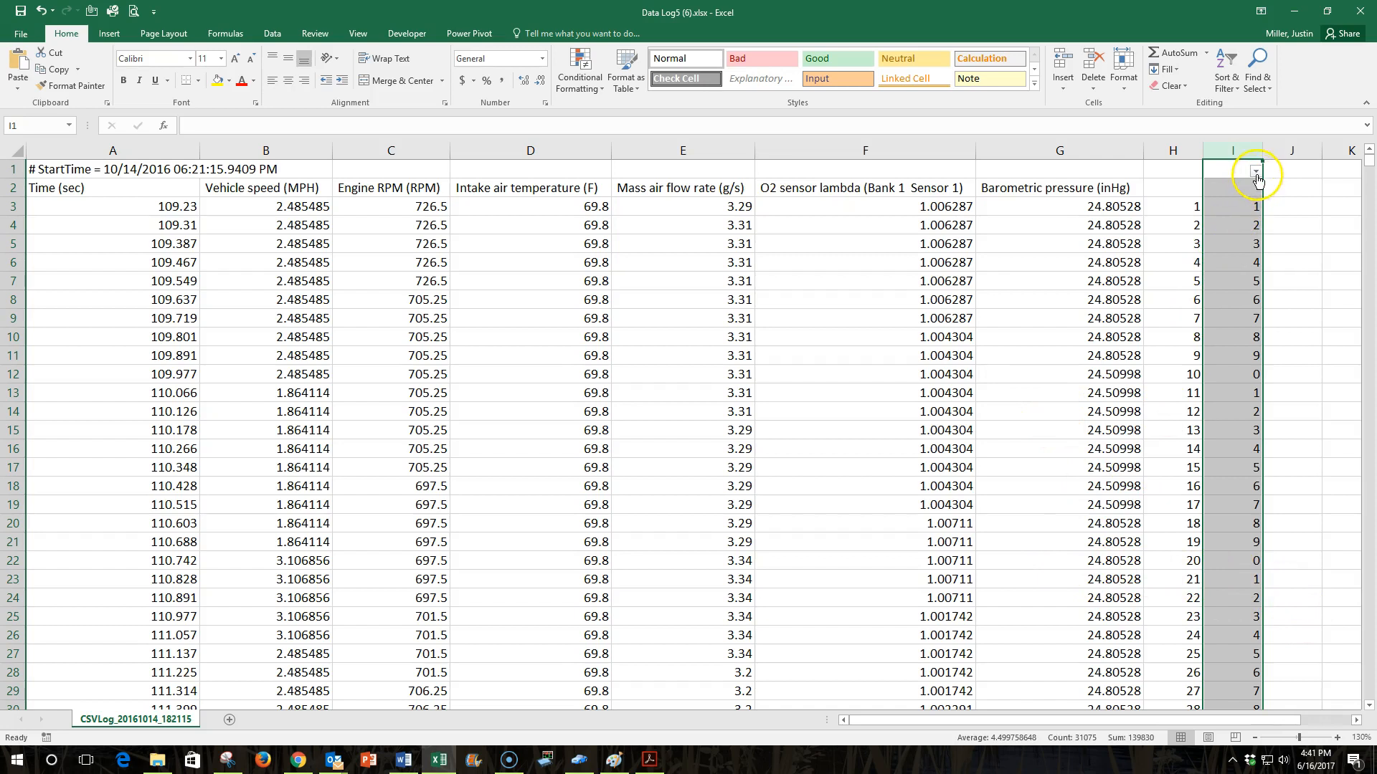
click(1255, 171)
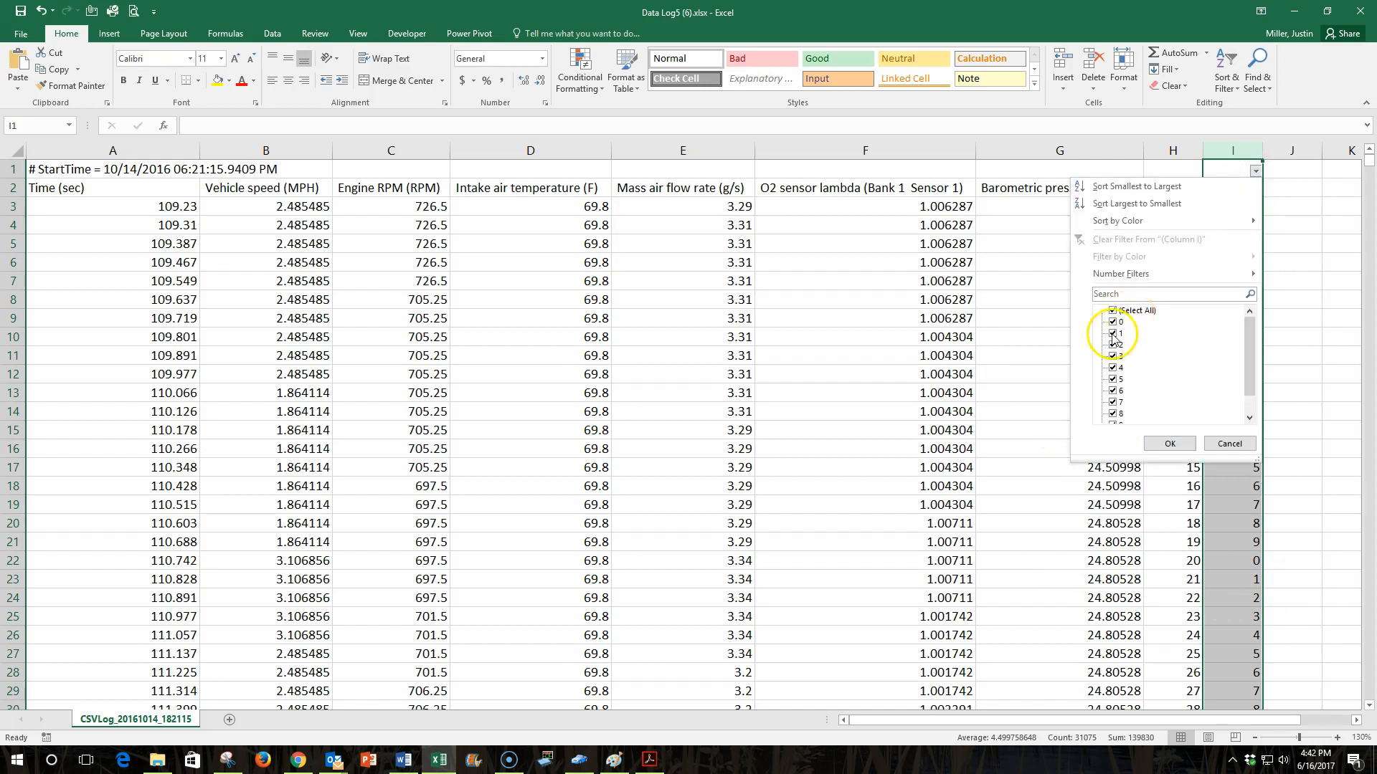
click(1168, 443)
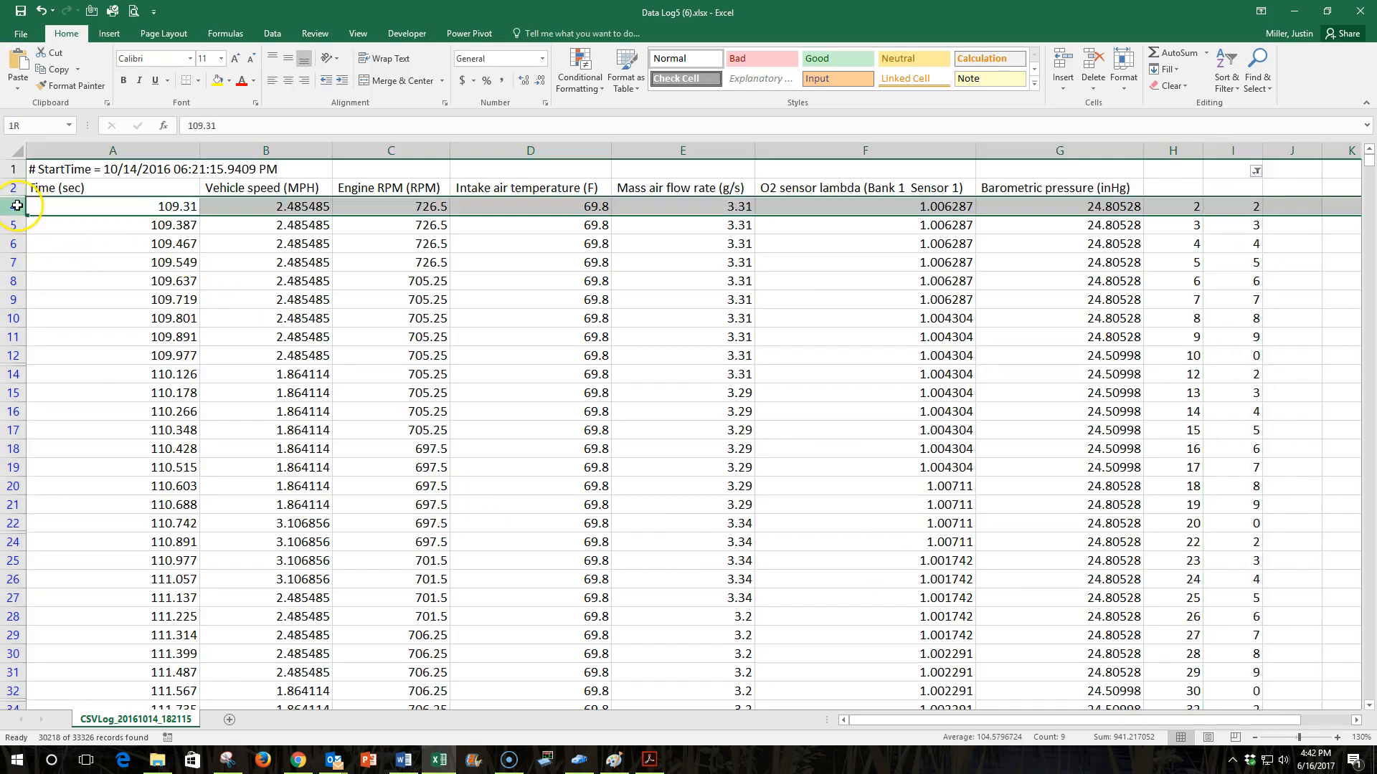
Select the visible filtered rows from row 4 to the end and delete them.
click(112, 206)
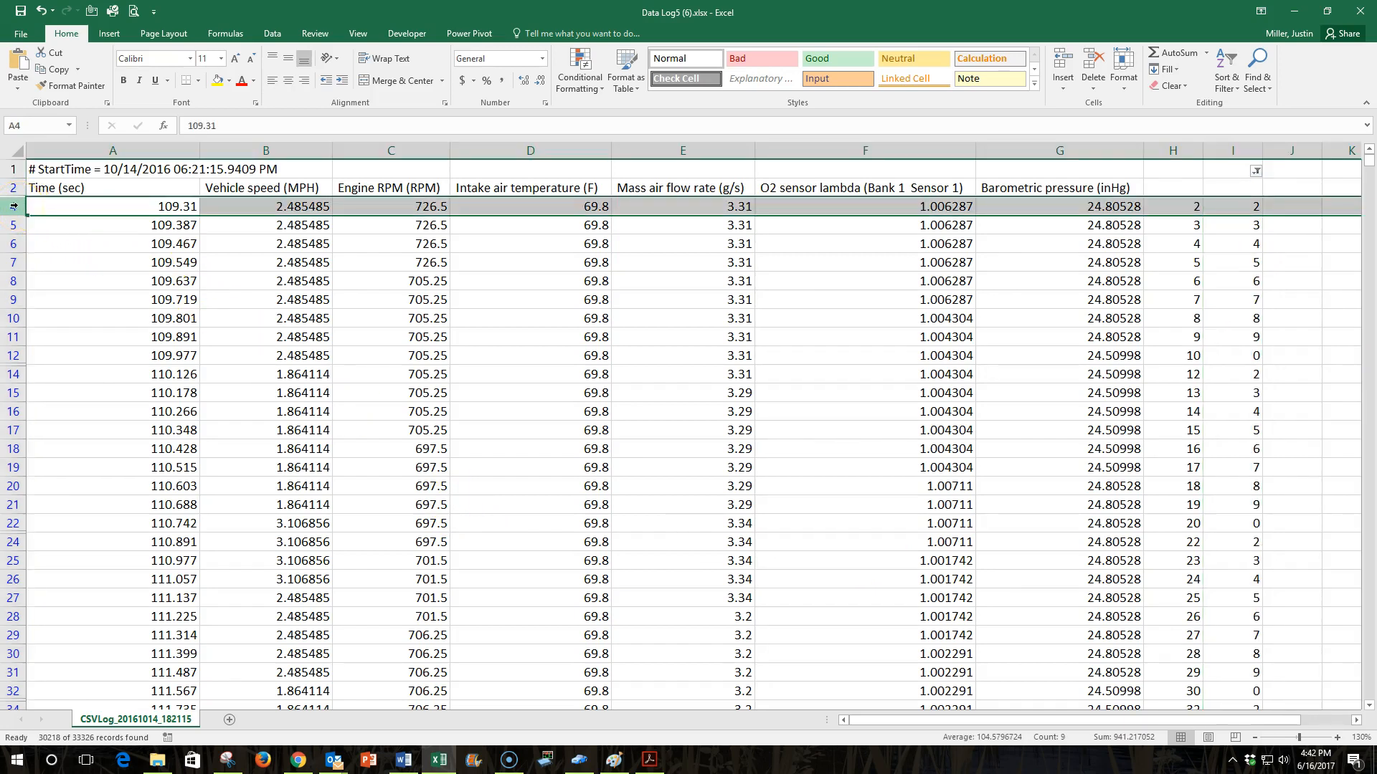
scroll(down, 3)
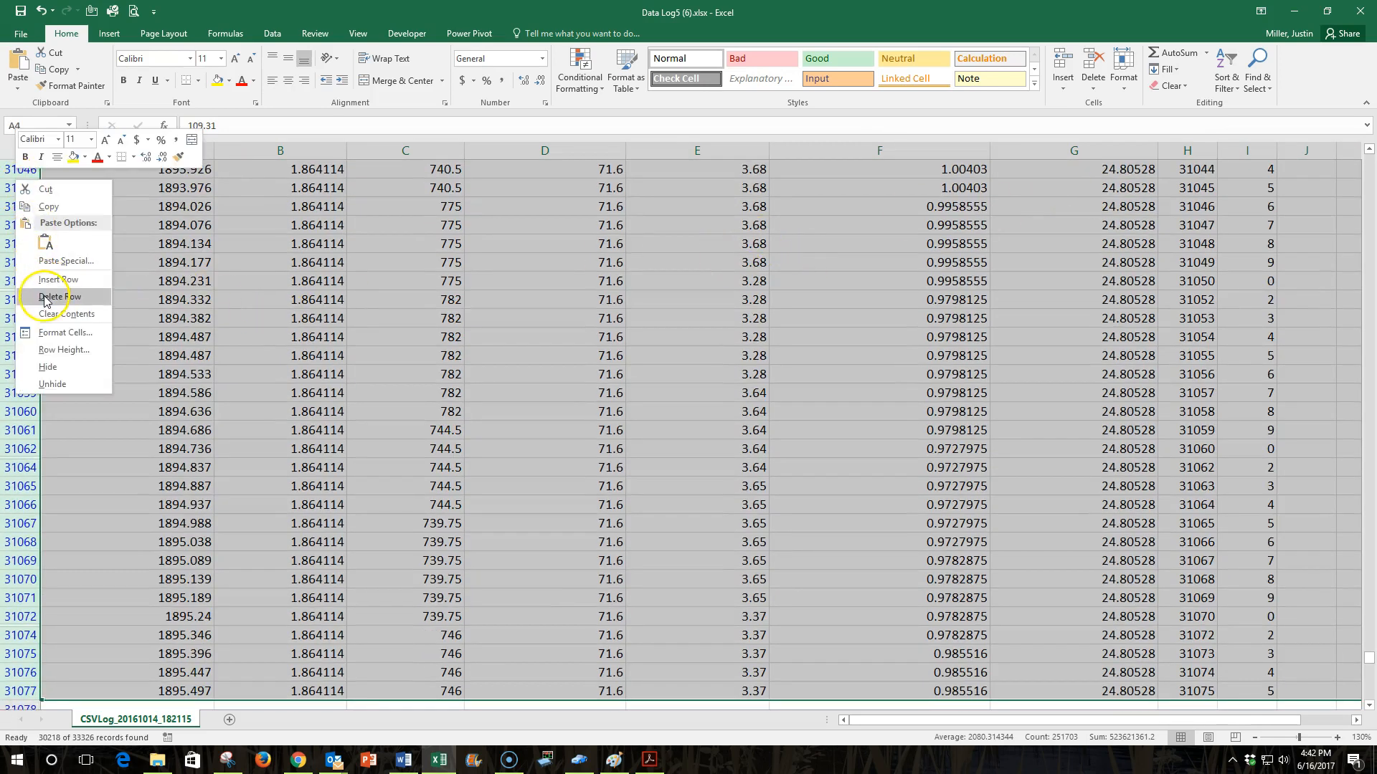
click(60, 295)
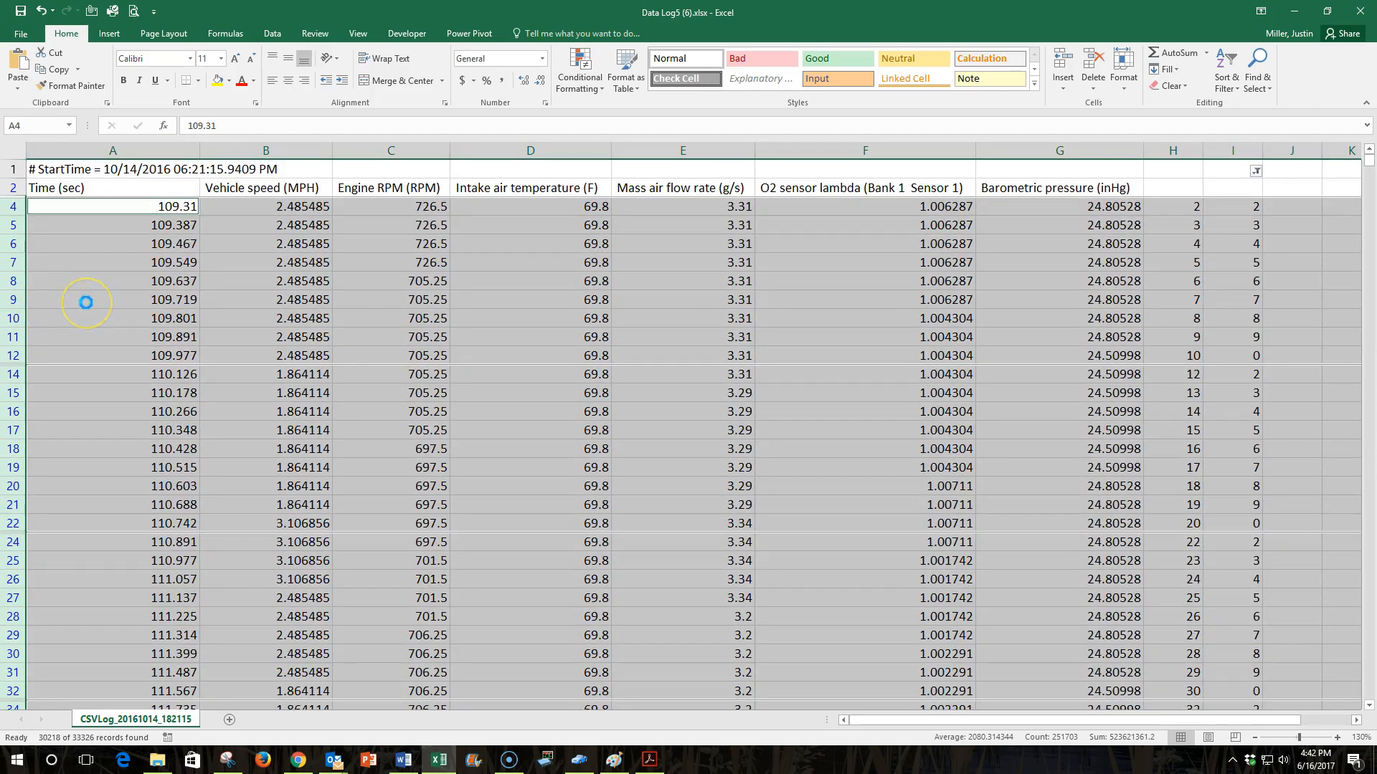
mouse_move(86, 301)
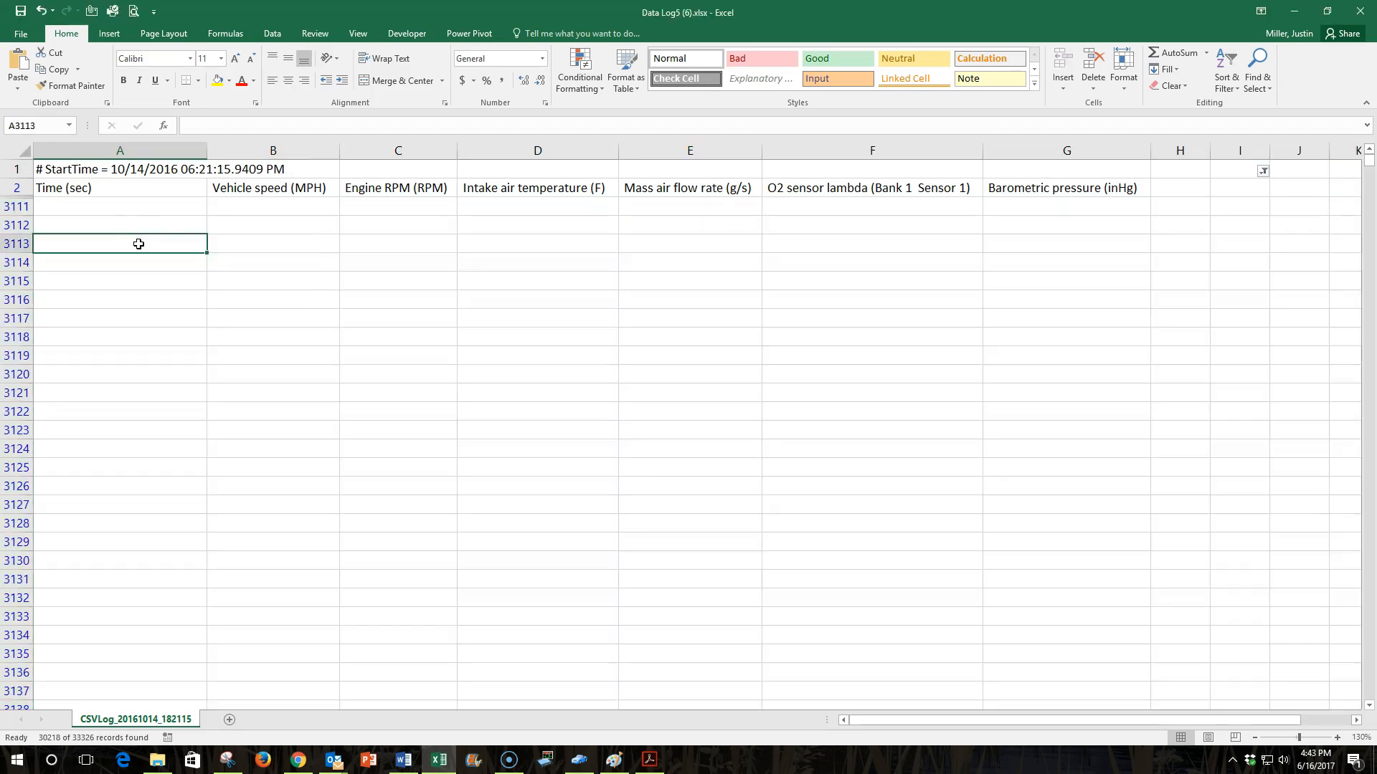
Reset the column I filter to Select All so every remaining tenth row shows, then select I3.
click(1262, 170)
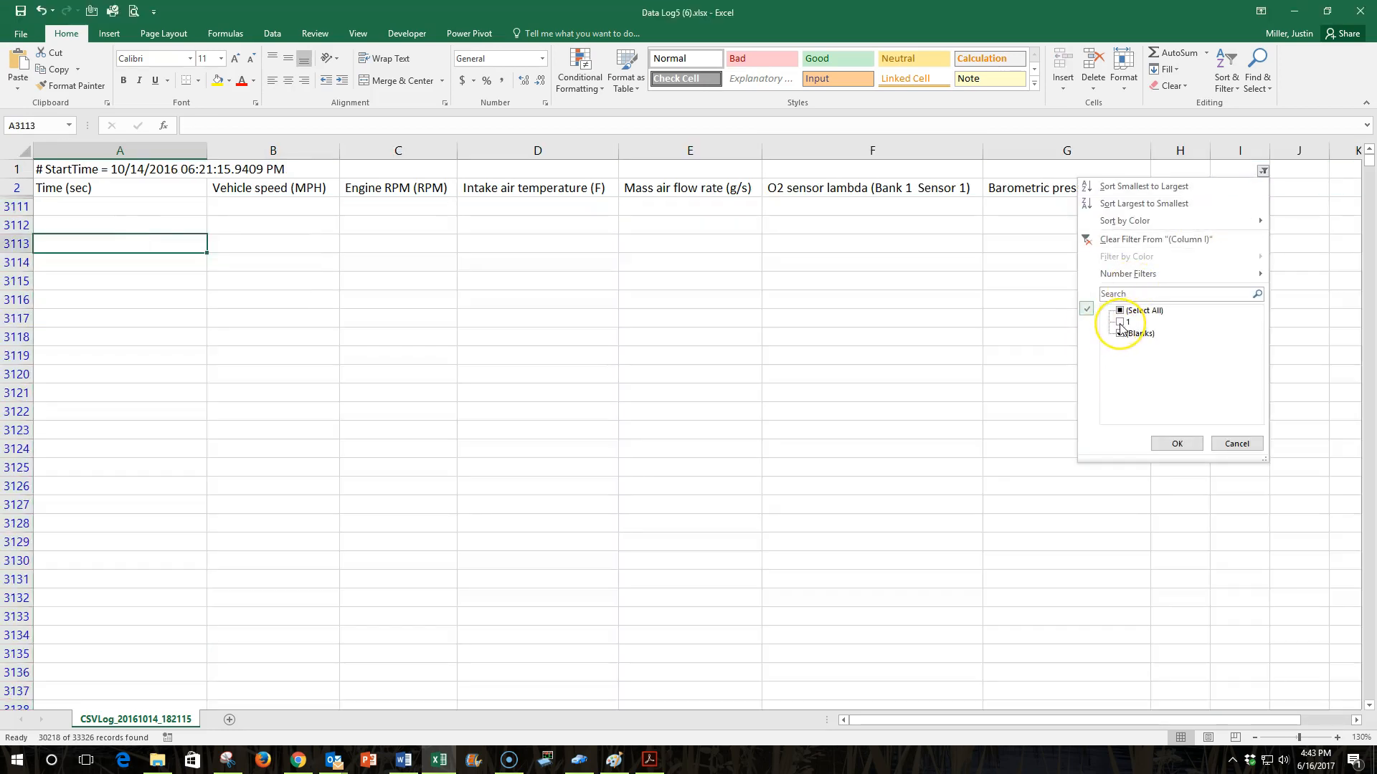
click(1120, 310)
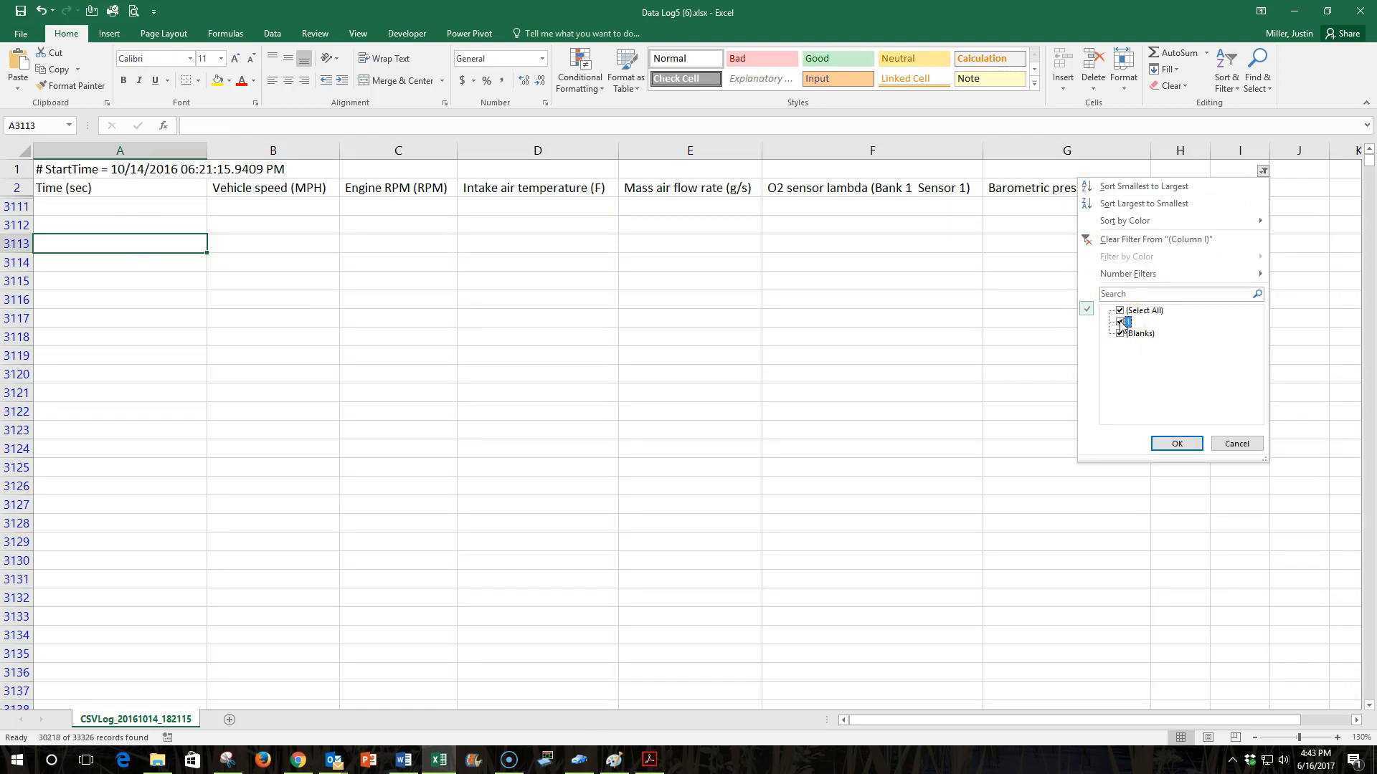
click(1176, 443)
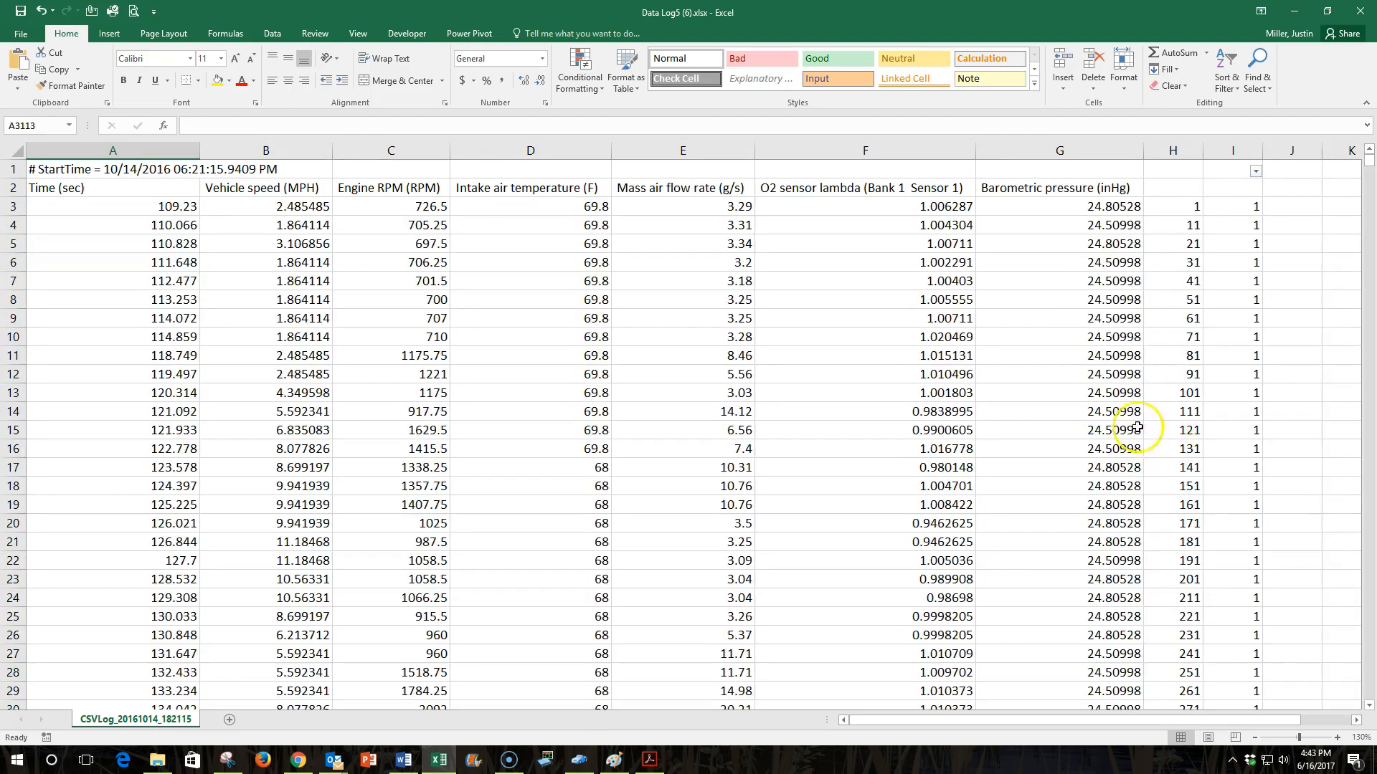
mouse_move(1265, 220)
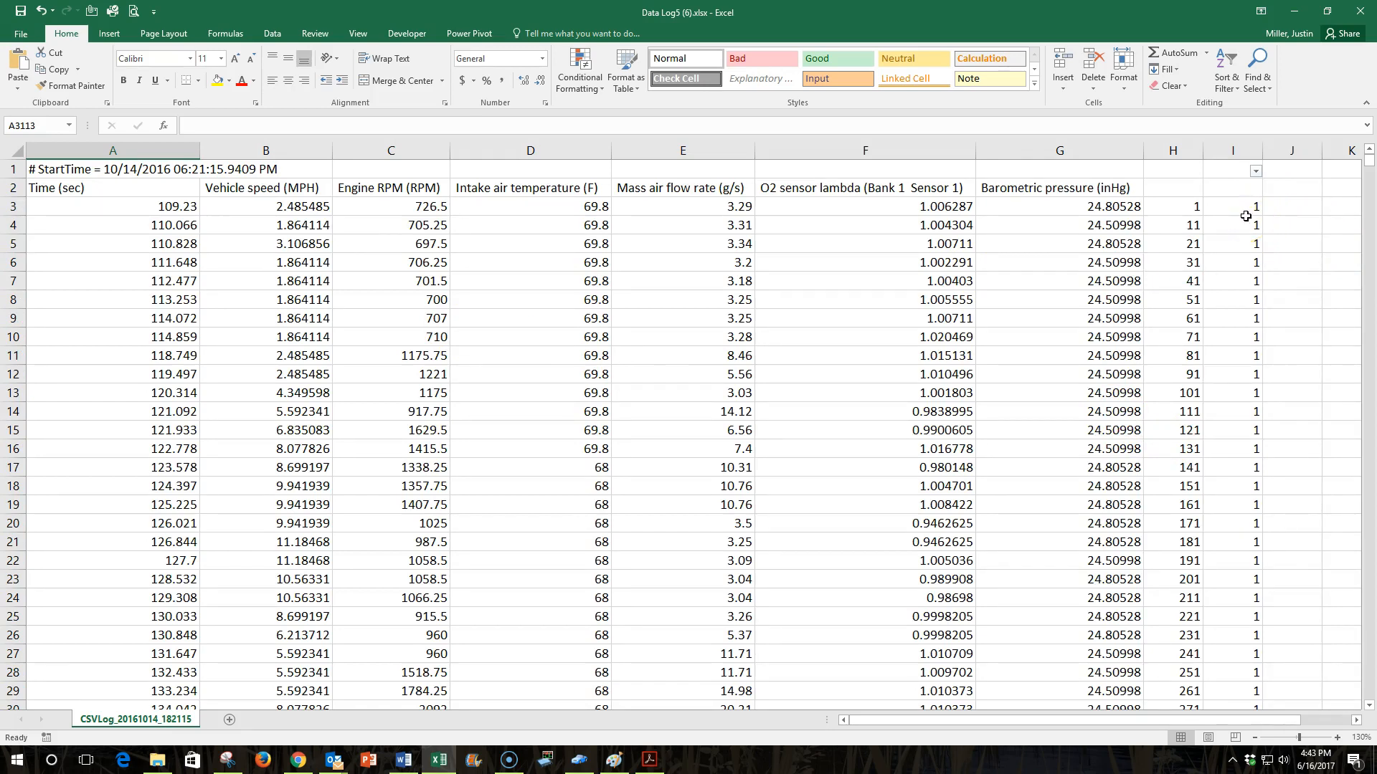
click(1234, 206)
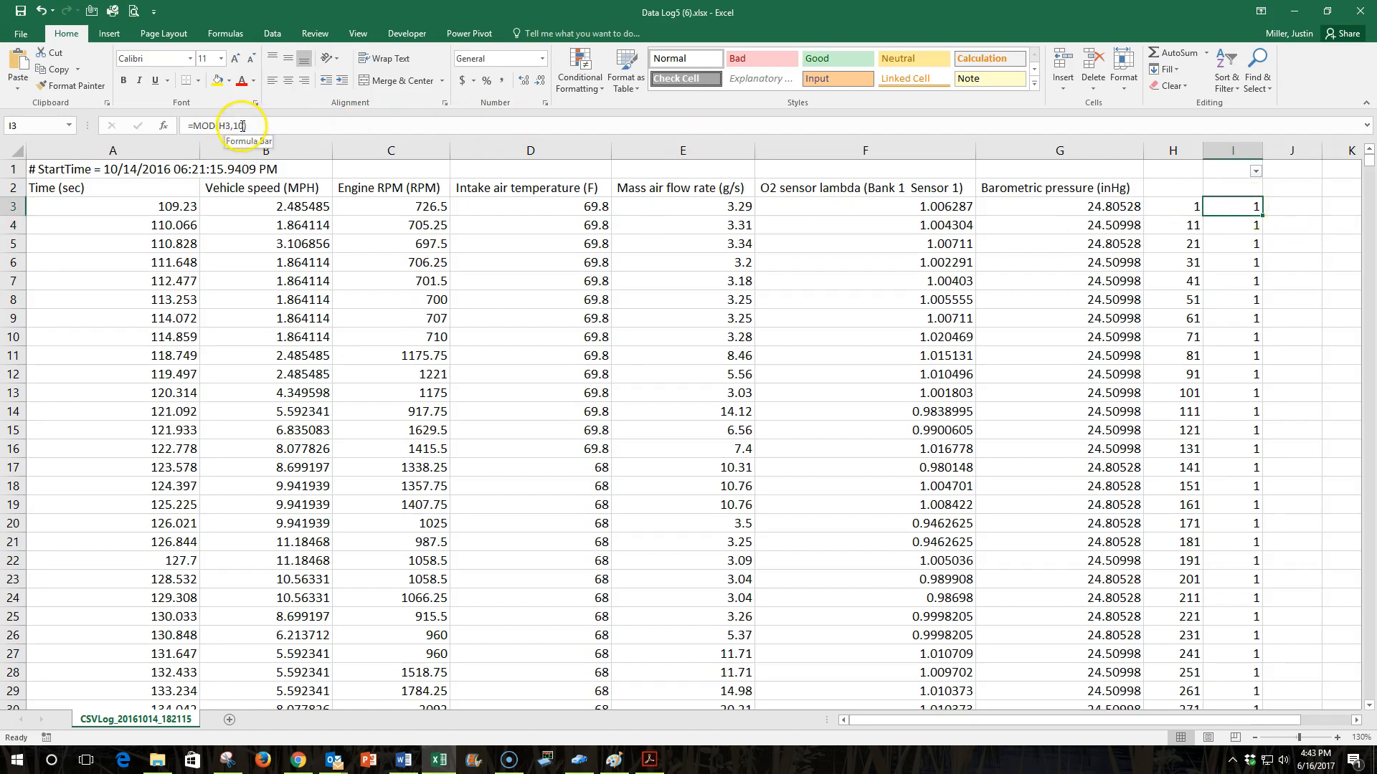
text(0)
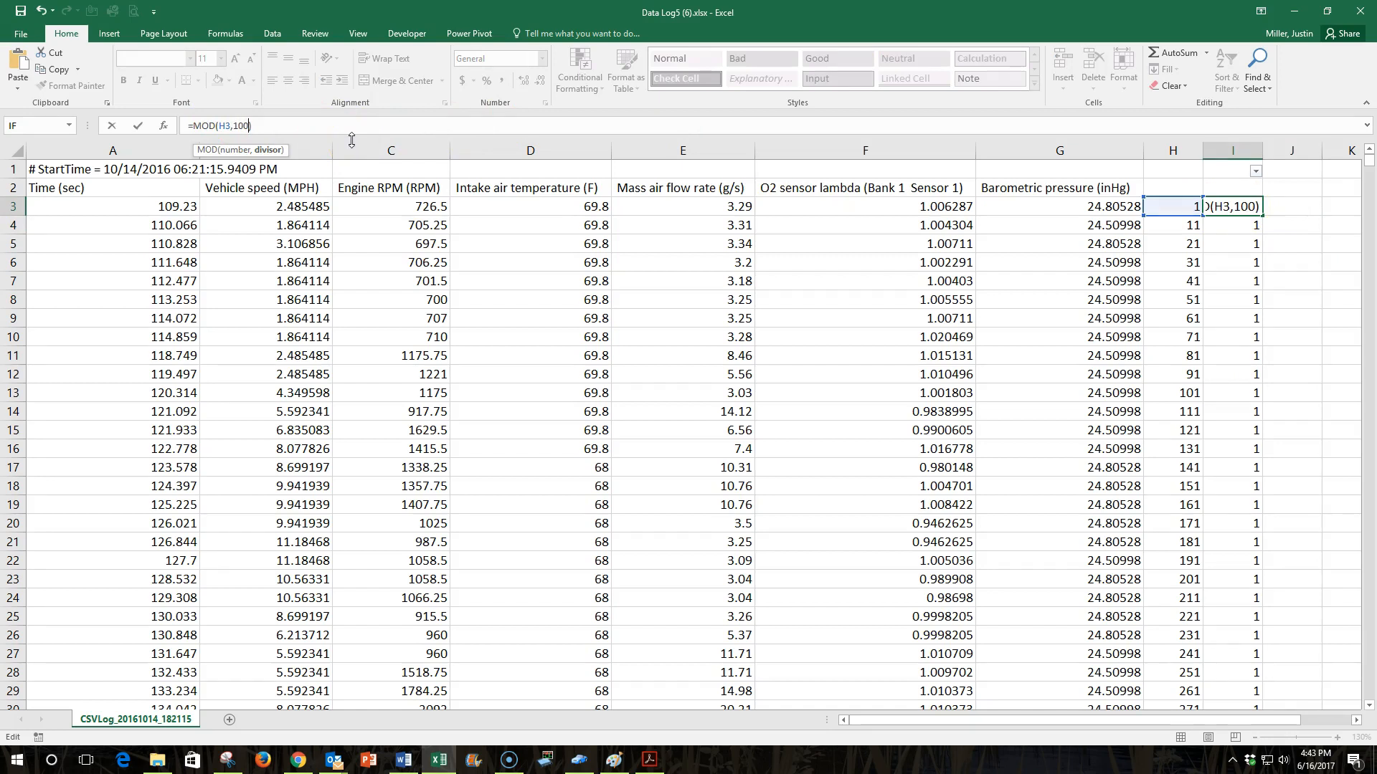
key(backspace)
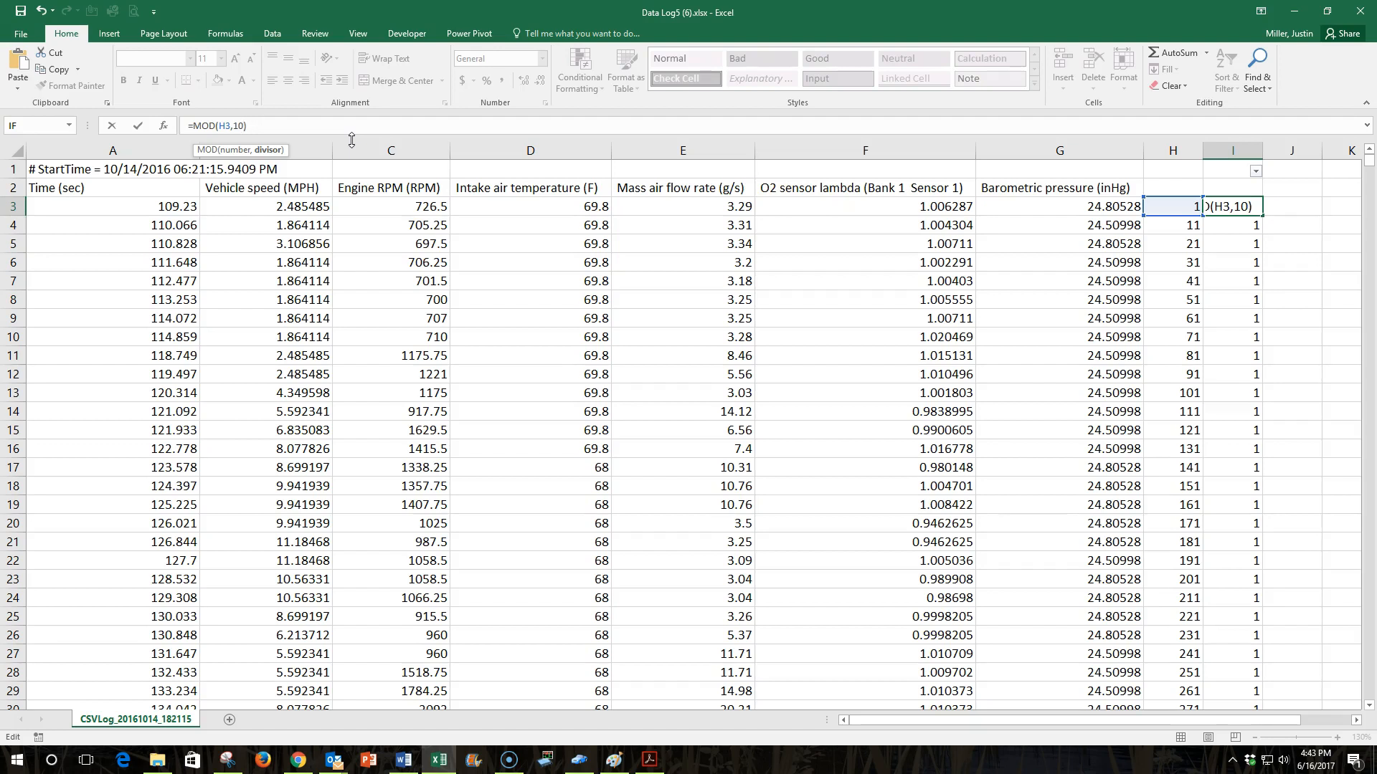
mouse_move(352, 131)
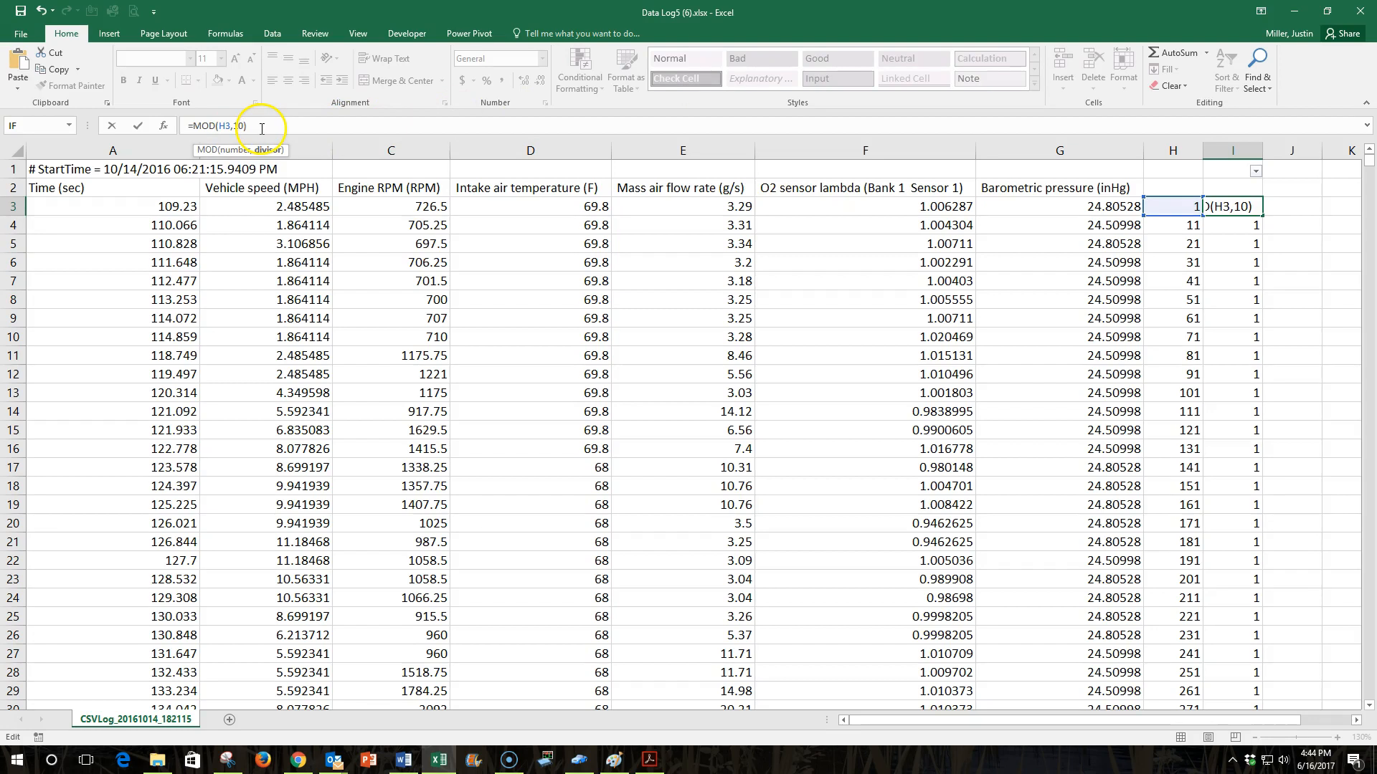
key(Return)
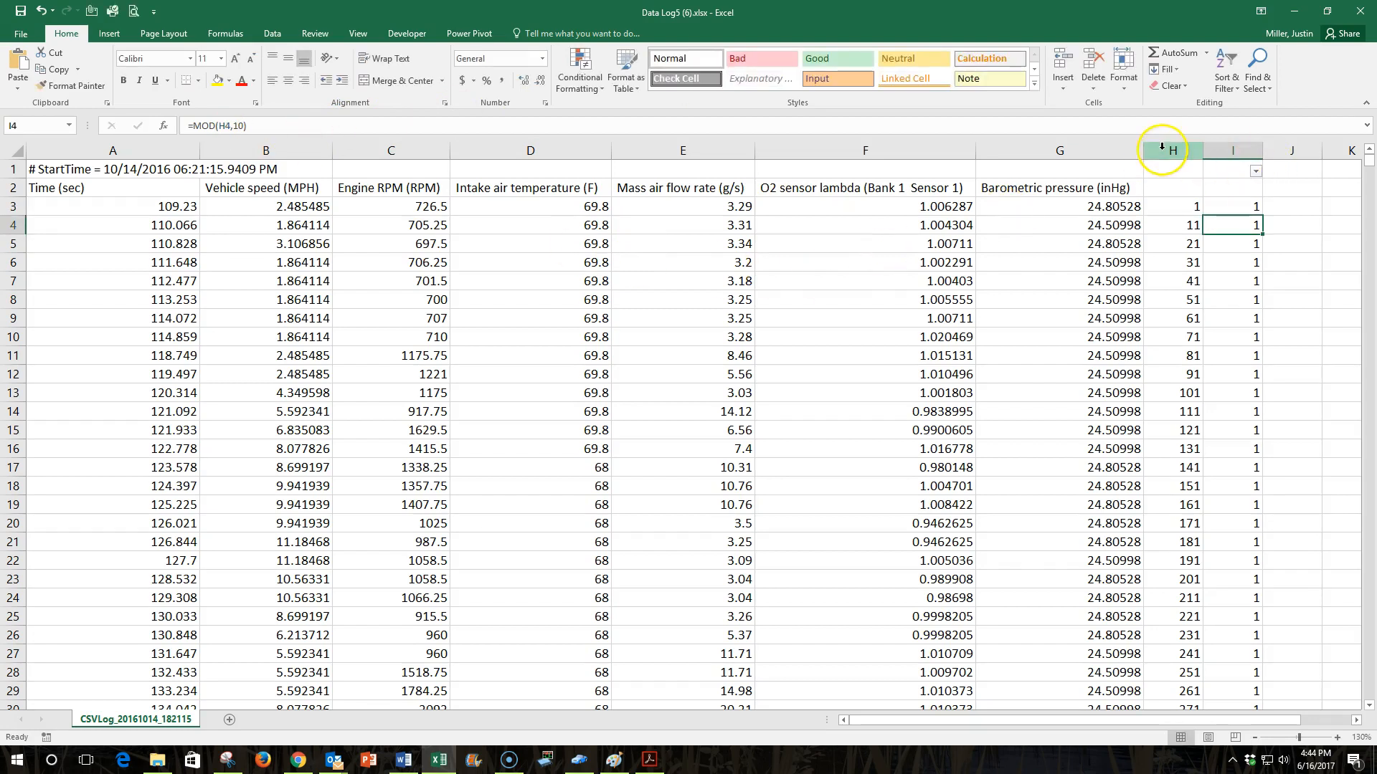
Delete helper columns H and I via the right-click menu, leaving only engine data.
right_click(1172, 151)
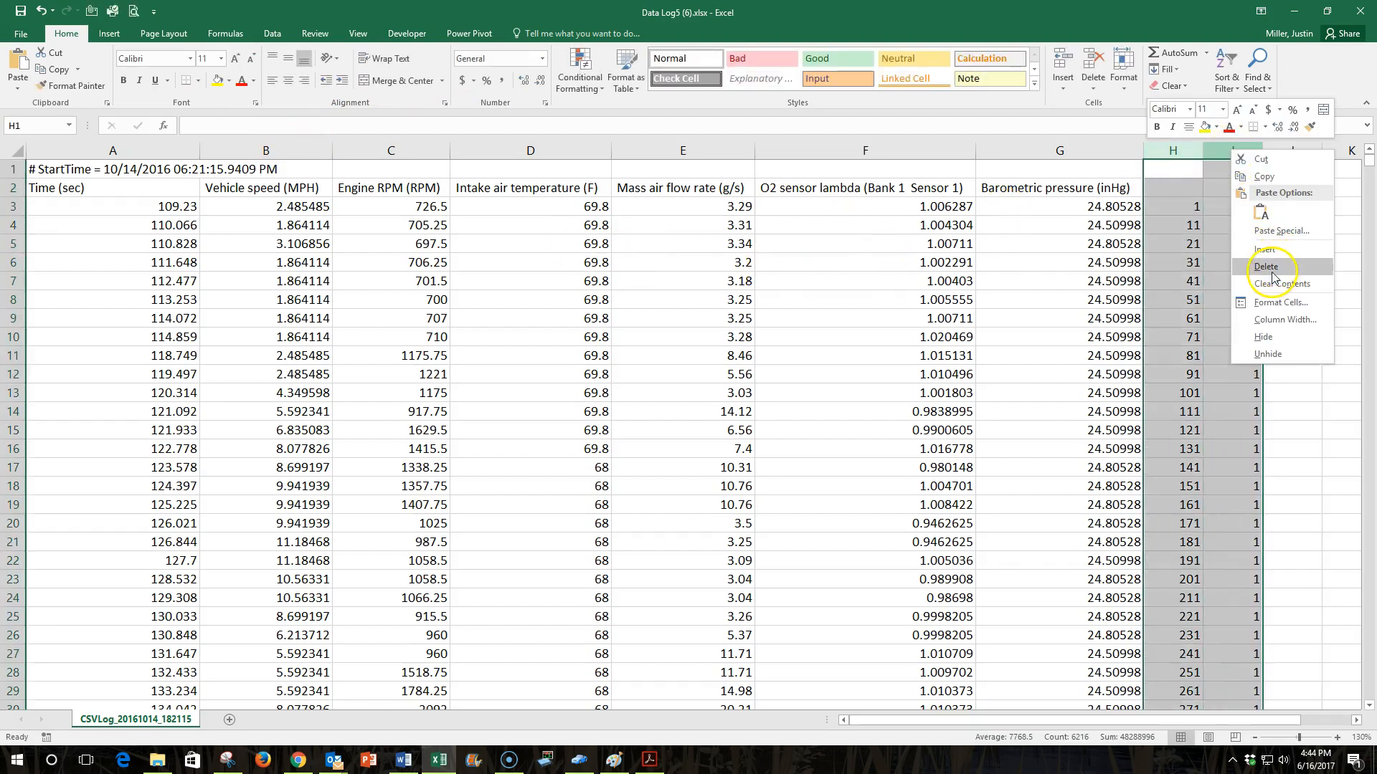
click(1266, 267)
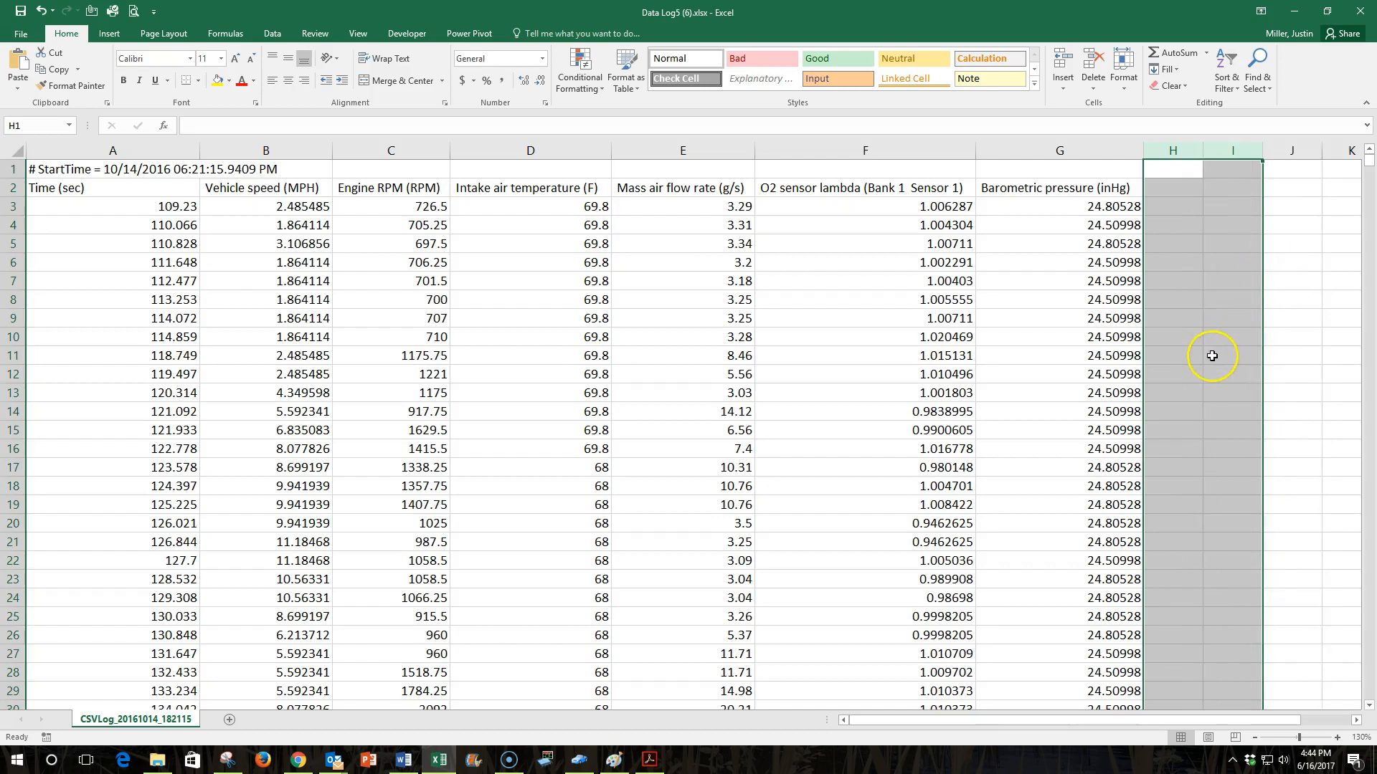
mouse_move(65, 351)
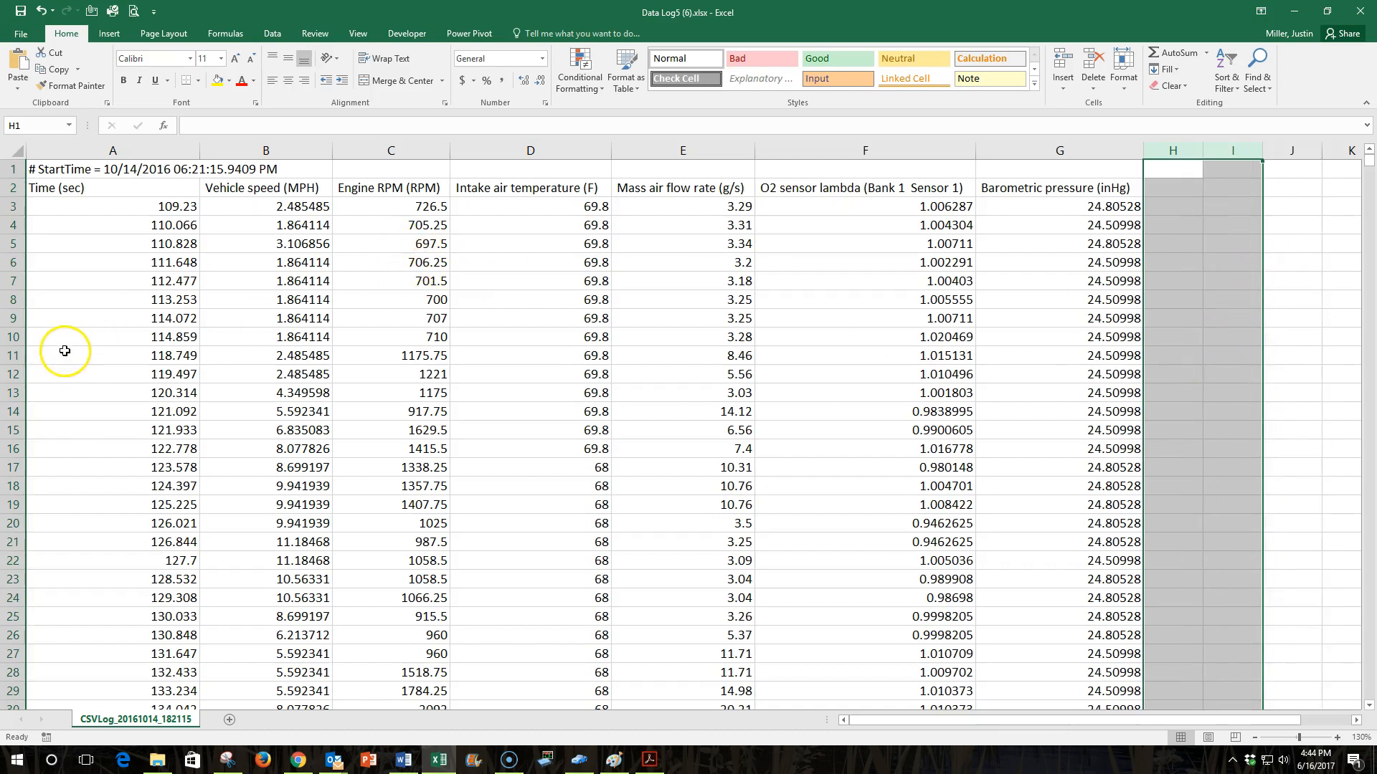
mouse_move(90, 354)
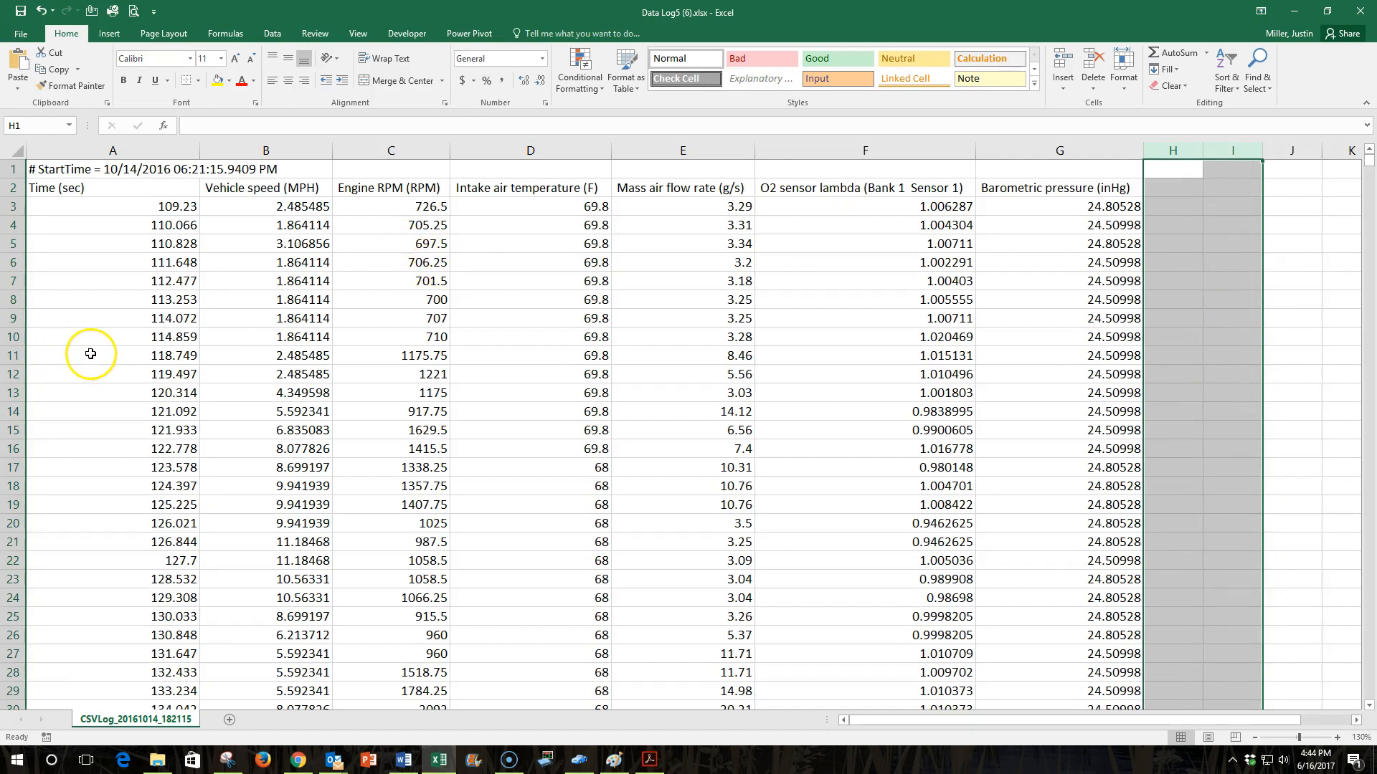